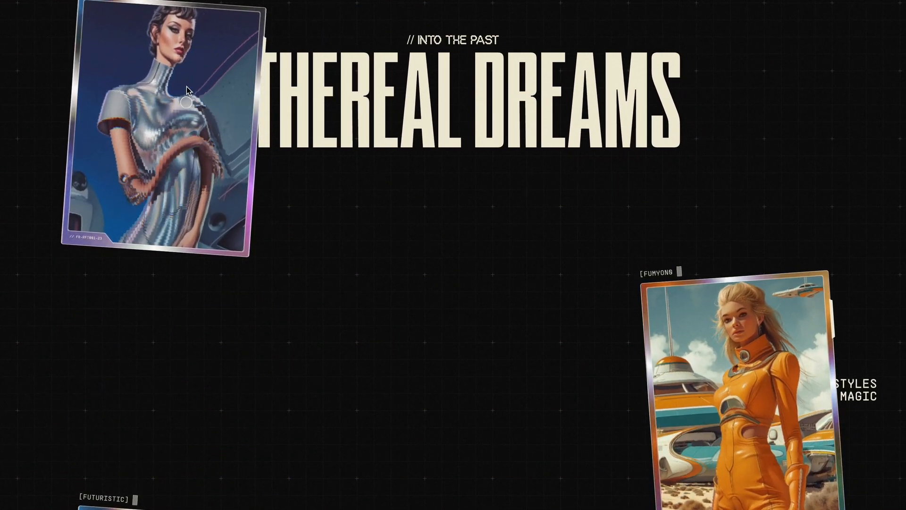
- Add a .container with a .header holding the 'The Newsroom' h1 heading
click(452, 26)
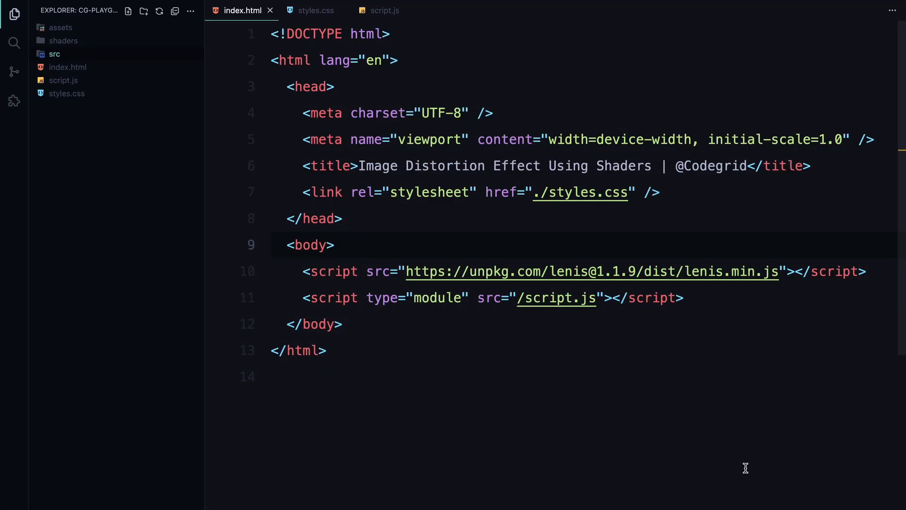
text(.containe)
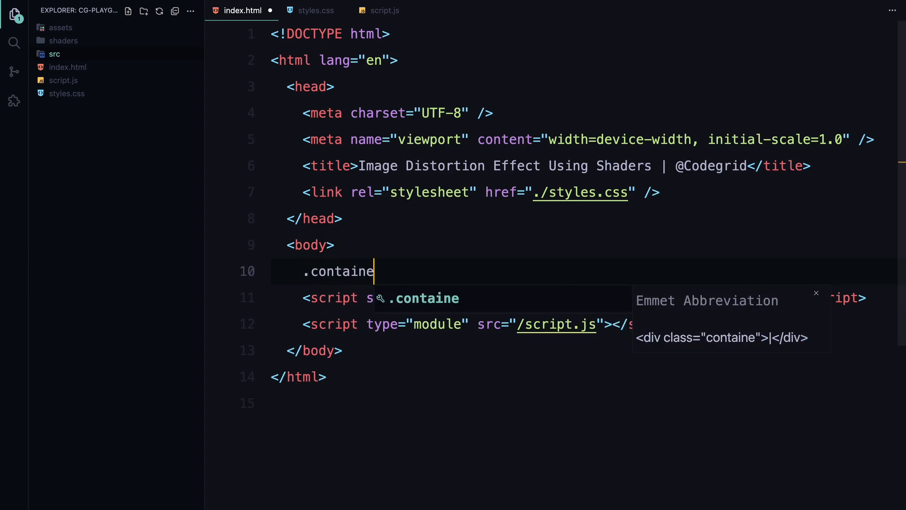
text(.he)
text(h1)
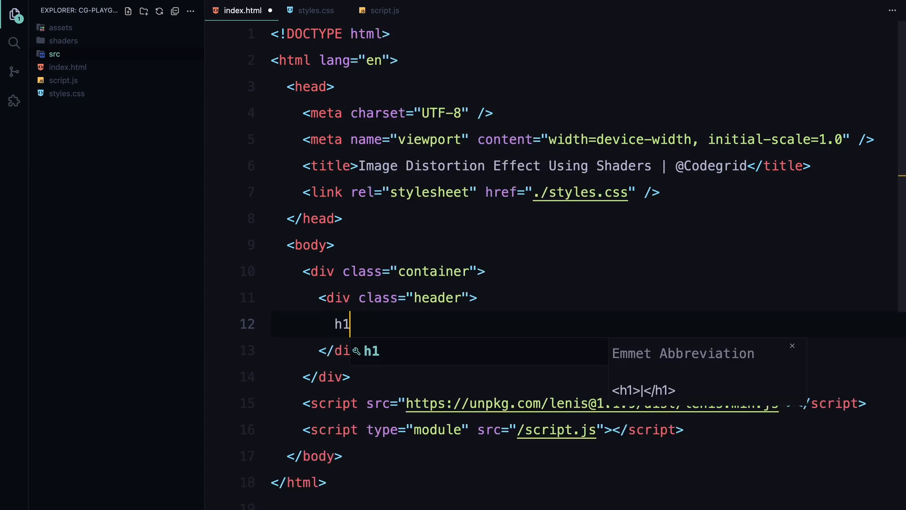
text(The Newsroom</h1>)
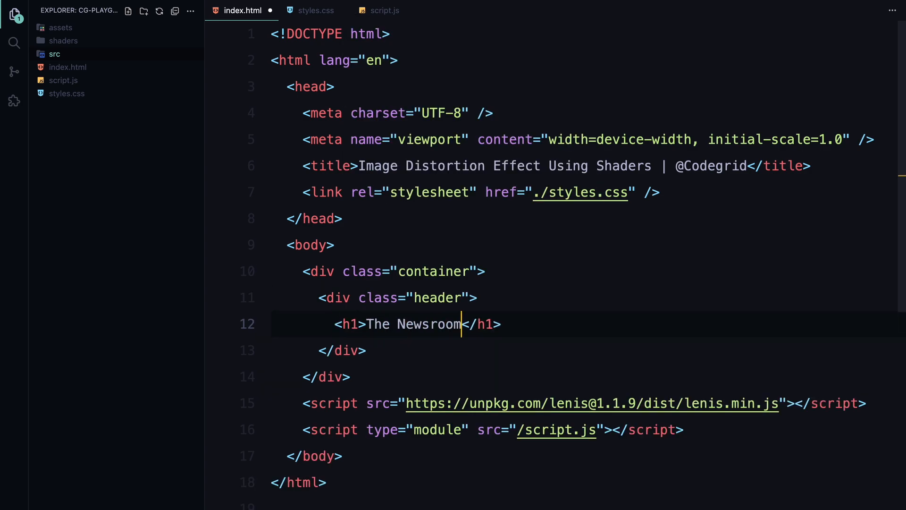
key(Enter)
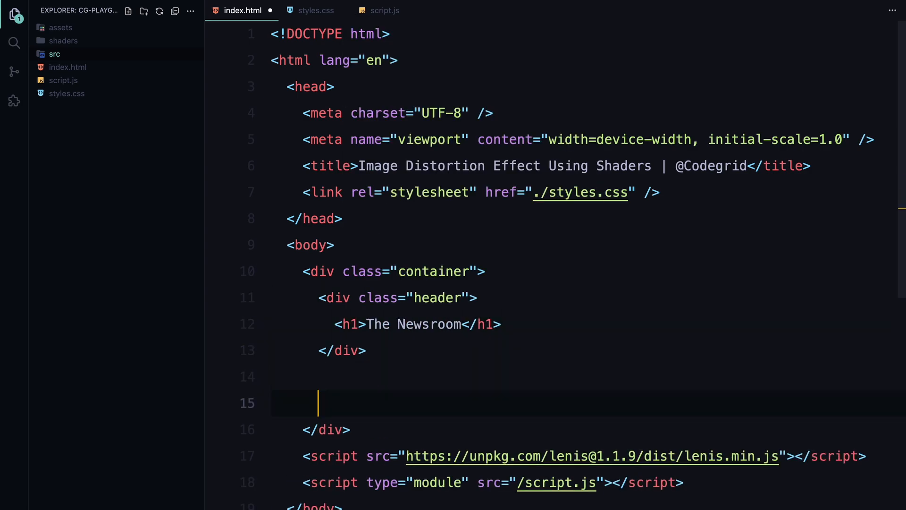
- Add .row > .img blocks with img tags for ./assets/img1.png through img7
text(.r)
text(.img)
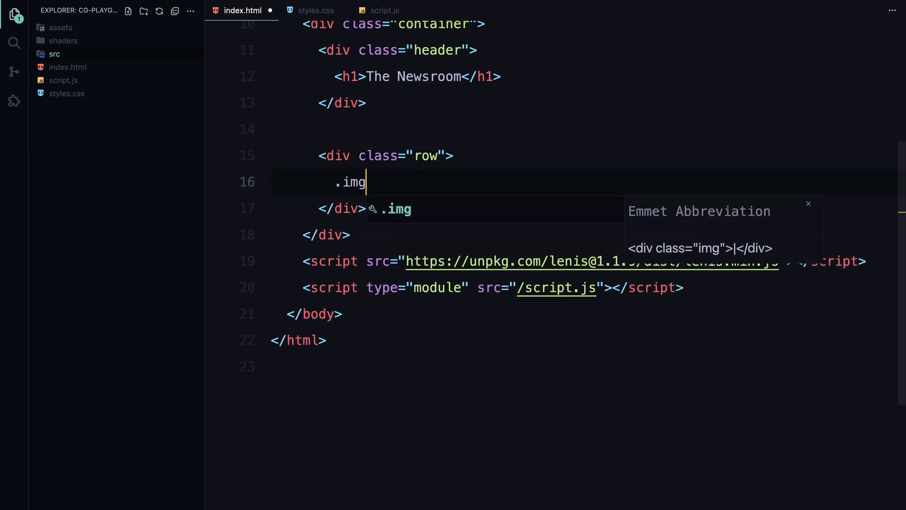
key(Tab)
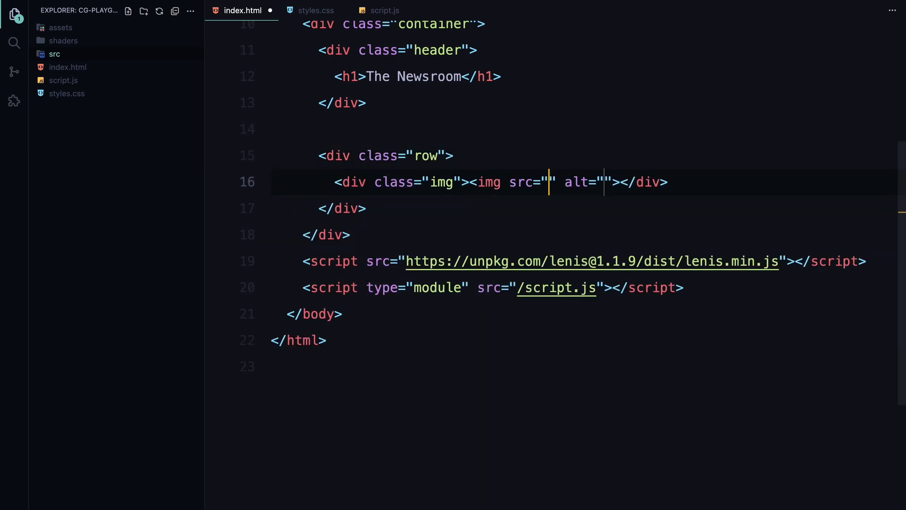
text(./assets/img1.png)
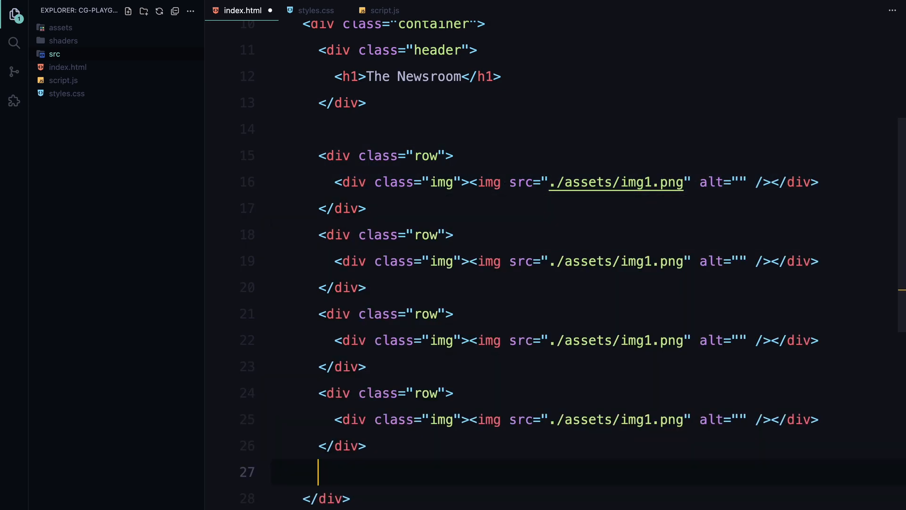
scroll(down, 3)
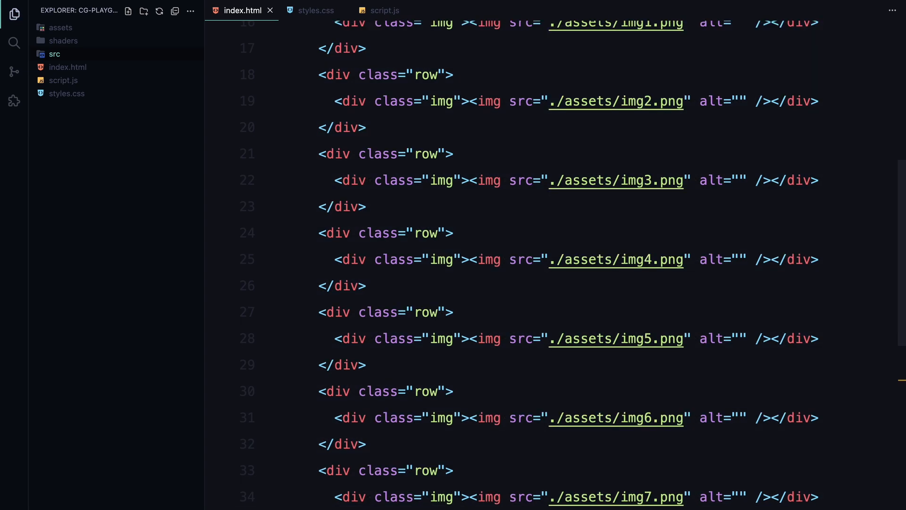
click(315, 10)
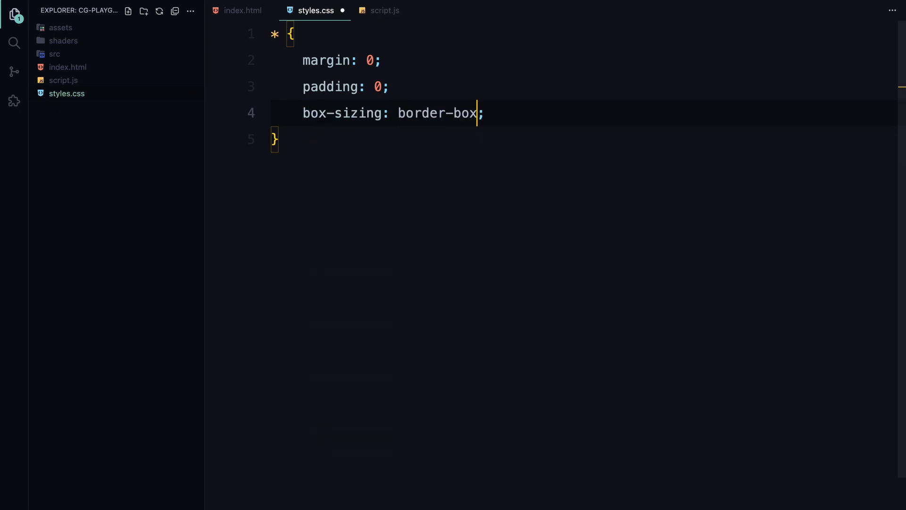
- Add body, img and .container rules at 100% size, and begin a .header rule
text(body {)
text(width: 100%;)
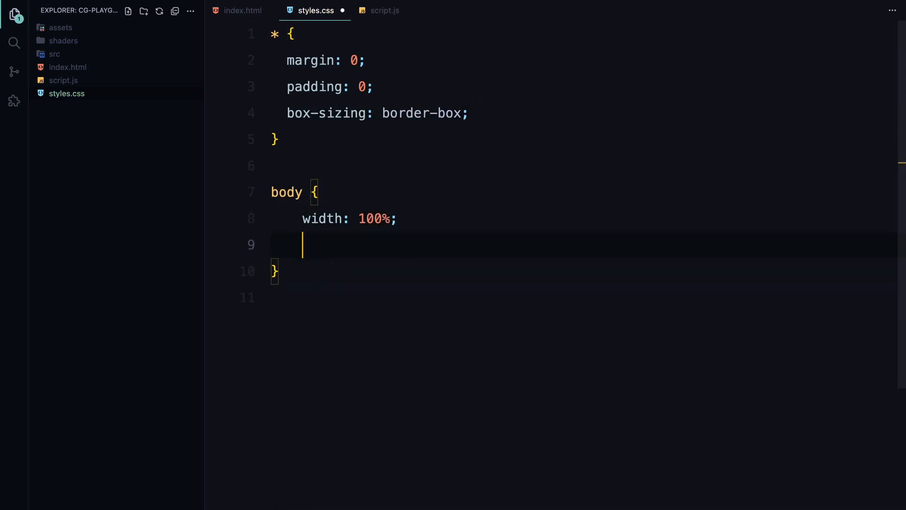
text(height: 100%;)
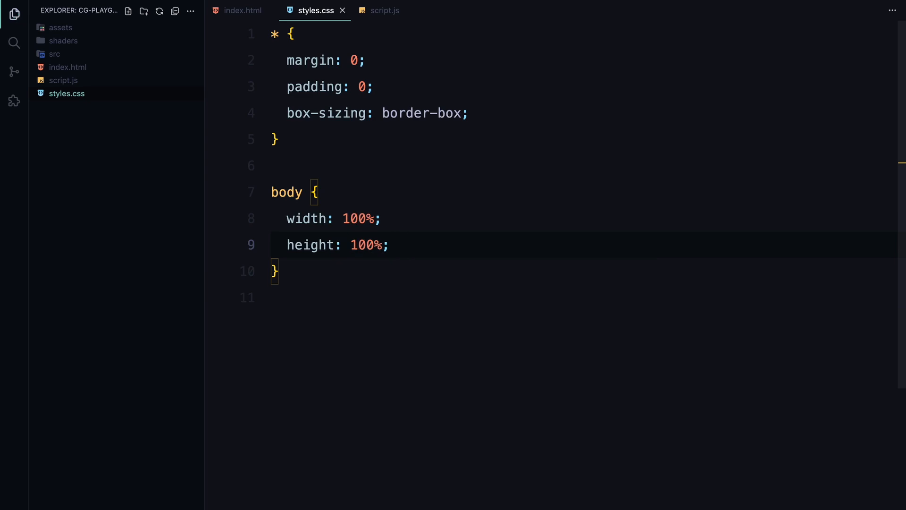
text(width: 100%;)
text(object-fit: cover;)
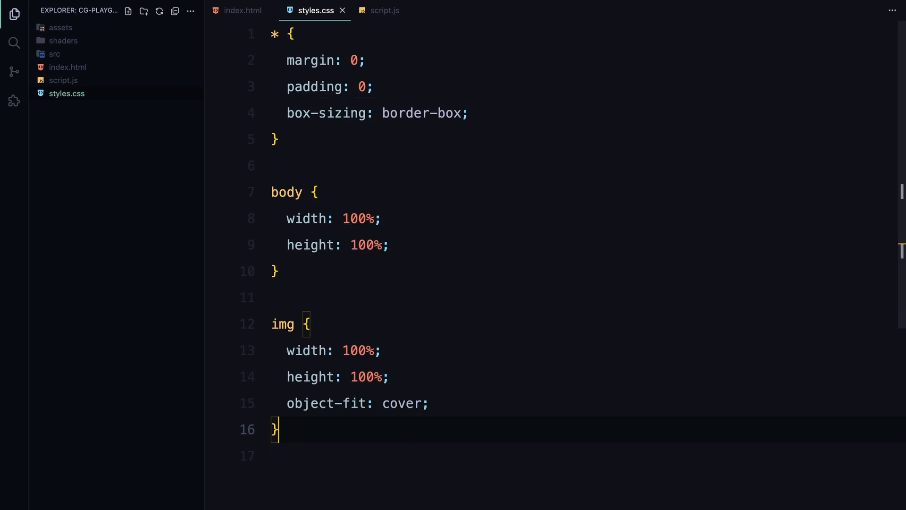
text(.container {)
text(width: 100;)
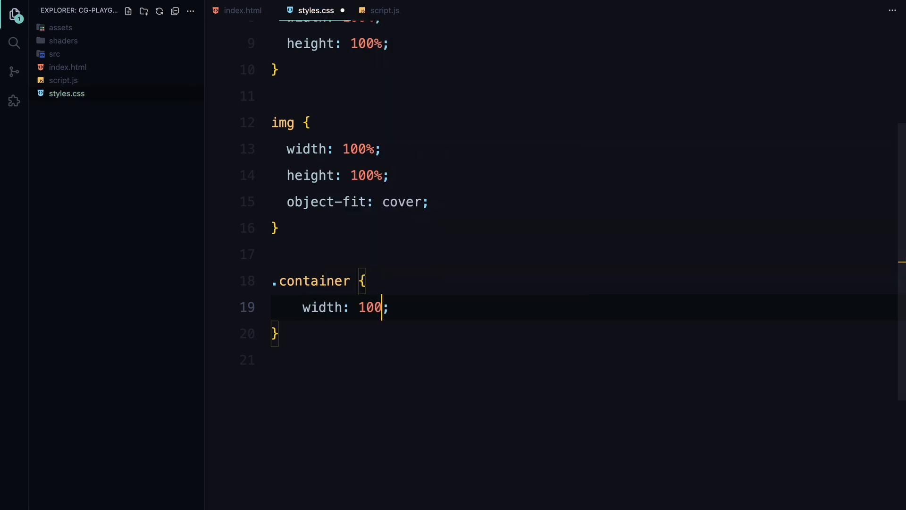
text(%;)
text(height: 100%;)
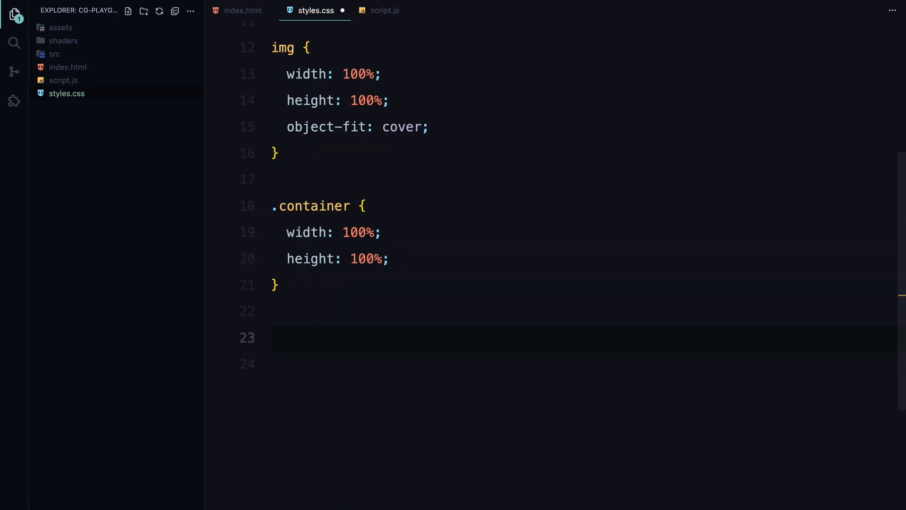
text(.header {)
text(h1 {)
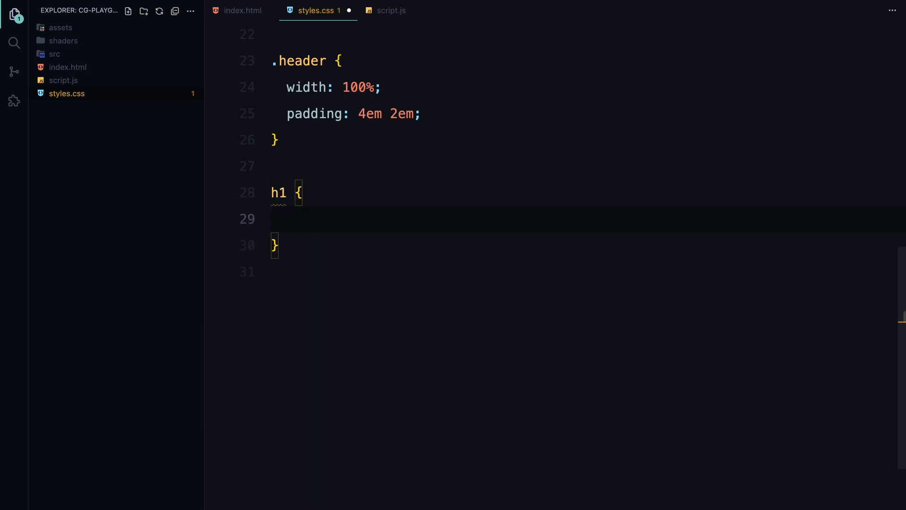
- Style h1 with Dahlia font, 5vw size, lighter weight, centered text, and save
text(font-family: ;)
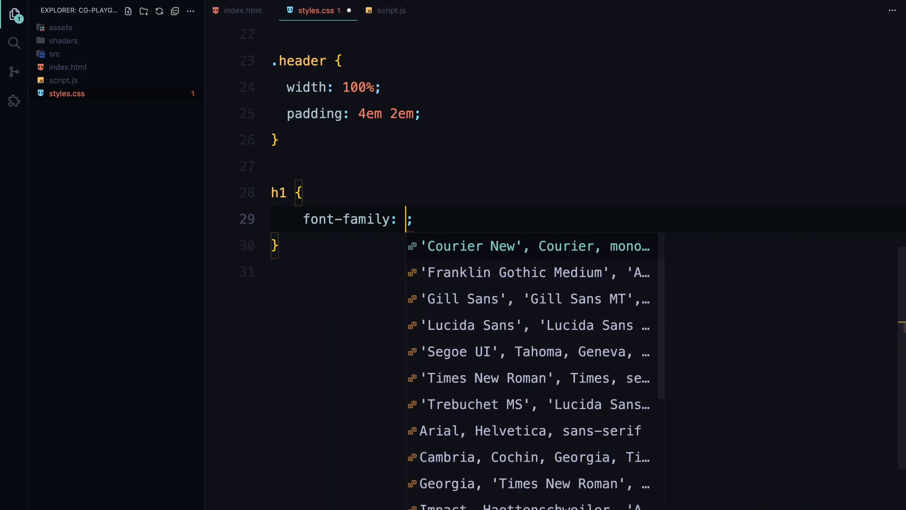
text("Dahlia")
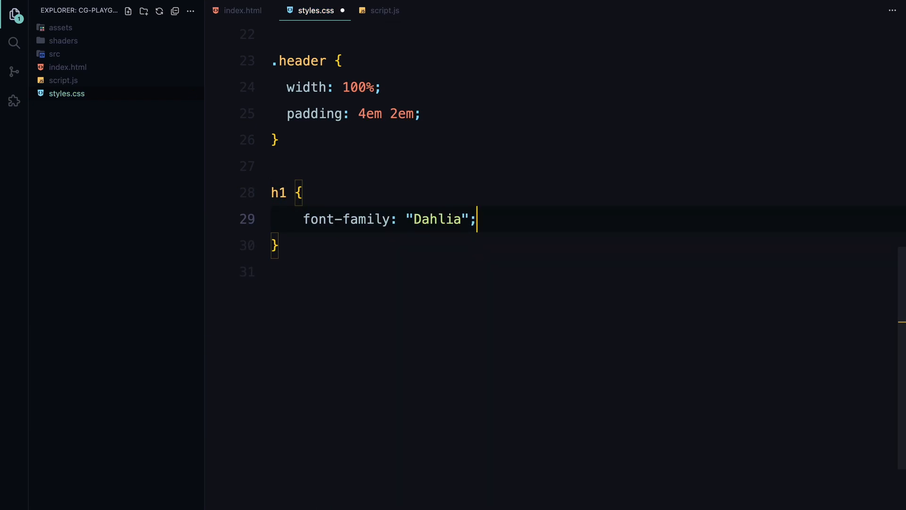
text(font-size: 5vw;)
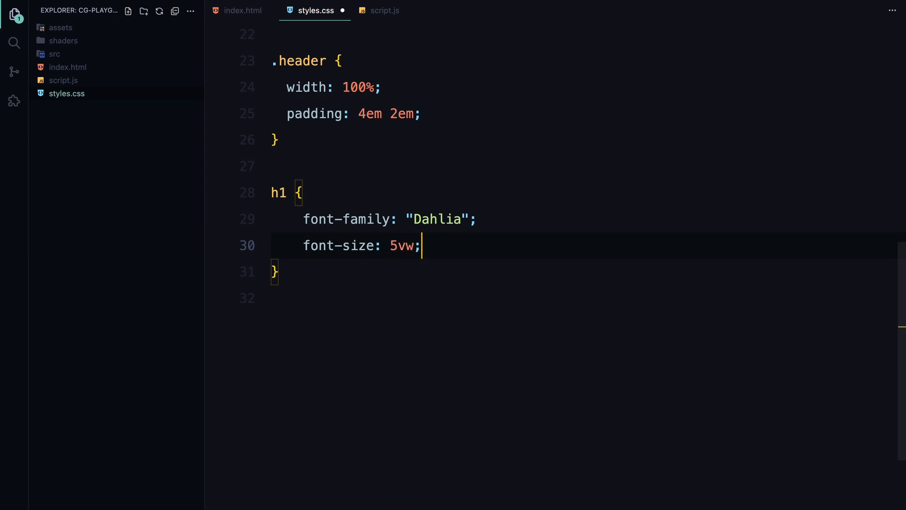
text(font-weight: lighter;)
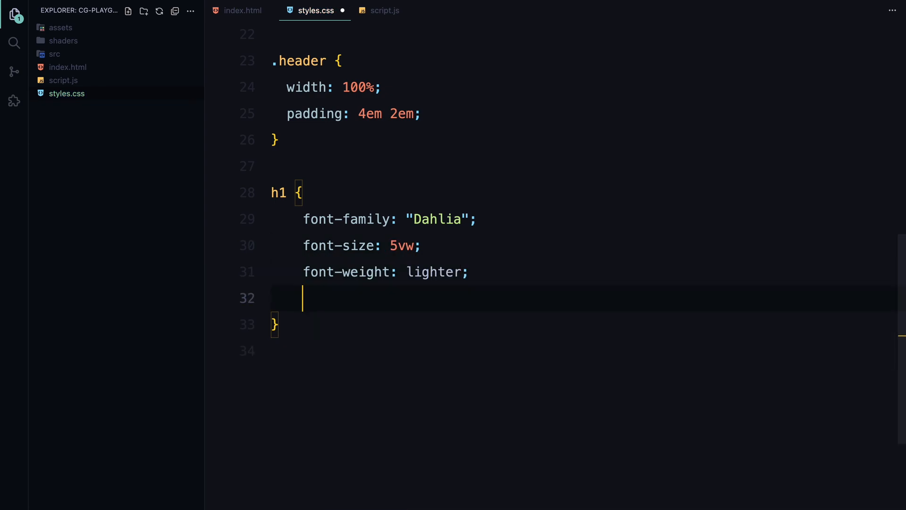
text(text-align: center;)
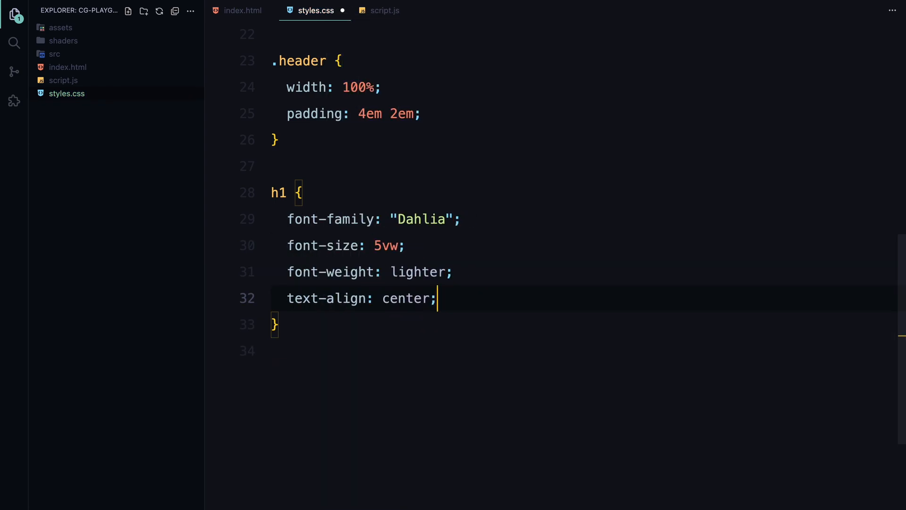
key(ctrl+s)
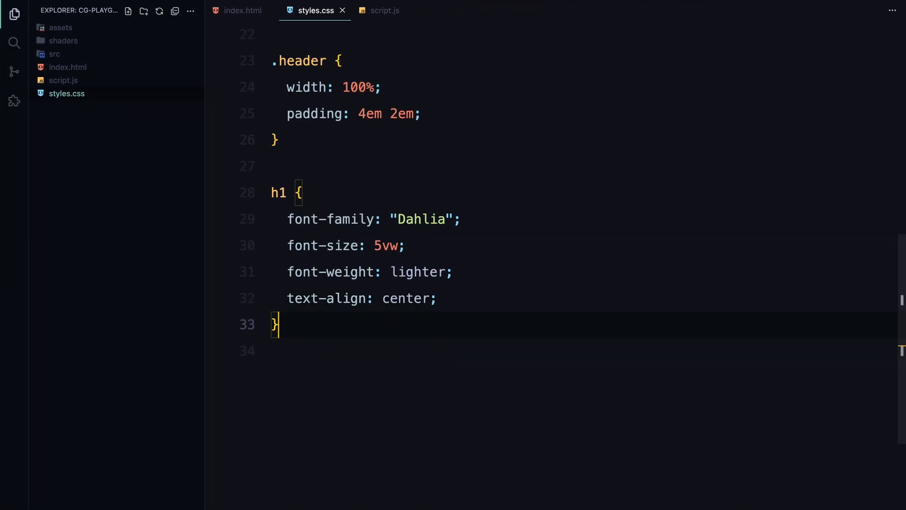
- Make .row 75% wide, centered with margin 0 auto, flex, with flex-end for selected rows
text(.row {)
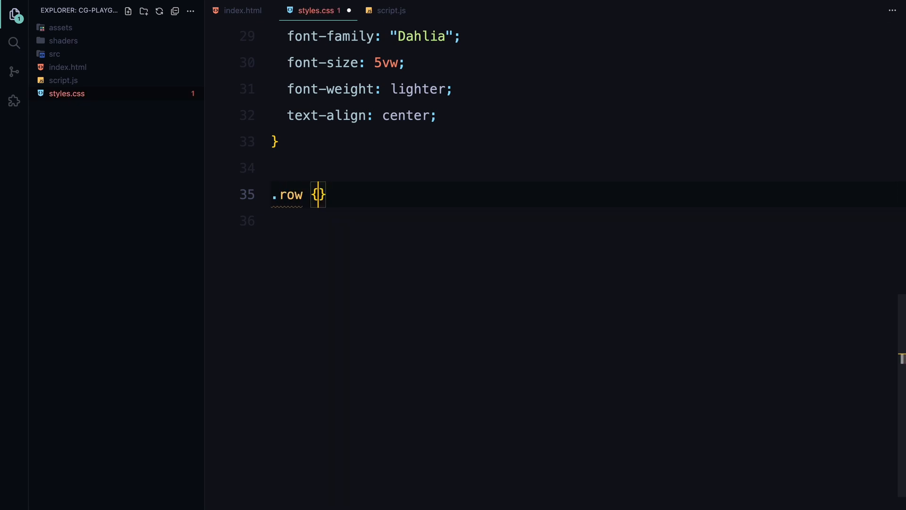
text(width: 75%;)
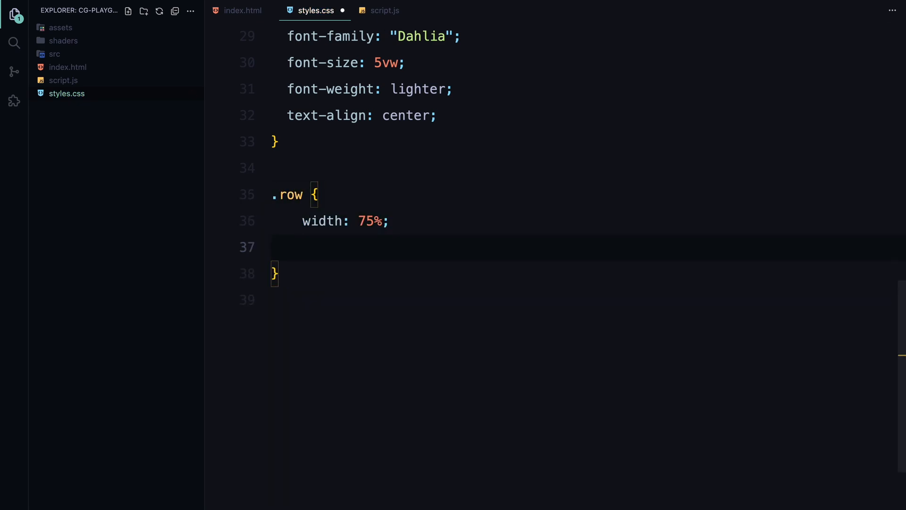
text(margin: 0 auto;)
click(588, 299)
text(display: ;)
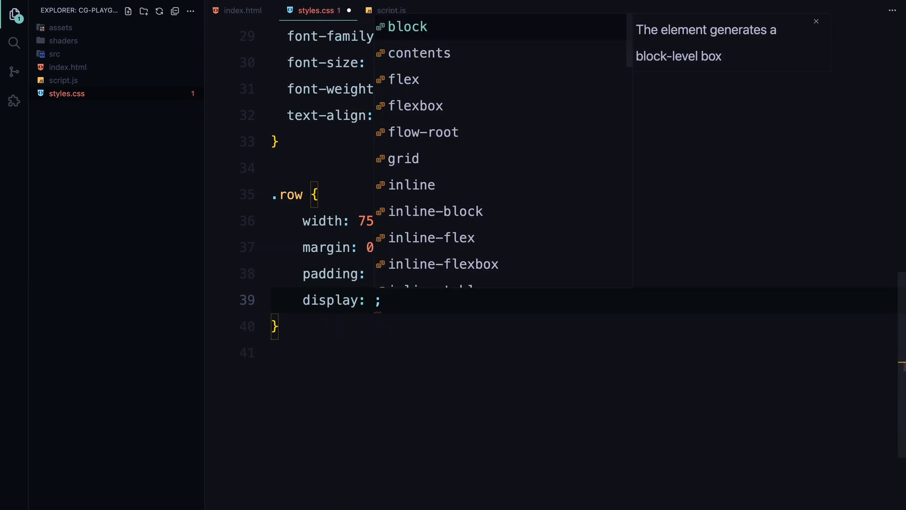
click(404, 79)
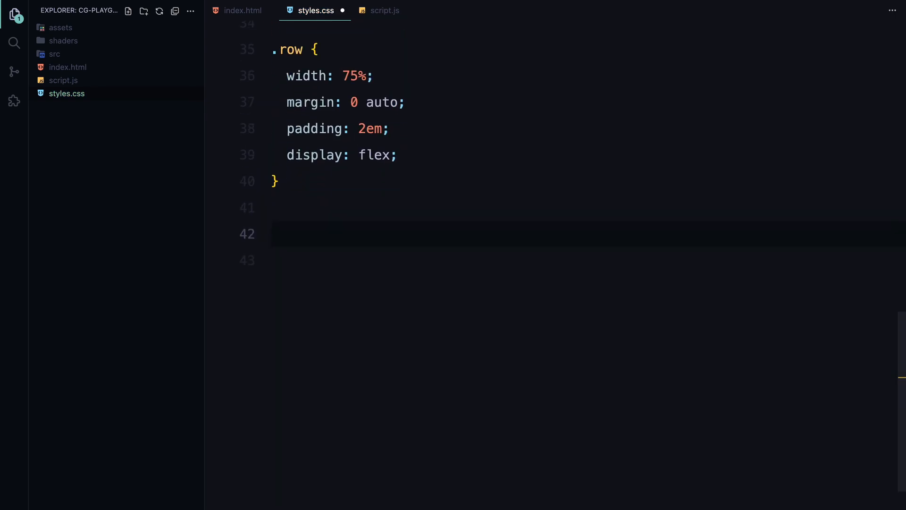
text(.row:nth-child(1),)
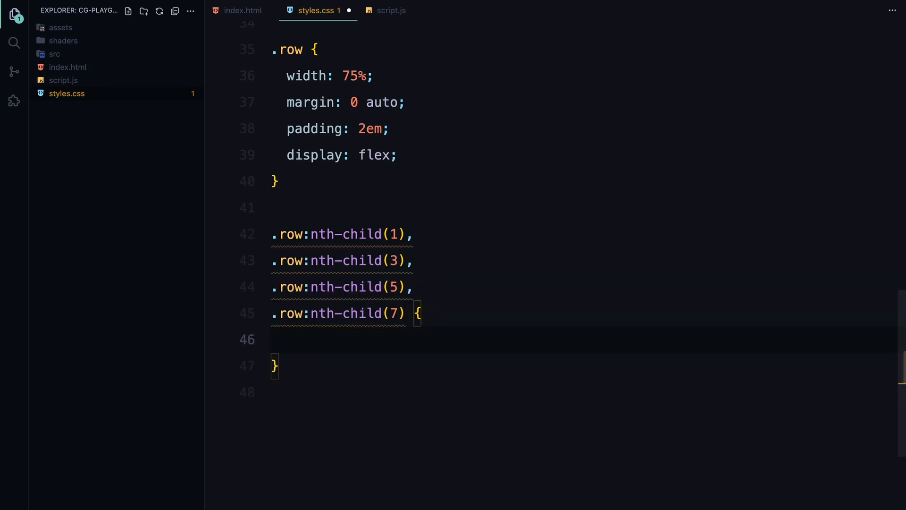
text(justify-content: flex-end;)
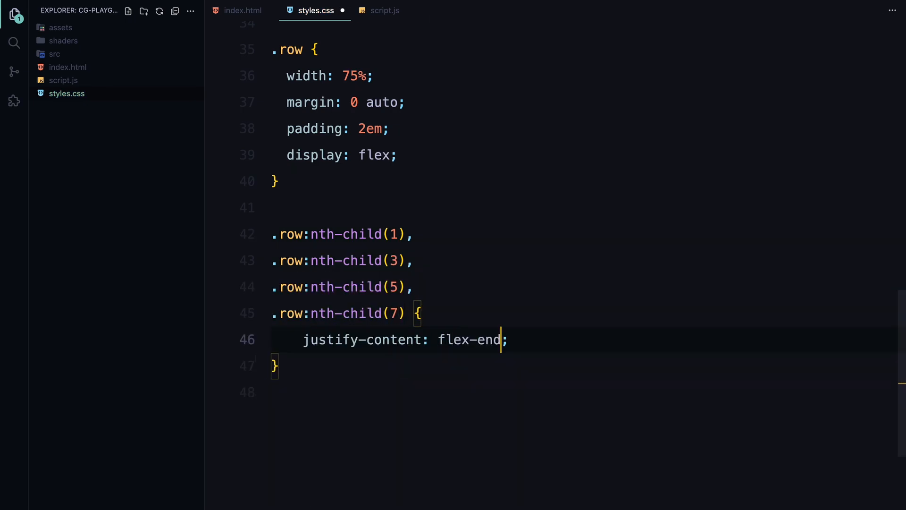
scroll(down, 3)
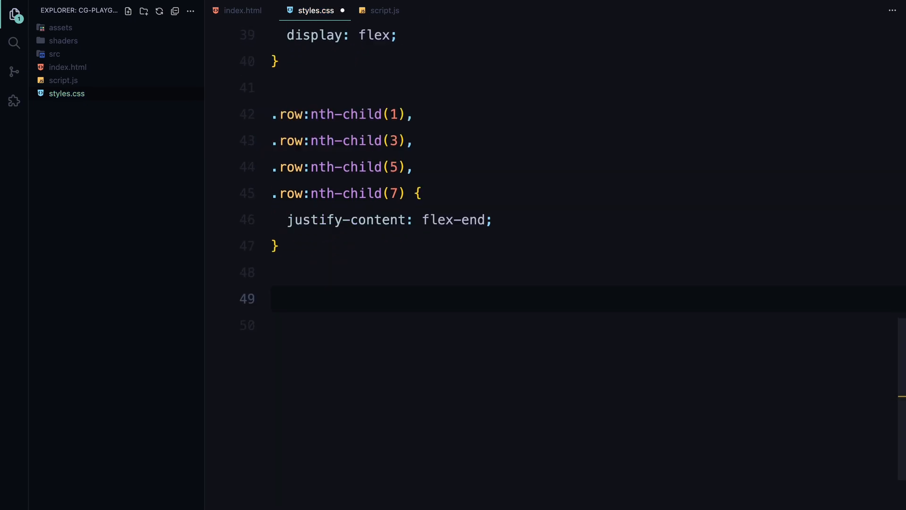
- Give .row:last-child 10em bottom padding and make canvas absolute, full-size, z-index 1
text(.row:last-child {)
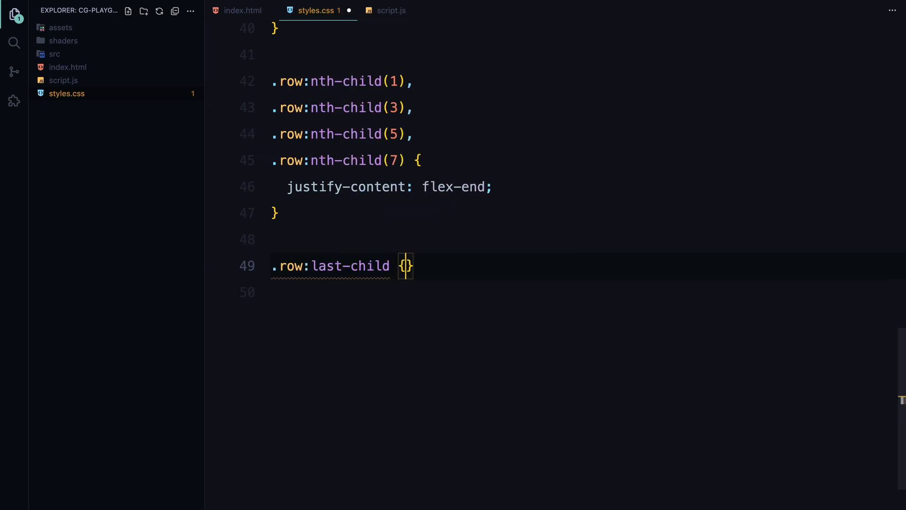
text(padding-bottom: 10em;)
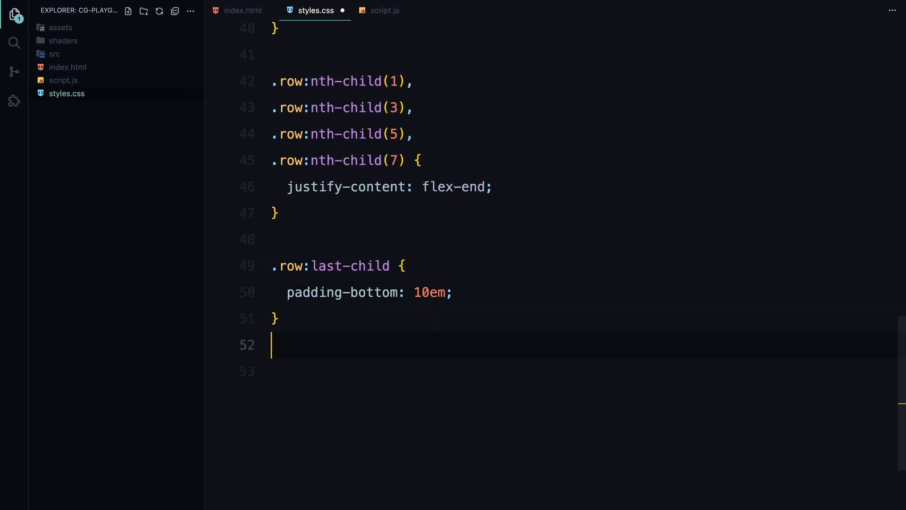
text(position: relative;)
text(top: 0;)
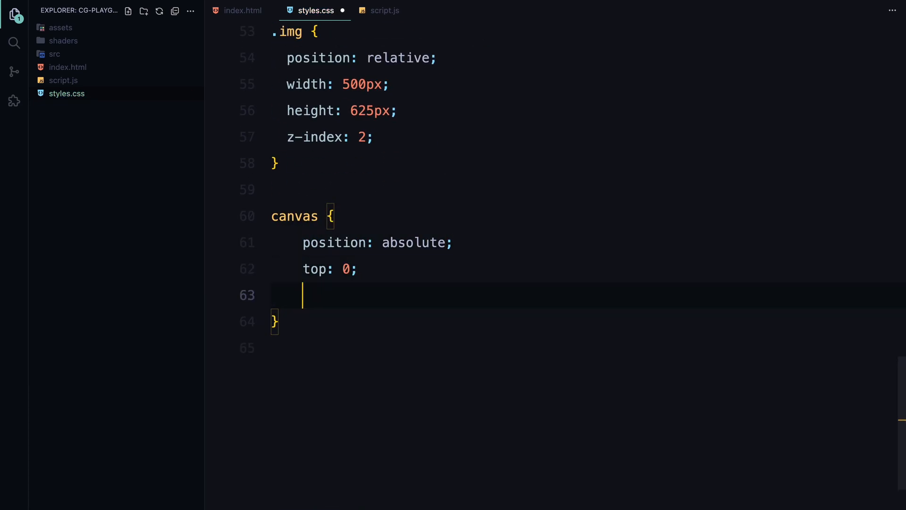
text(left: 0;)
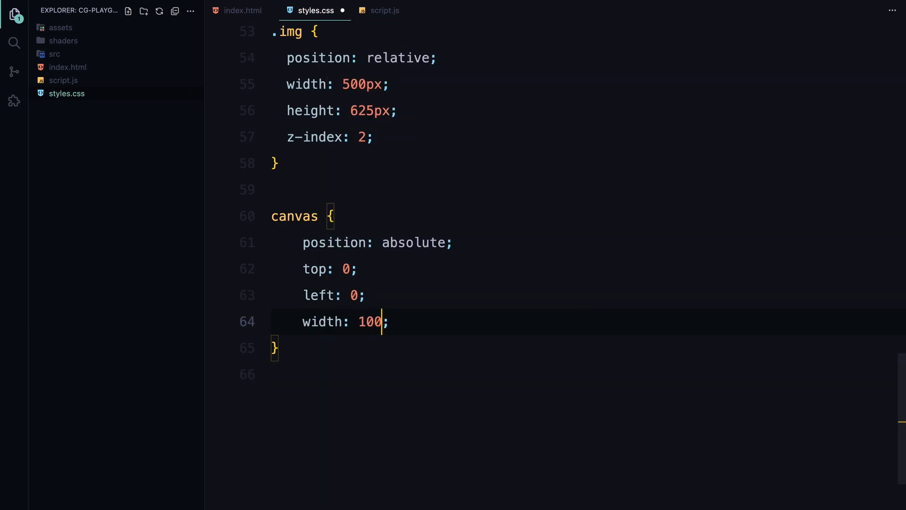
text(%;)
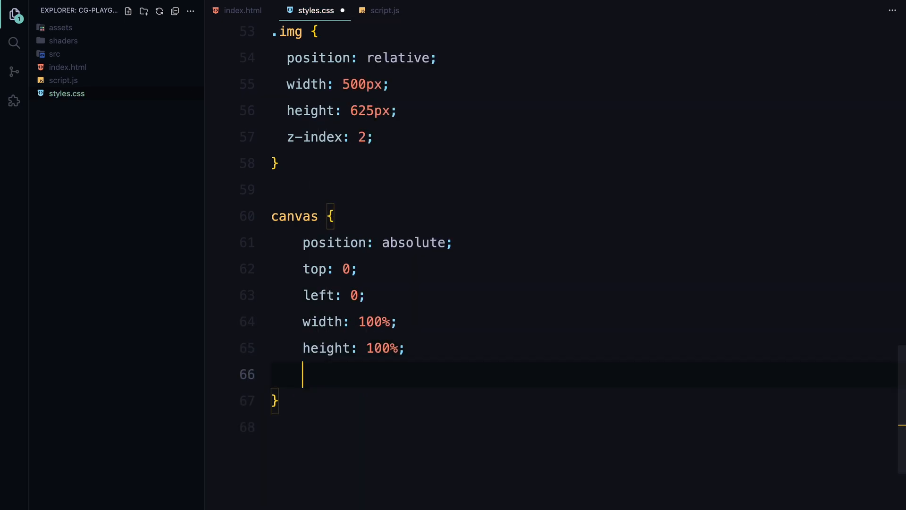
text(z-index: 1;)
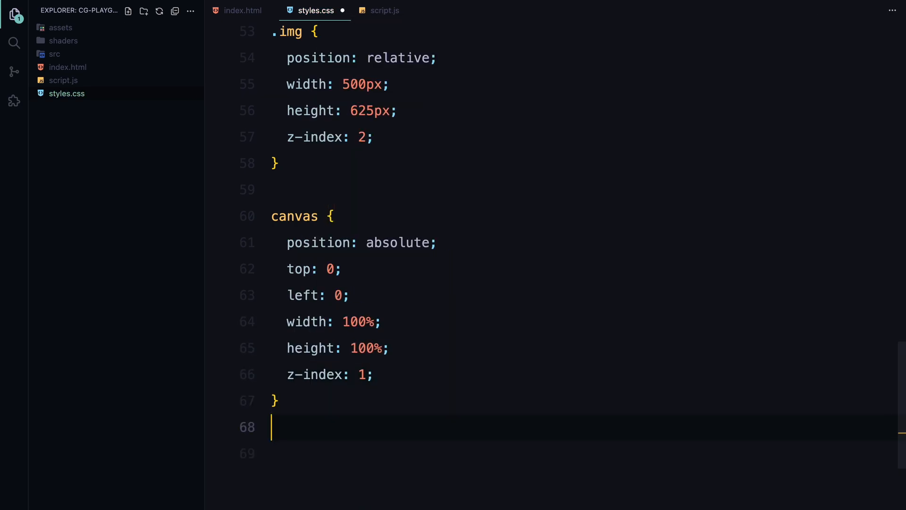
text(@media(max-width: 900px) {)
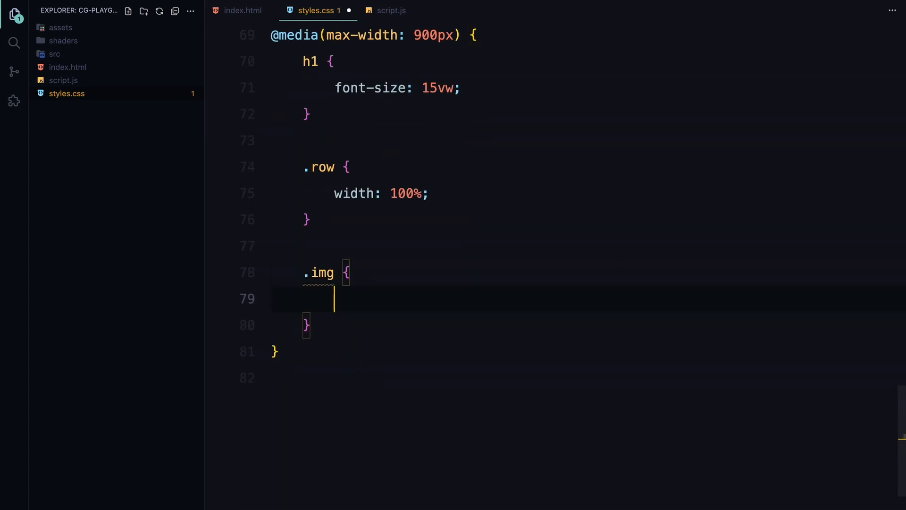
- Set .img height to 500px in the 900px media query and add a lenis scroll comment
text(height: 500px;)
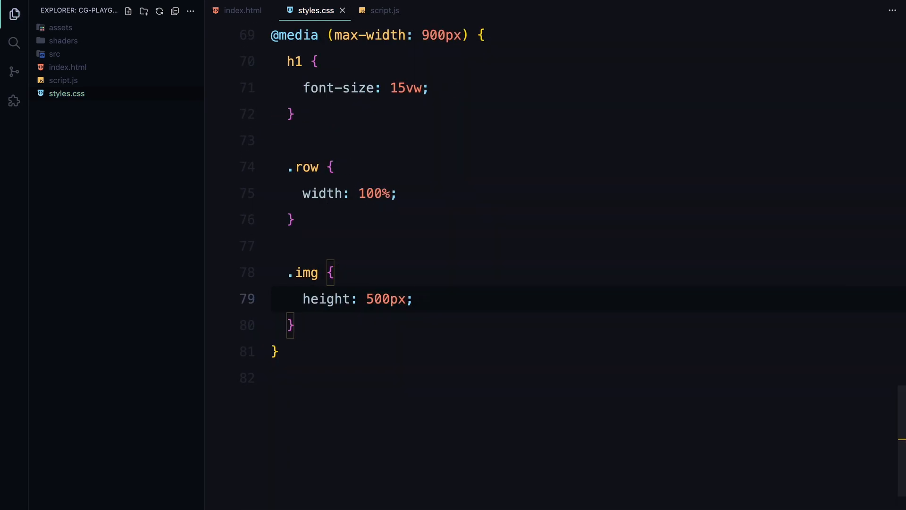
key(enter)
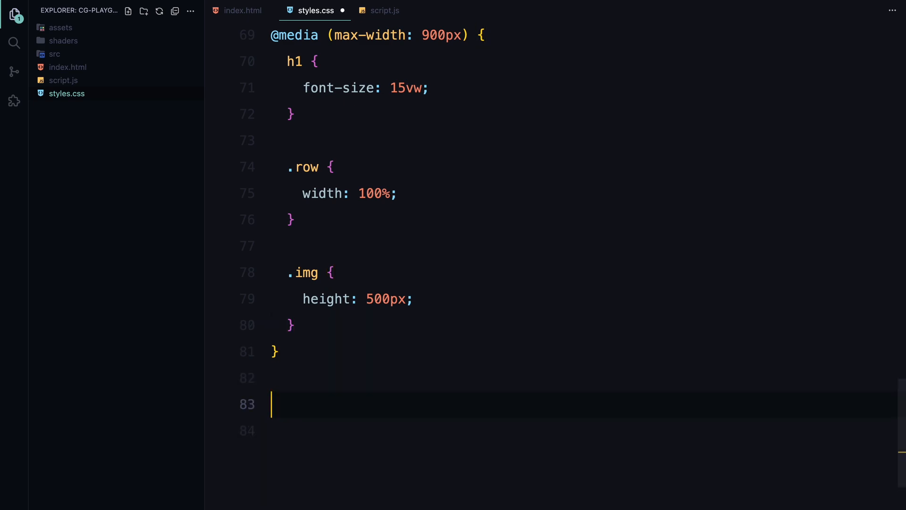
text(lenis scroll */)
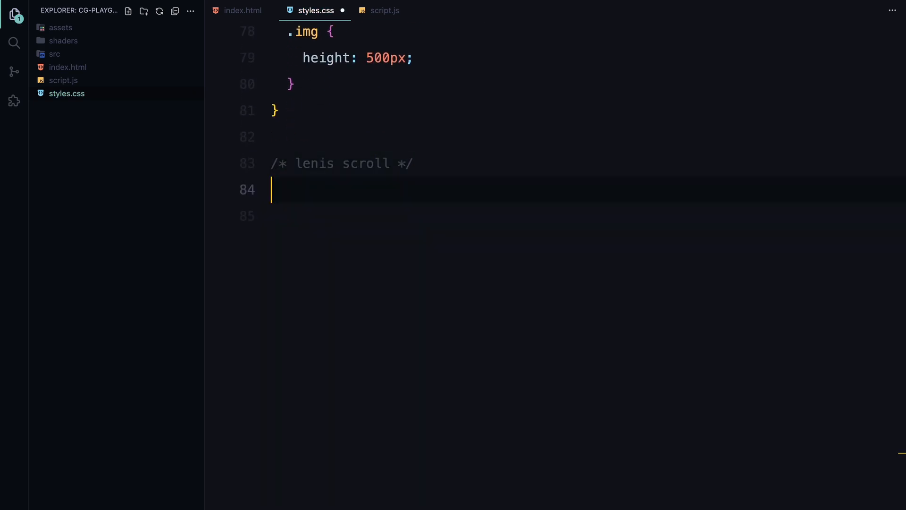
scroll(down, 3)
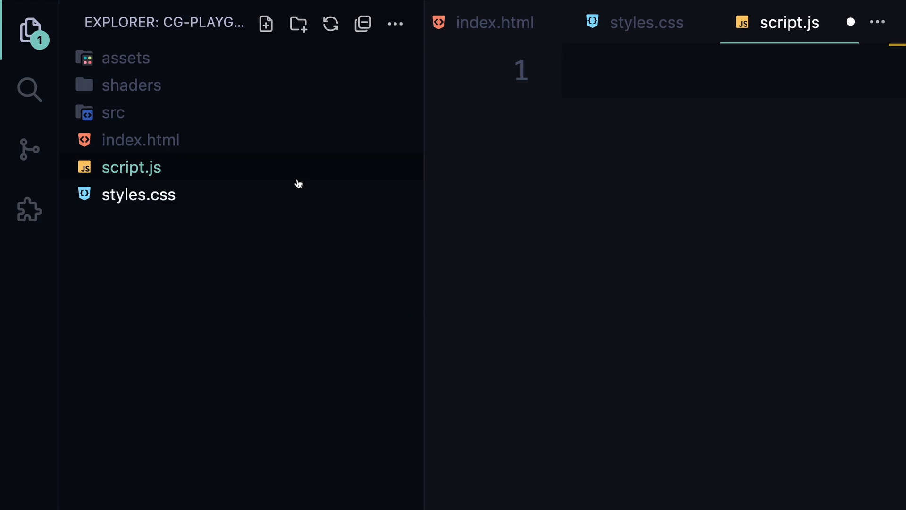
- Expand src and shaders in the Explorer and open vertexShader.glsl and fragmentShader.glsl
click(113, 113)
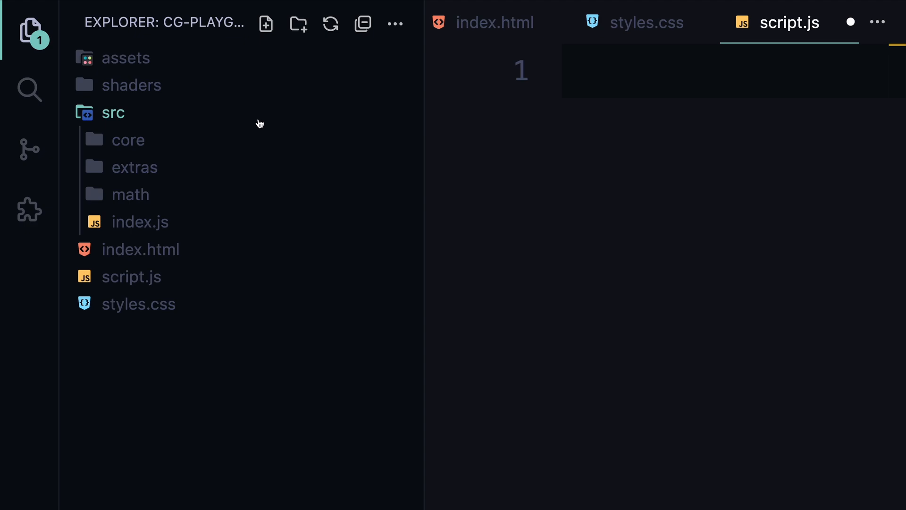
click(132, 85)
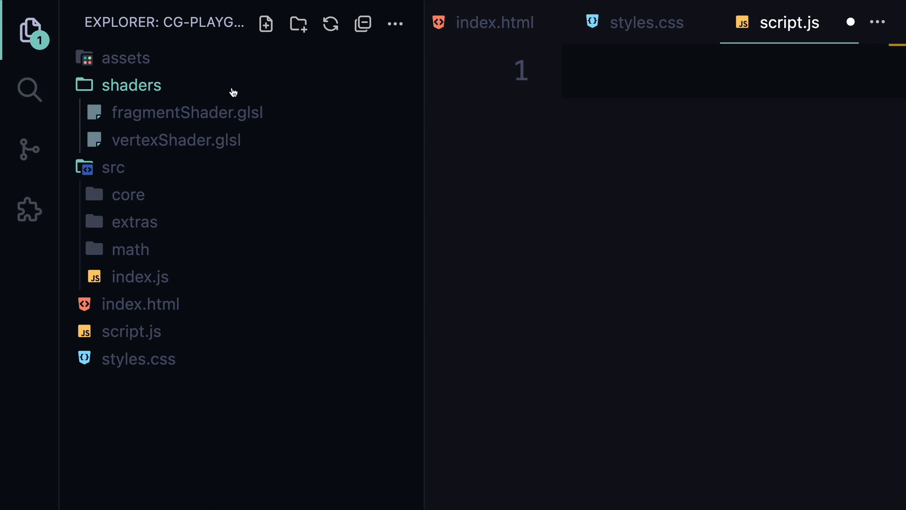
mouse_move(188, 112)
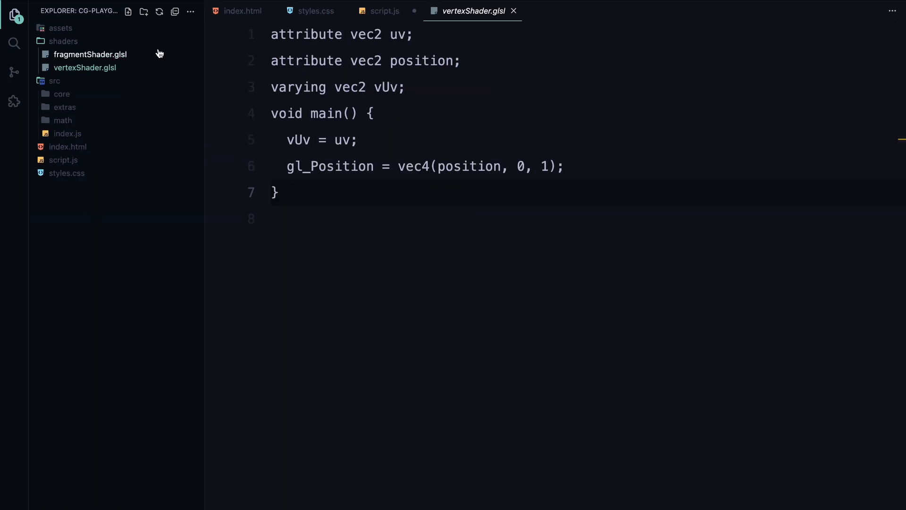
click(90, 54)
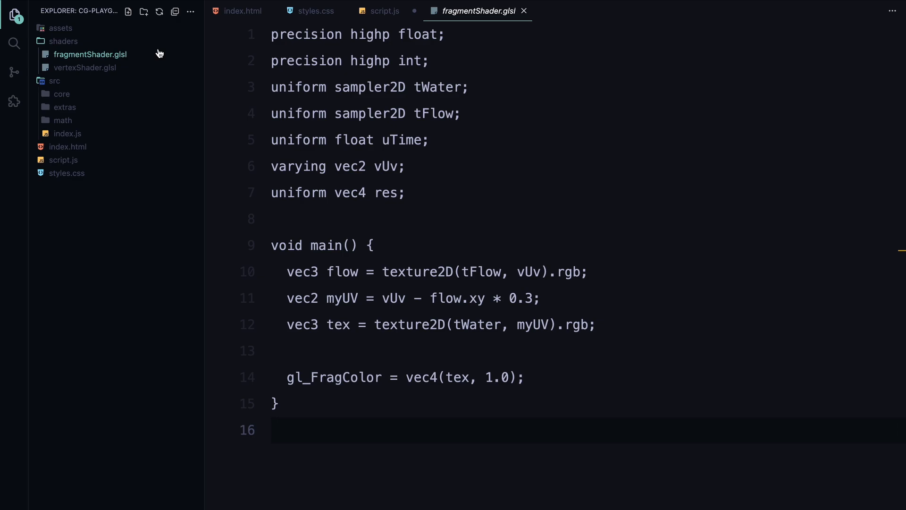
mouse_move(144, 45)
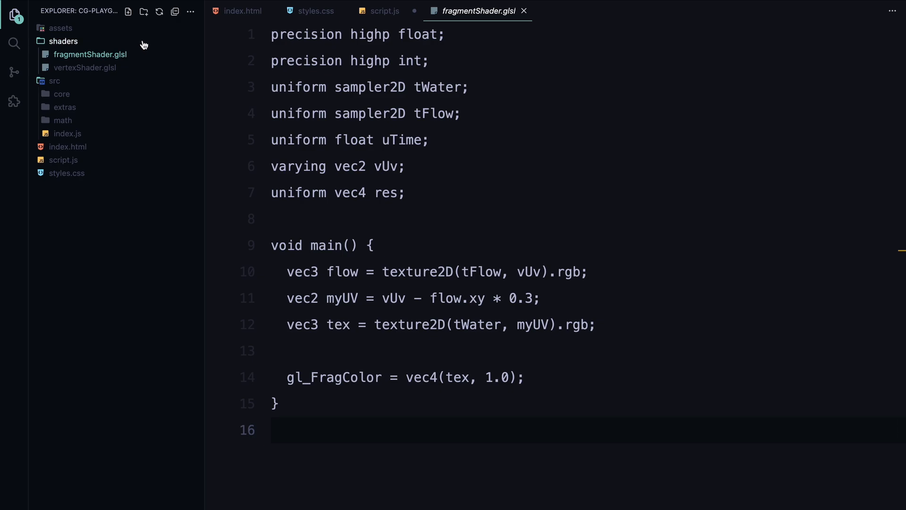
- Write the import of Renderer, Vec2, Vec4, Geometry, Texture, Program, Mesh, Flowmap from './src/index.js'
click(62, 41)
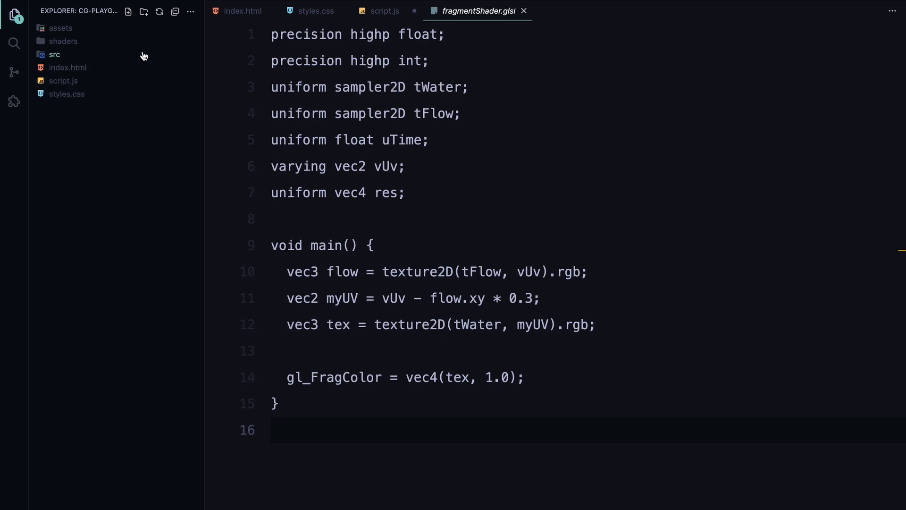
mouse_move(441, 48)
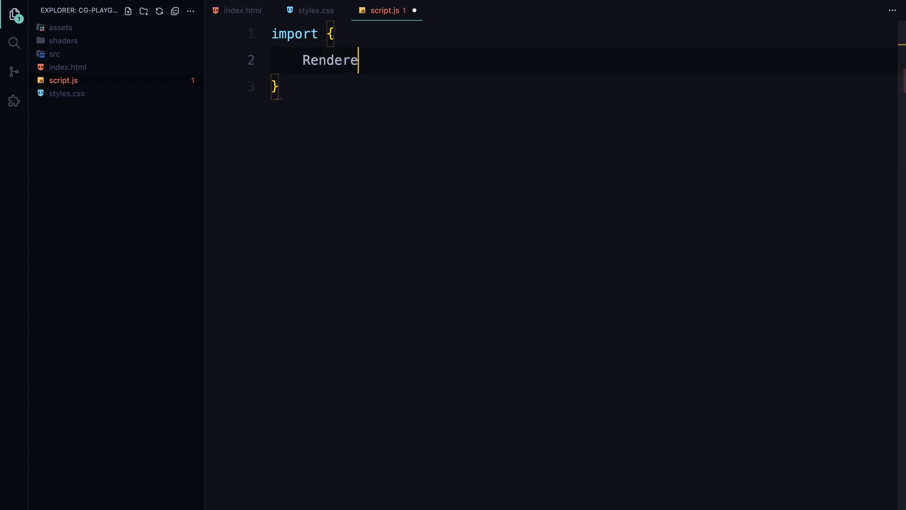
text(r,)
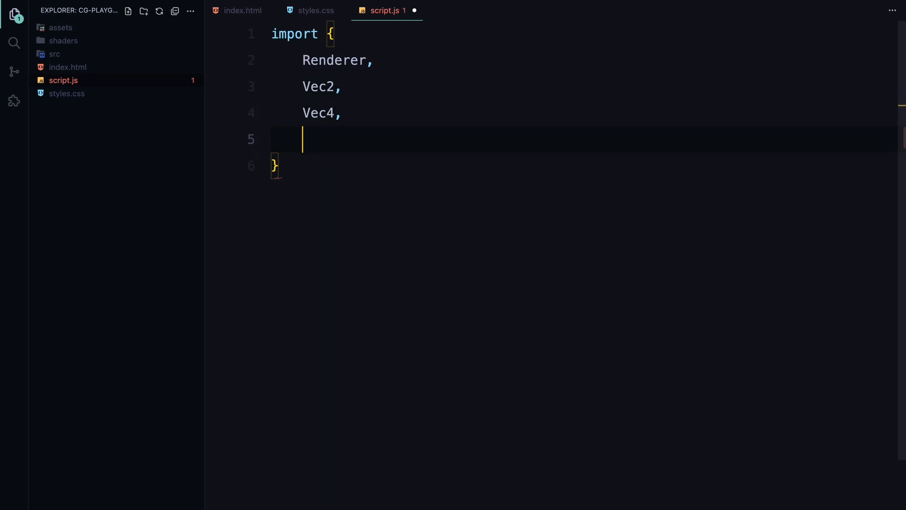
text(Geometry,)
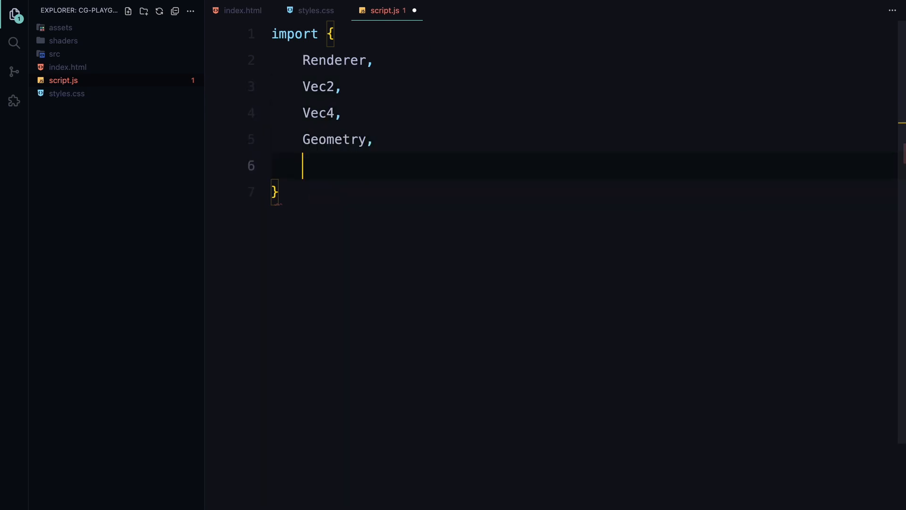
text(Texture,)
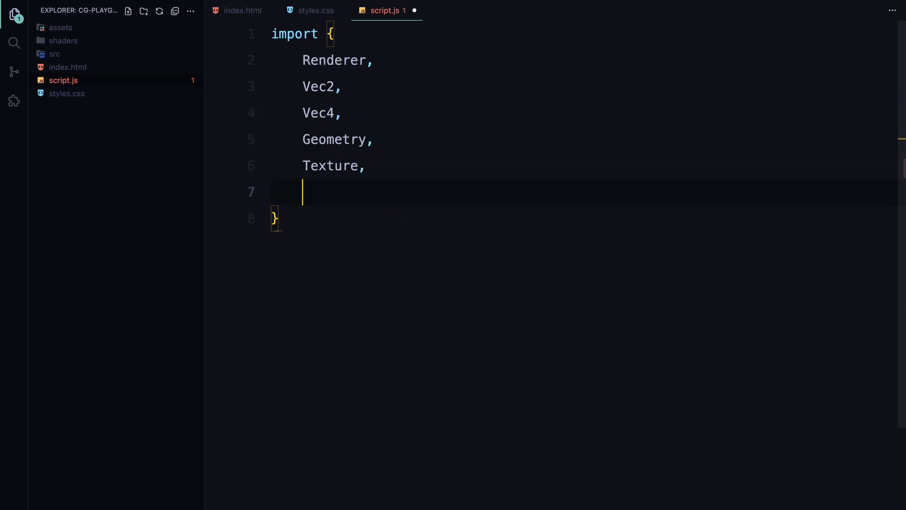
text(Program,)
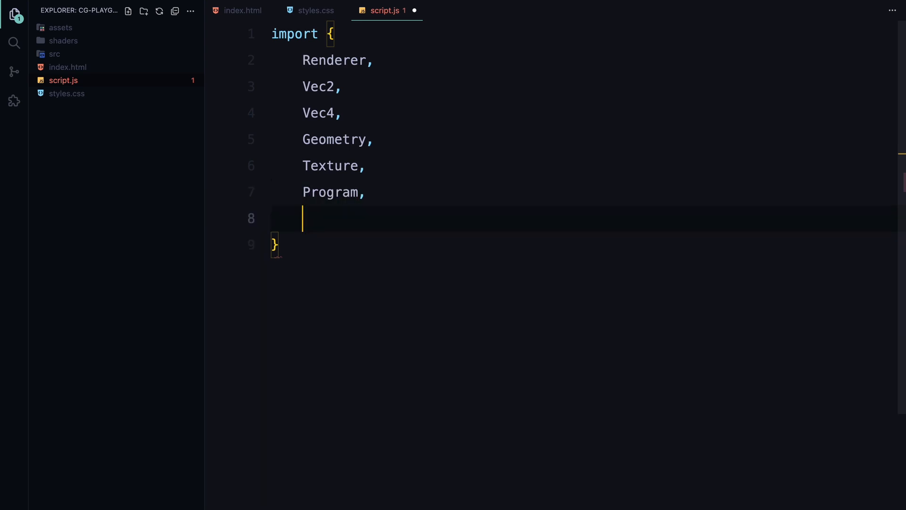
text(Mesh,)
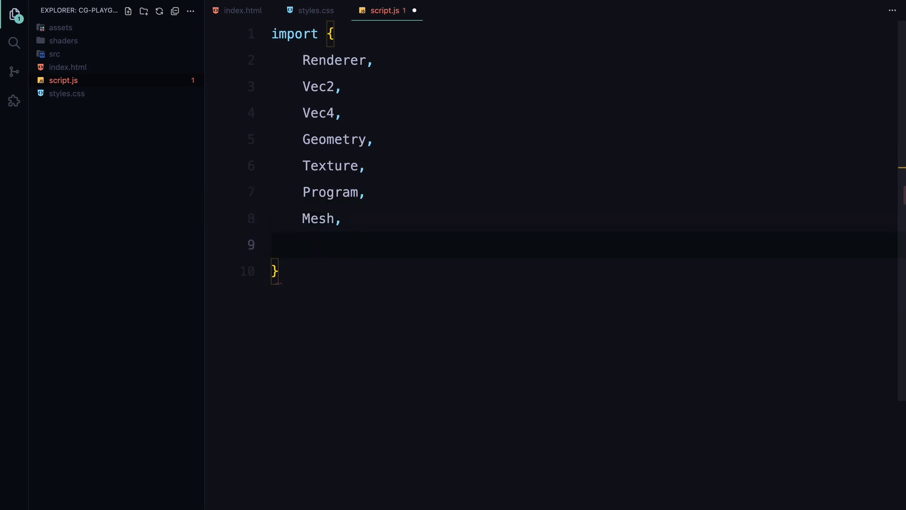
text(Flowmap)
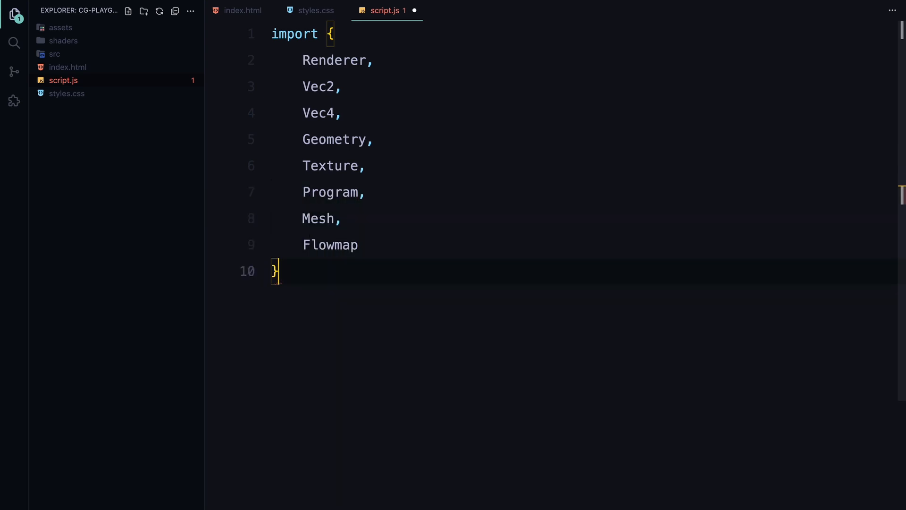
text(from "./")
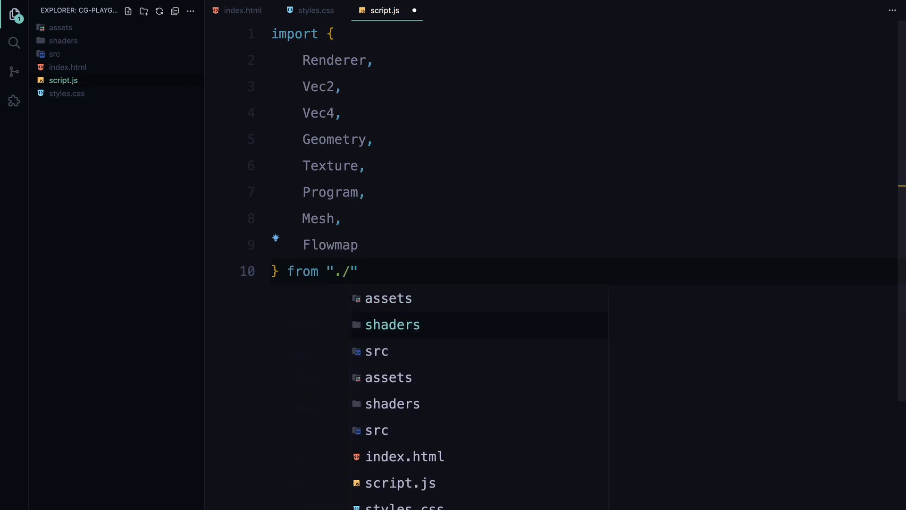
text(src/)
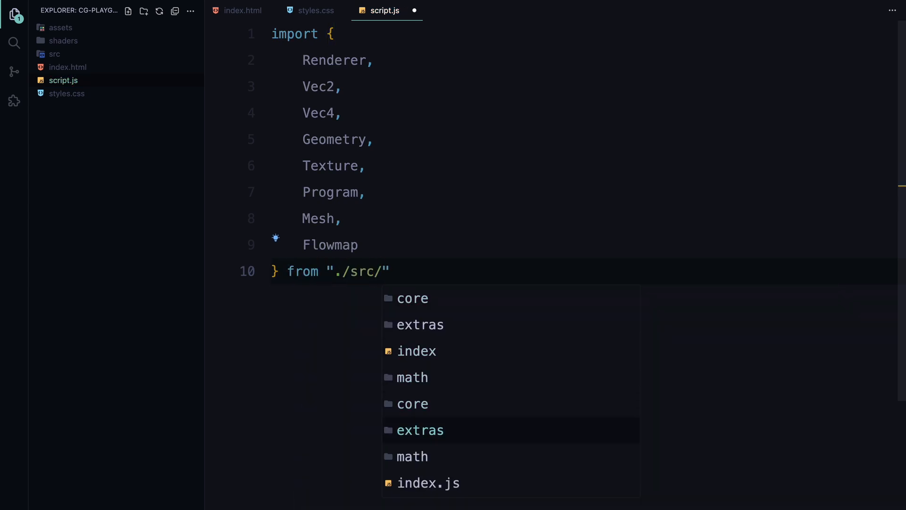
click(428, 482)
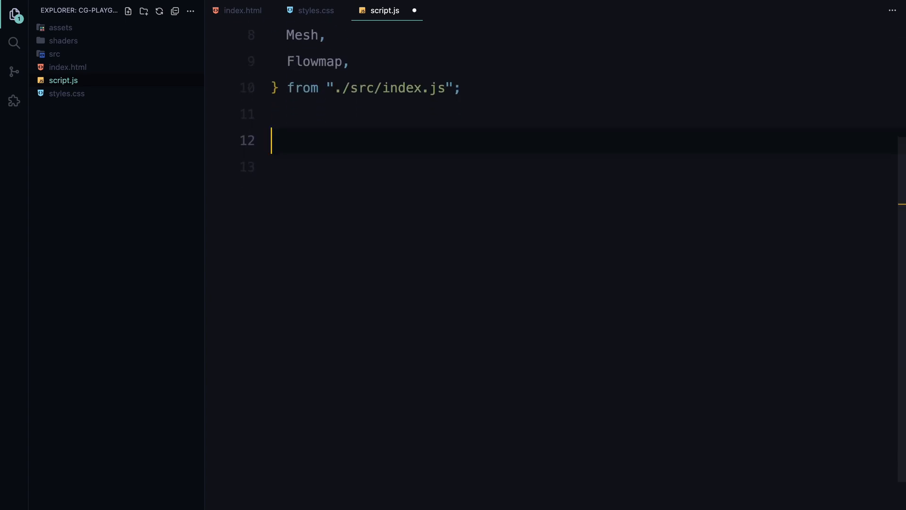
- Add const lenis = new Lenis() and a raf(time) loop calling lenis.raf, started with requestAnimationFrame
text(const lenis =)
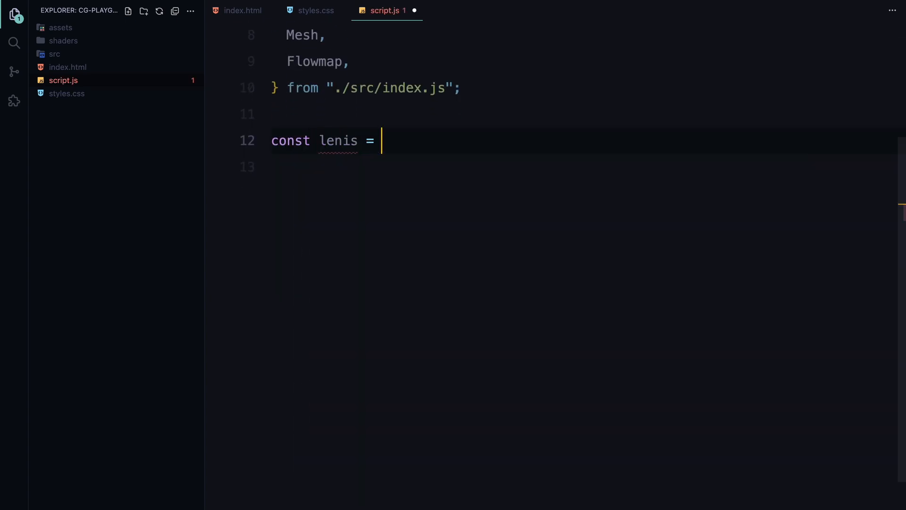
text(new Lenis())
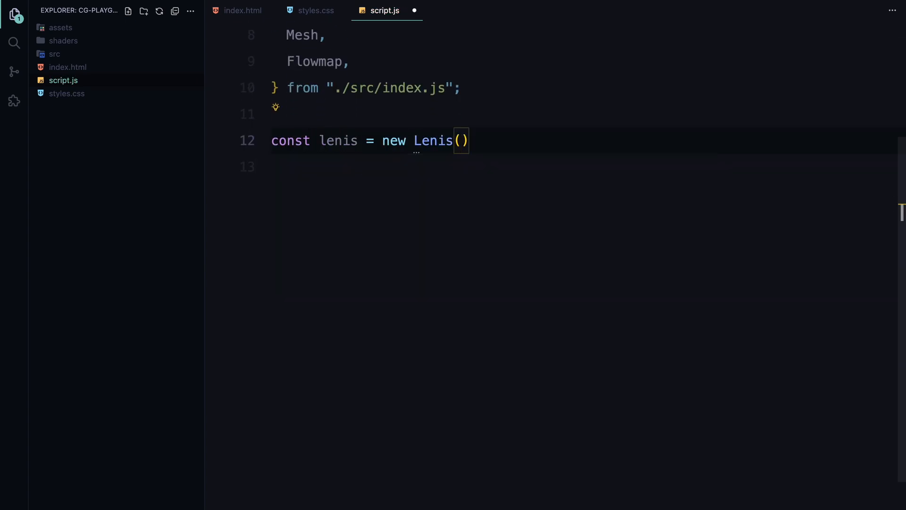
text(function r)
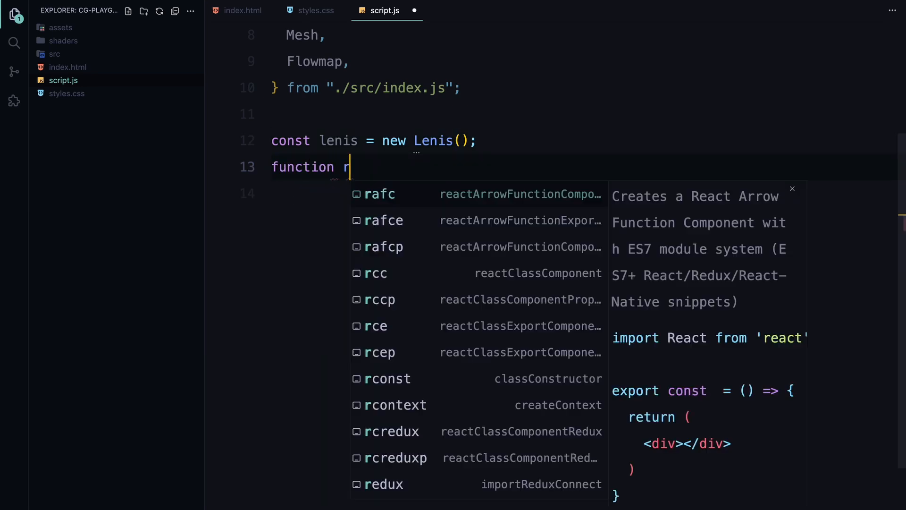
text(af(time) {)
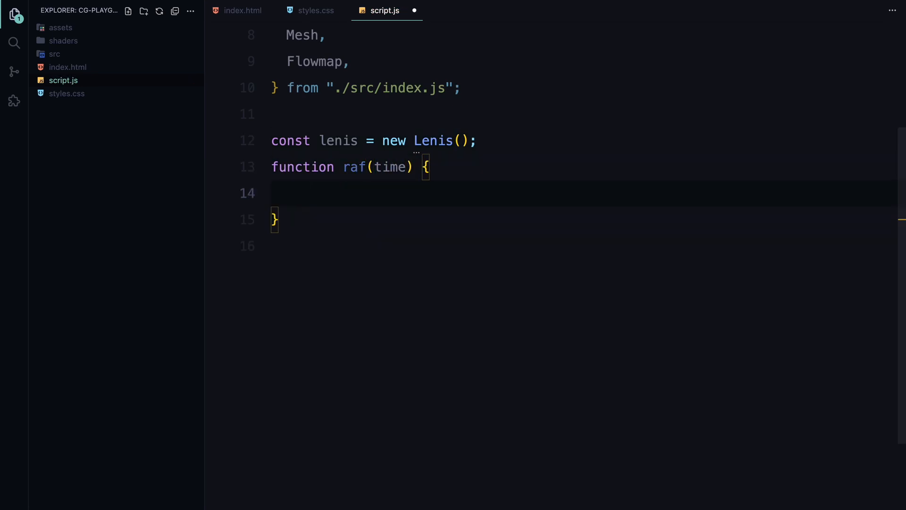
text(lenis.raf(time);)
text(requ)
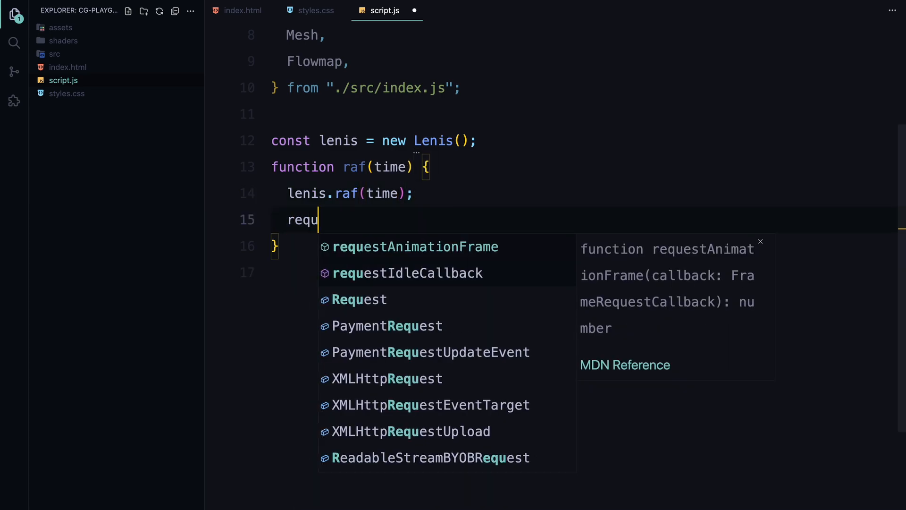
key(Tab)
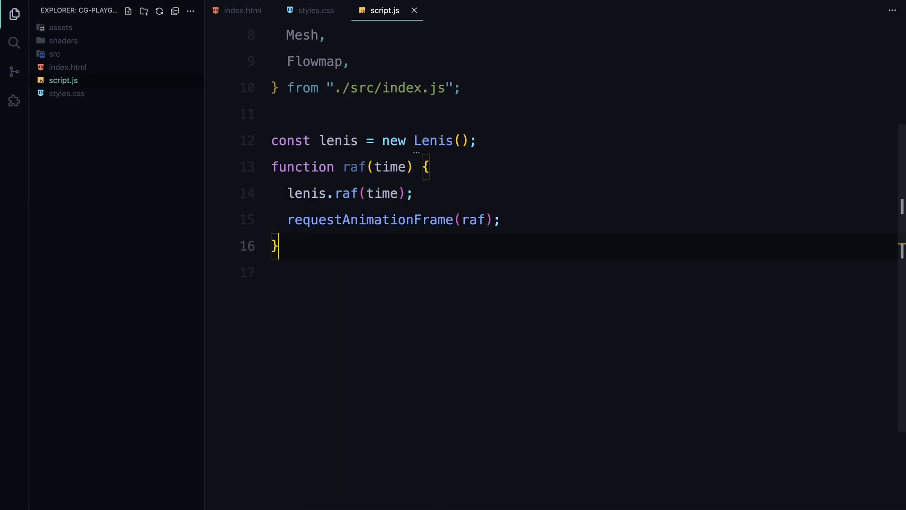
text(re)
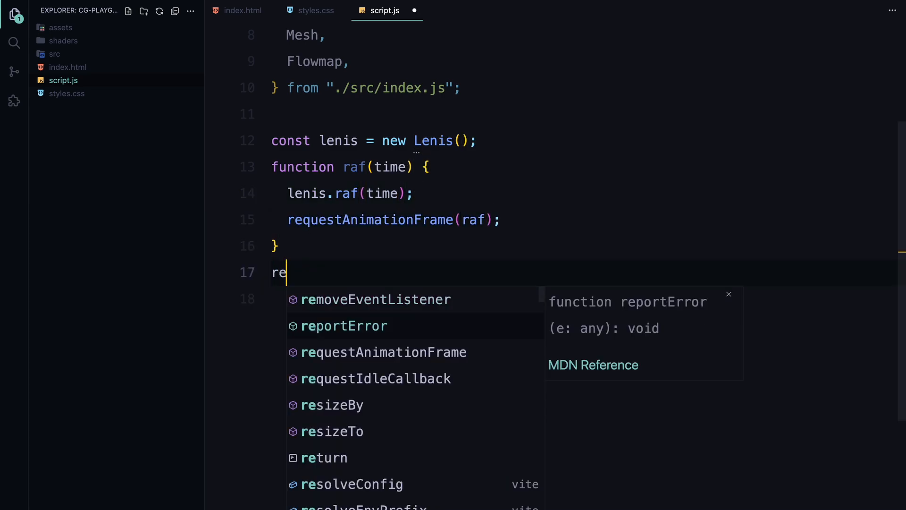
key(Tab)
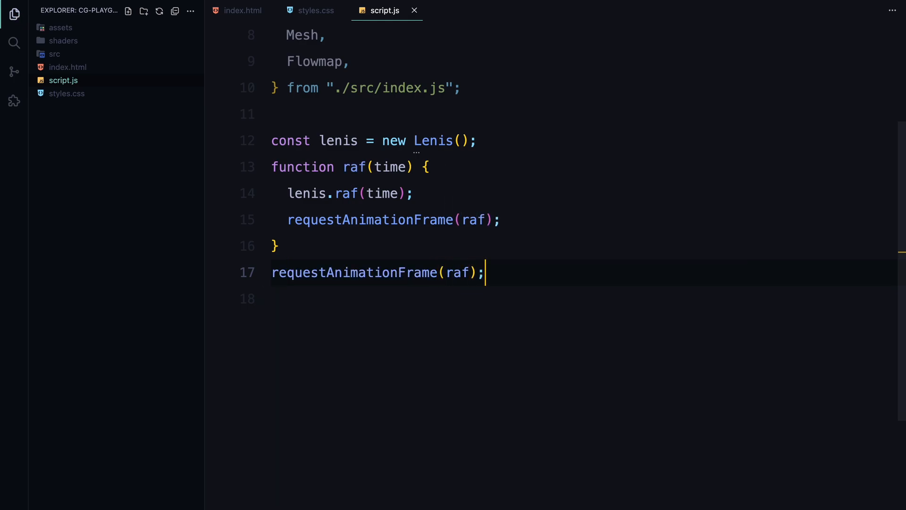
key(Enter)
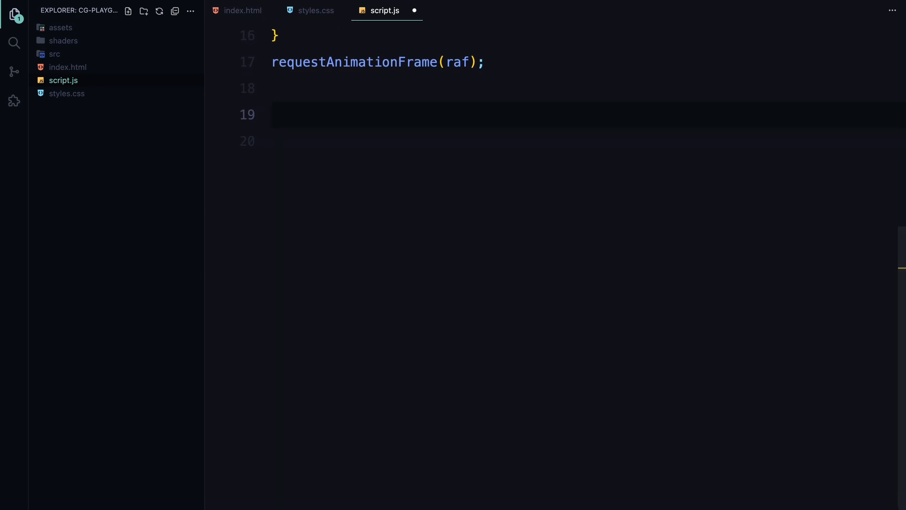
- Write async loadShader(url) that awaits fetch(url) and returns the response text()
text(async)
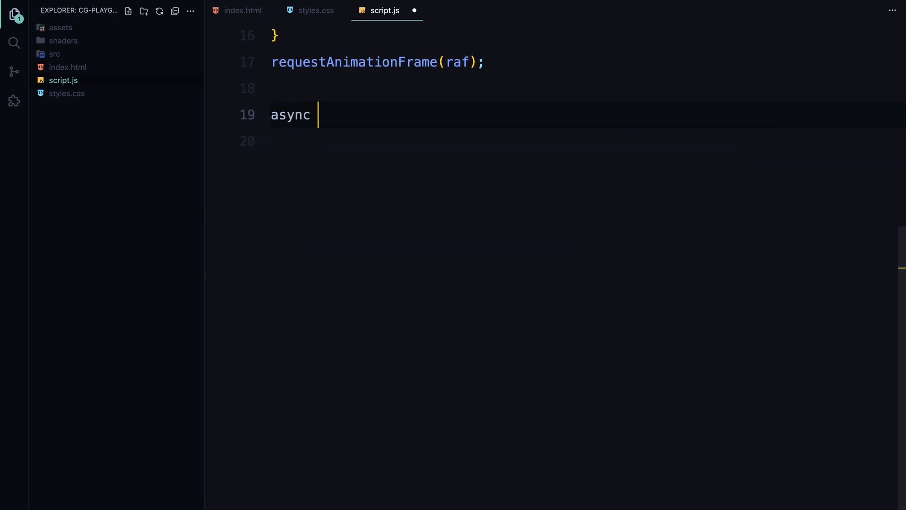
text(function l)
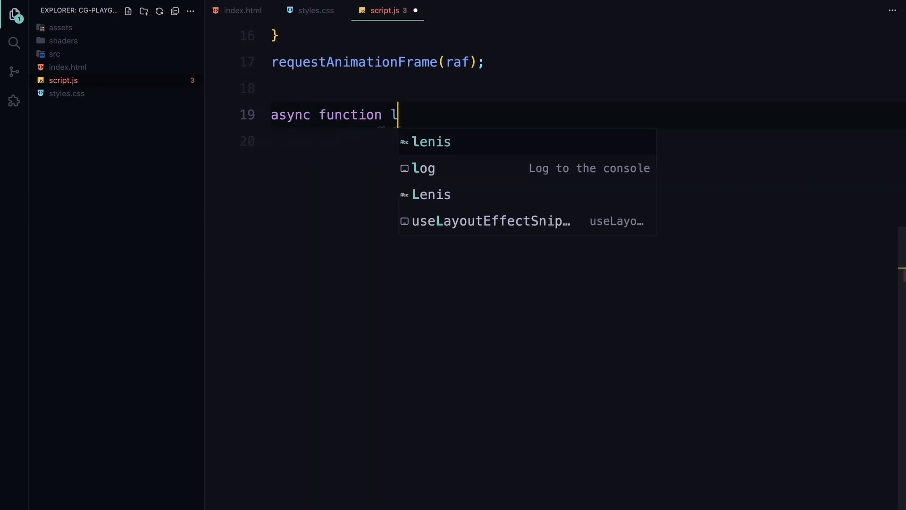
text(oadShader(url) {)
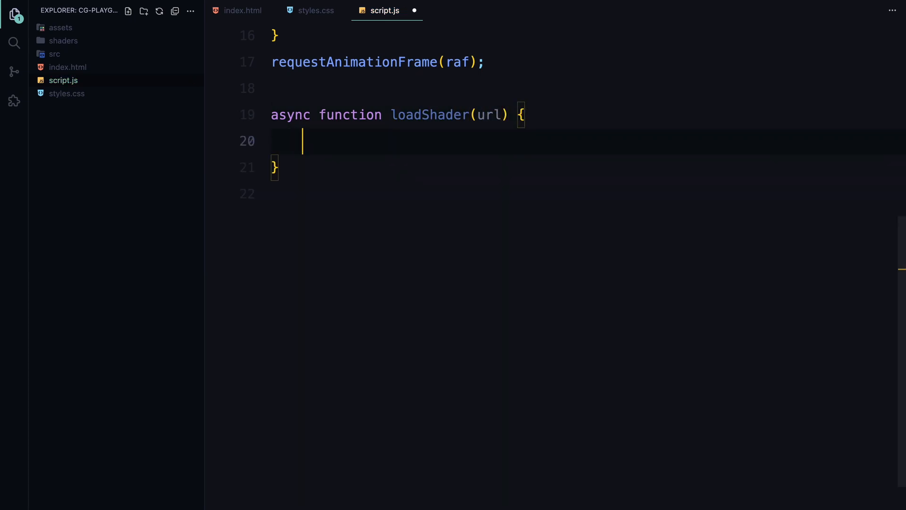
text(const response)
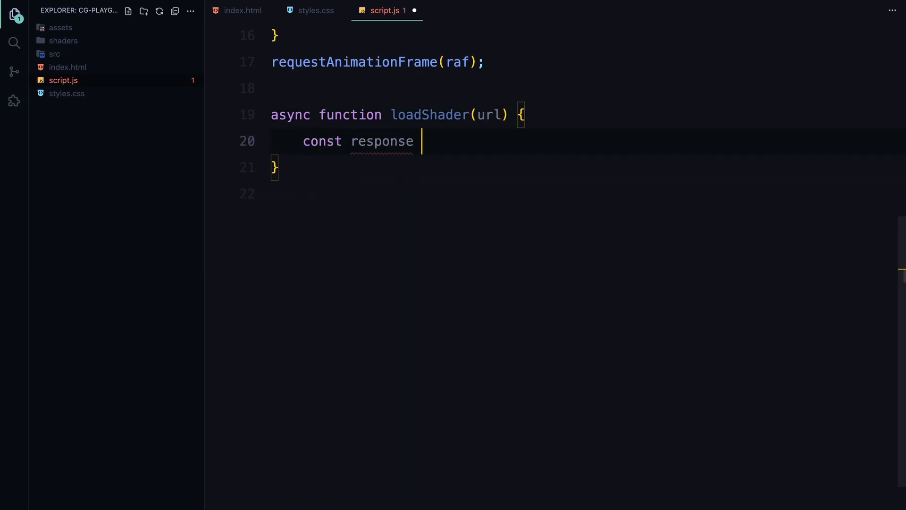
text(= await fetch(url);)
text(return response.)
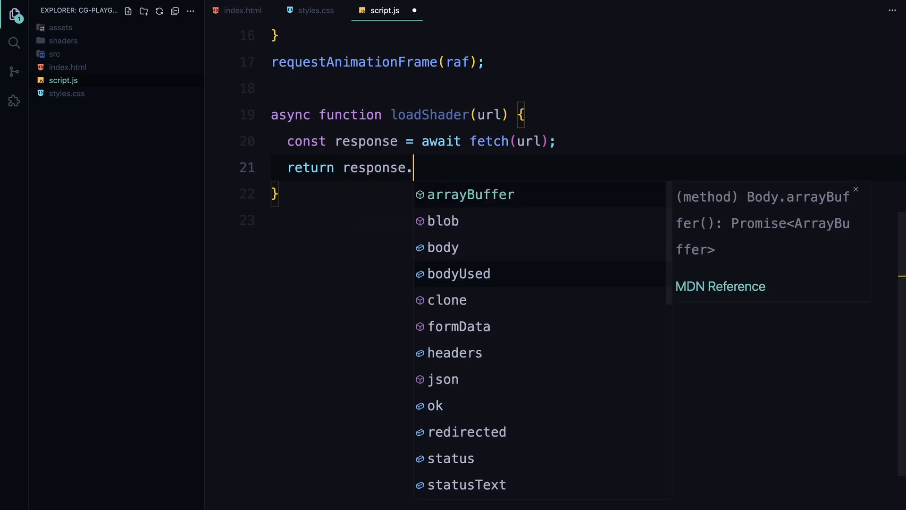
text(text();)
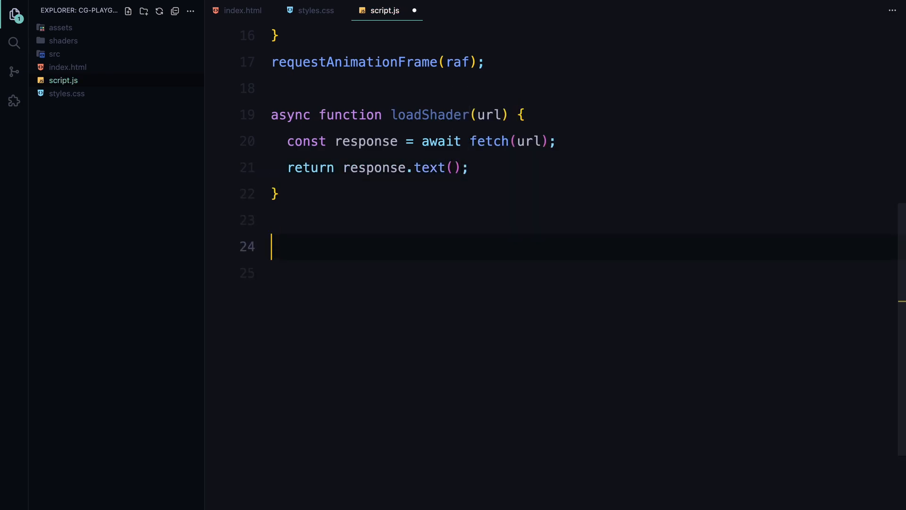
- Load vertexShader and fragmentShader by awaiting loadShader on the shaders' .glsl files
text(const vertexS)
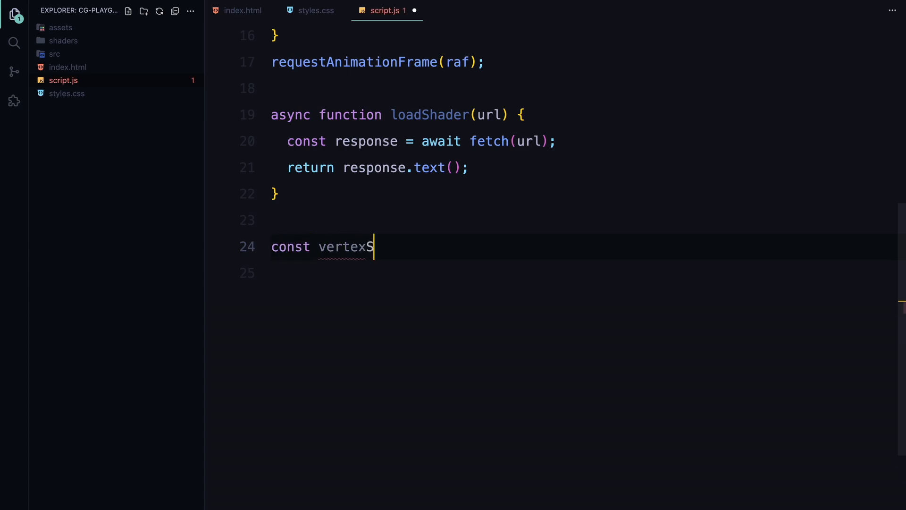
text(hader = await loadShader("./shaders/vertexShader.glsl");)
click(589, 273)
text(const fra)
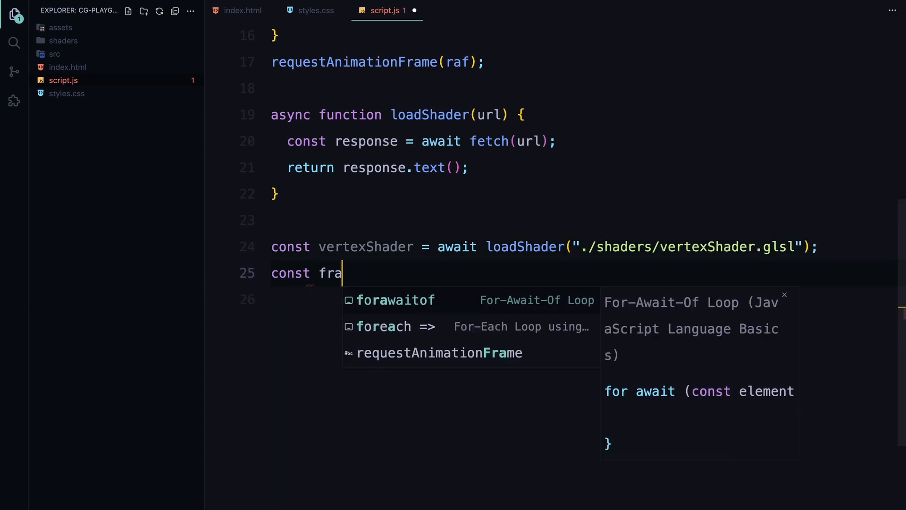
text(gmentShader = await loadShader("./shaders/fragmentShader.glsl");)
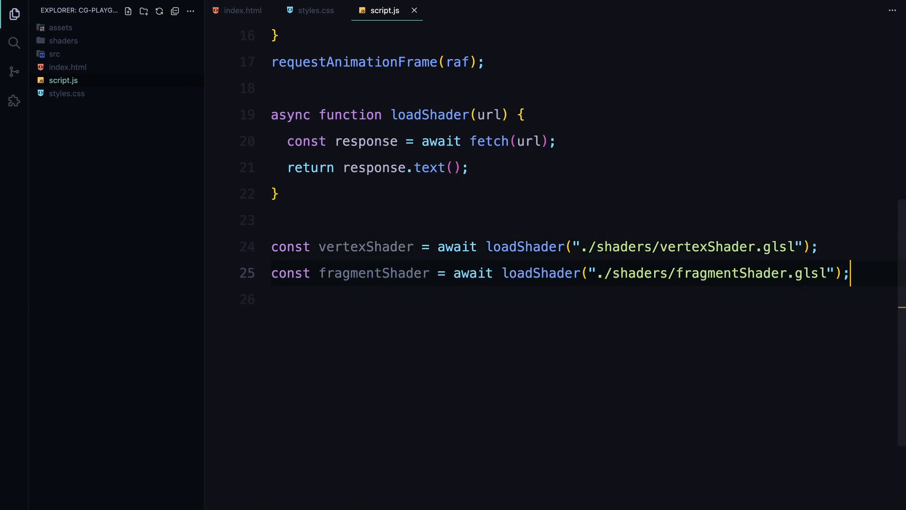
key(Enter)
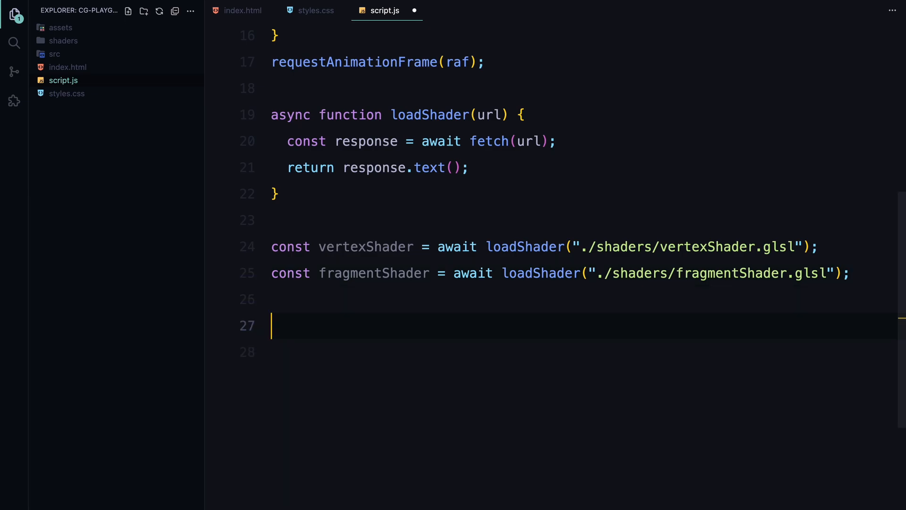
- Set const _size = [2000, 250] and loop over document.querySelectorAll('.img')
text(const _size =)
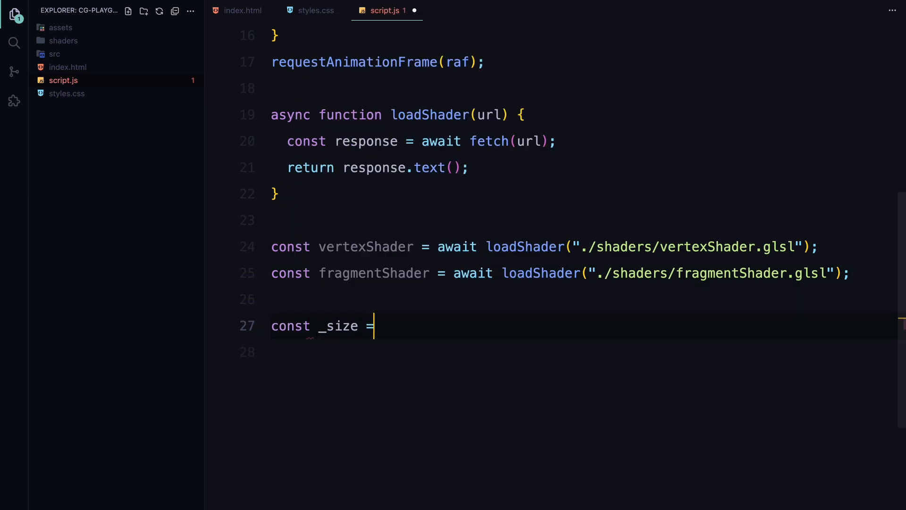
text([2000, 250];)
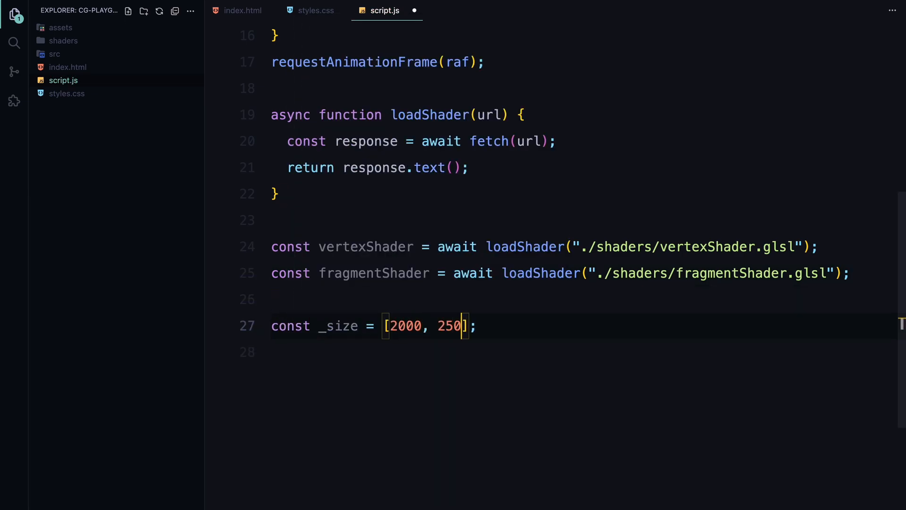
text(0)
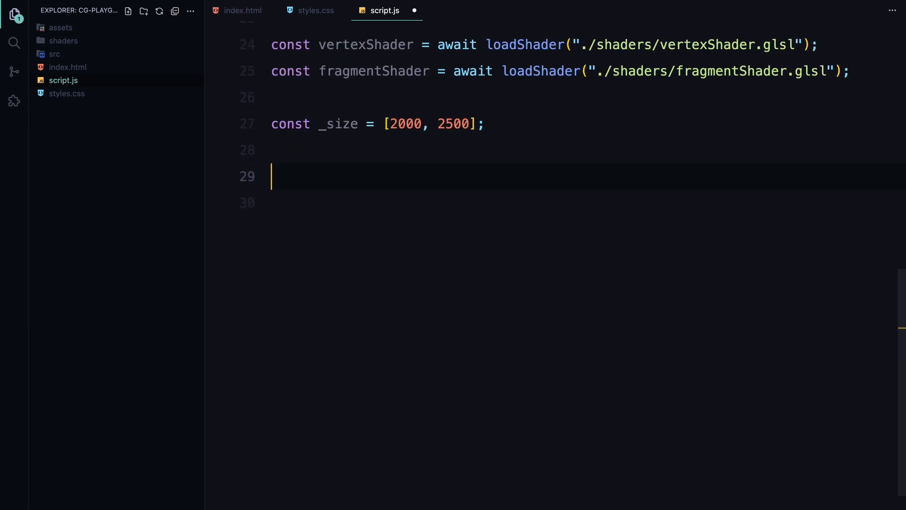
text(document.q)
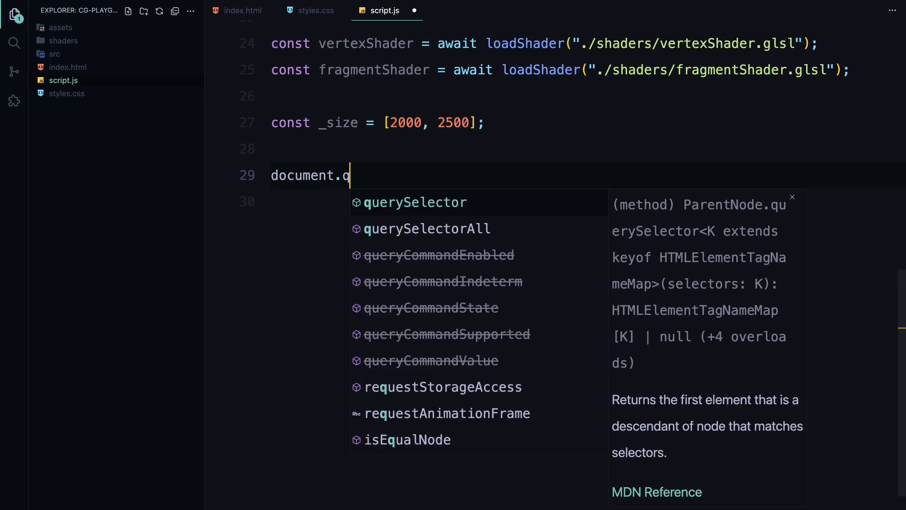
text(uerySelectorAll(".img").forEach((imgElement) => {)
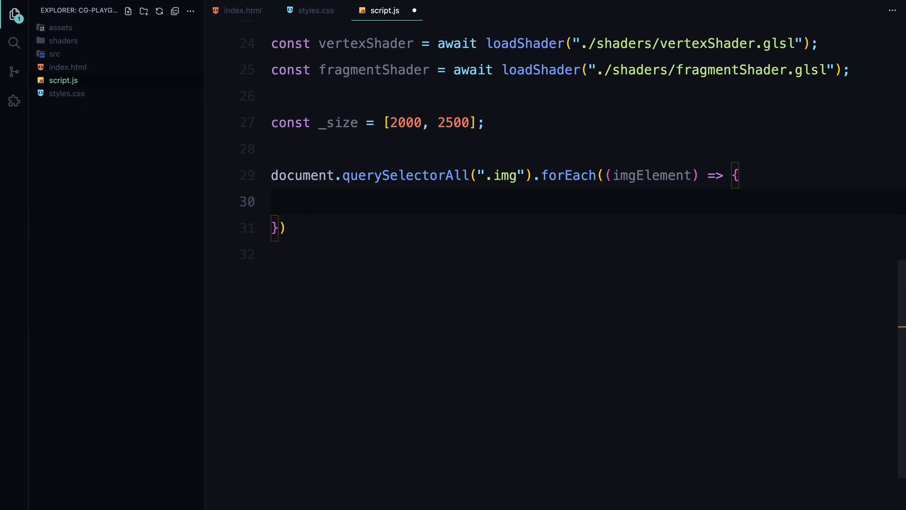
- Inside the loop, create a Renderer with dpr 2 and take its gl context
text(const renderer = new Renderer({)
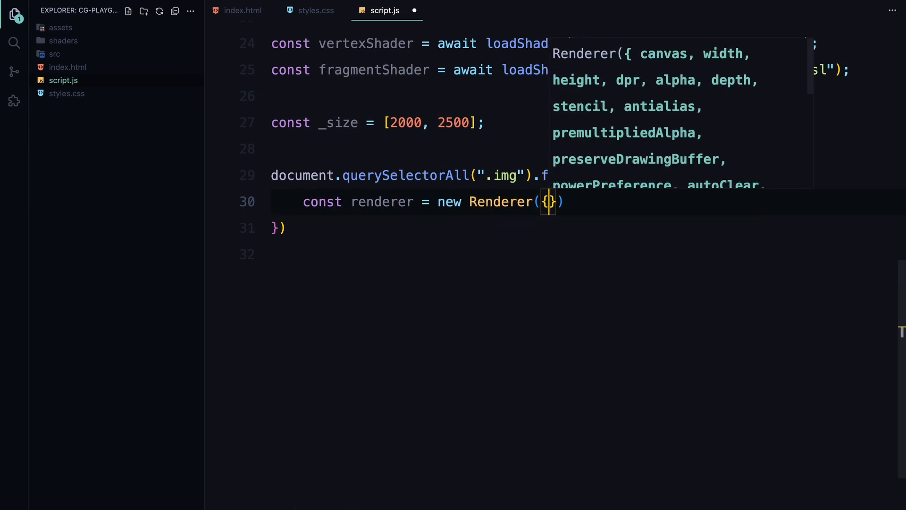
text(dpr: 2)
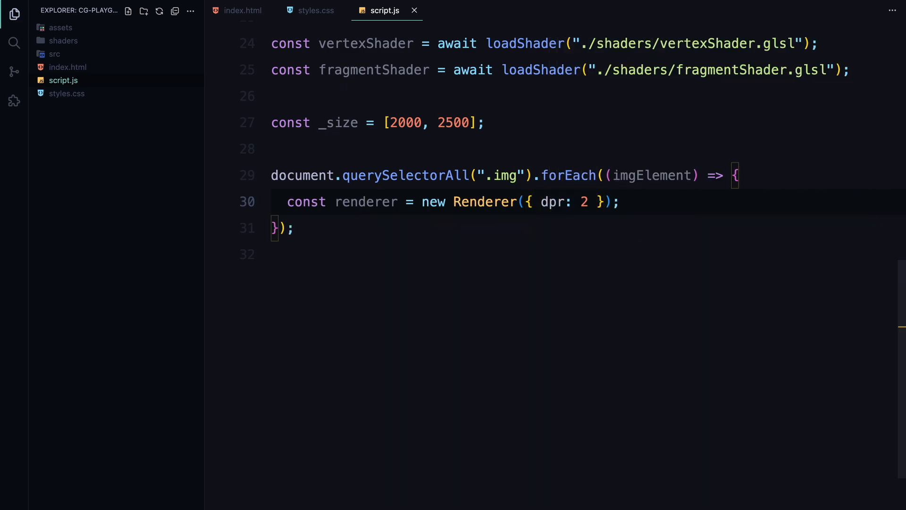
text(const)
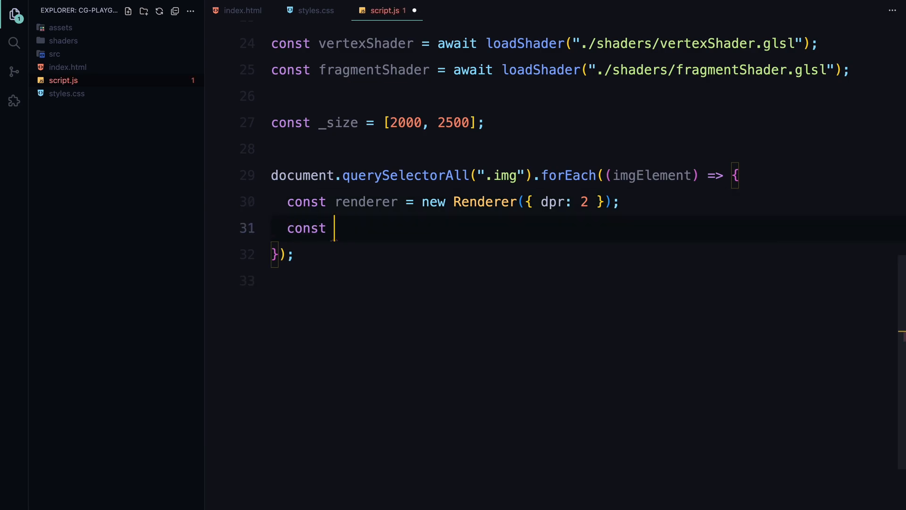
text(gl = renderer.gl;)
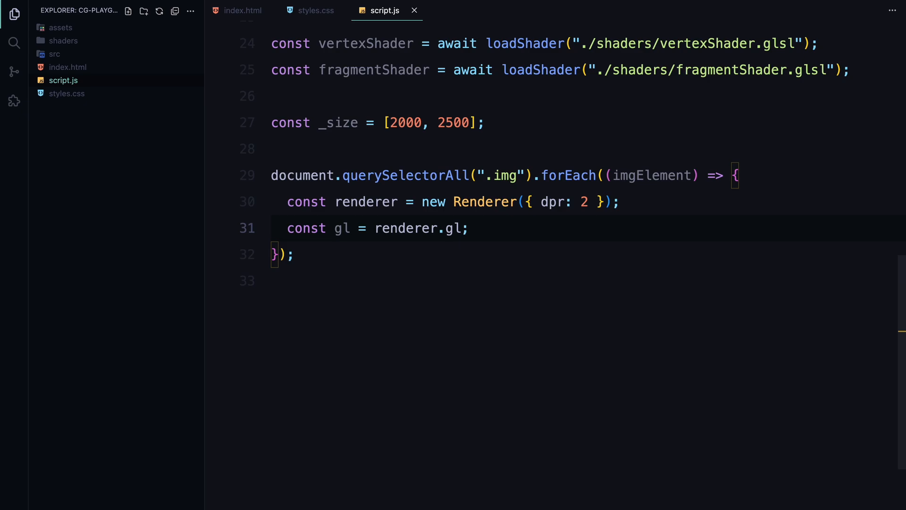
key(enter)
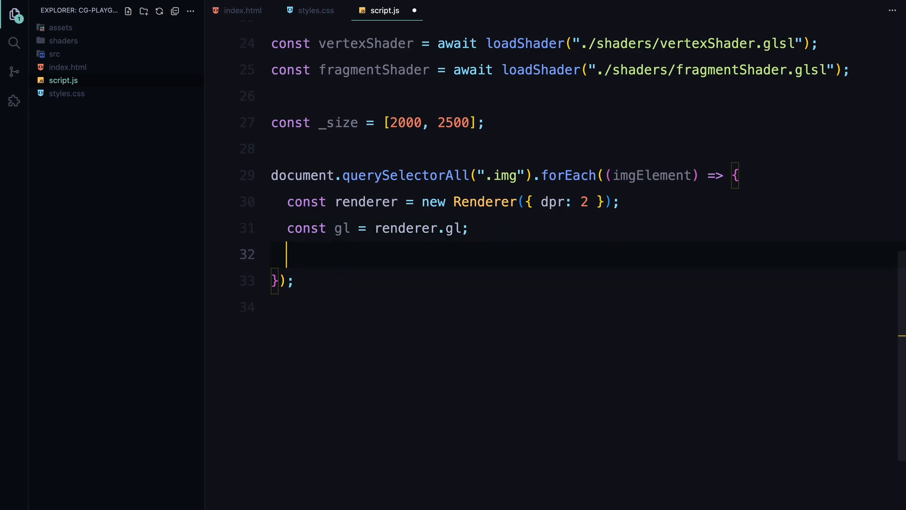
- Create a canvas element and append it and gl.canvas to imgElement
text(const canvas =)
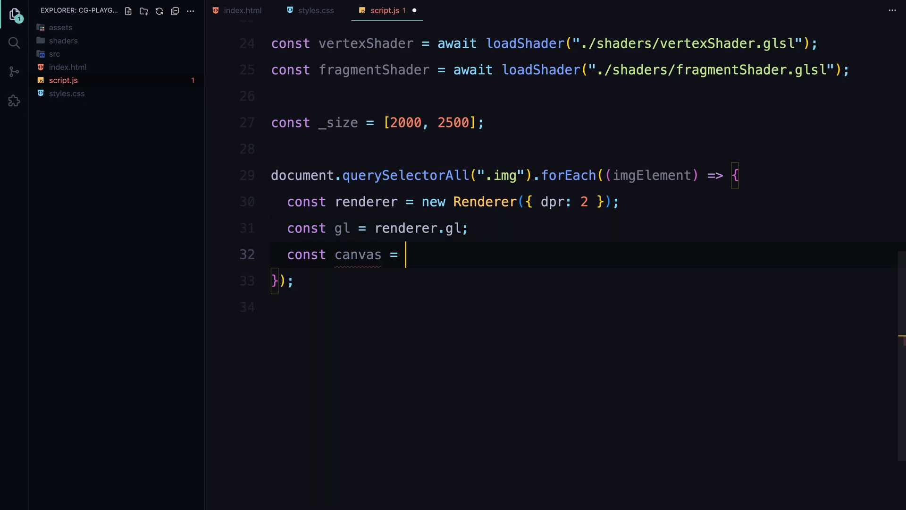
text(document.createElement)
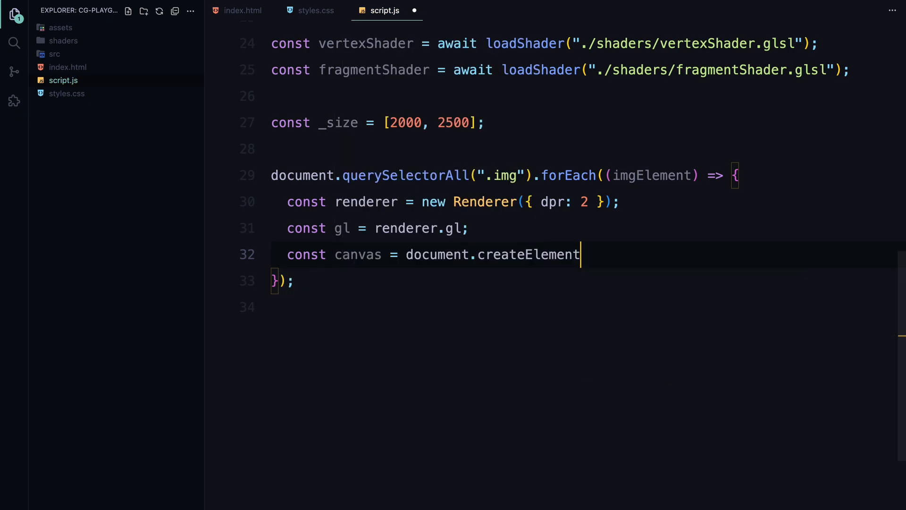
text(("canvas");)
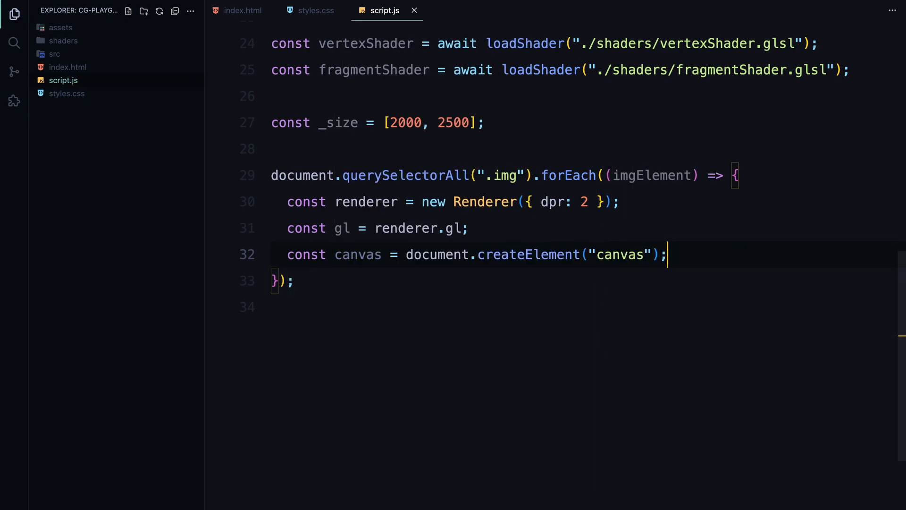
text(imgElement)
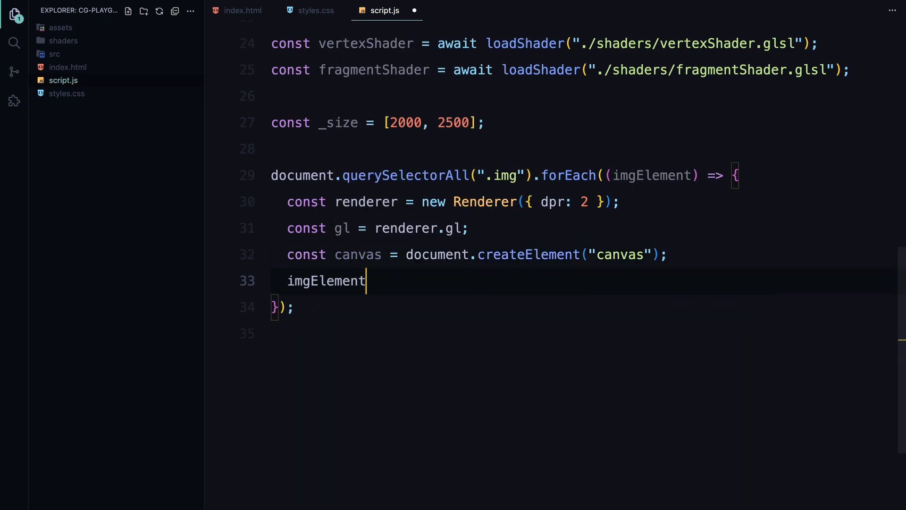
text(.appendChild()
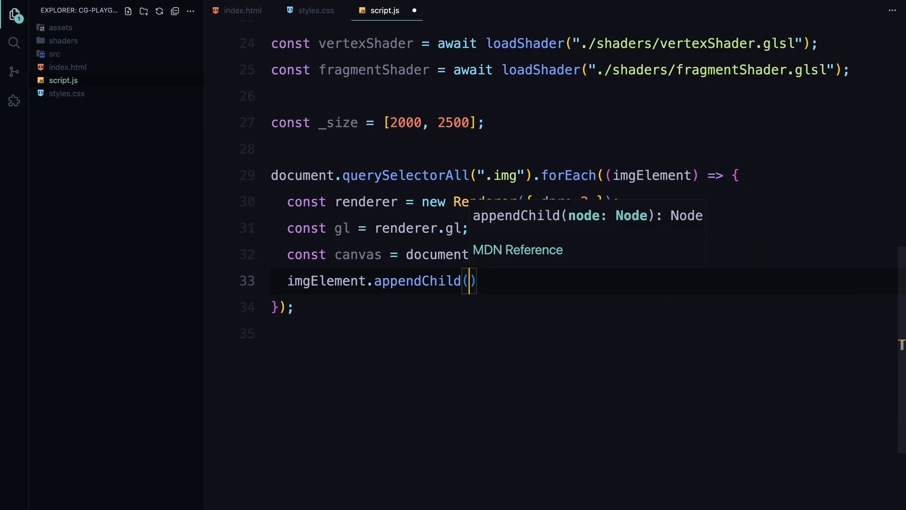
text(imgElement.appendChild)
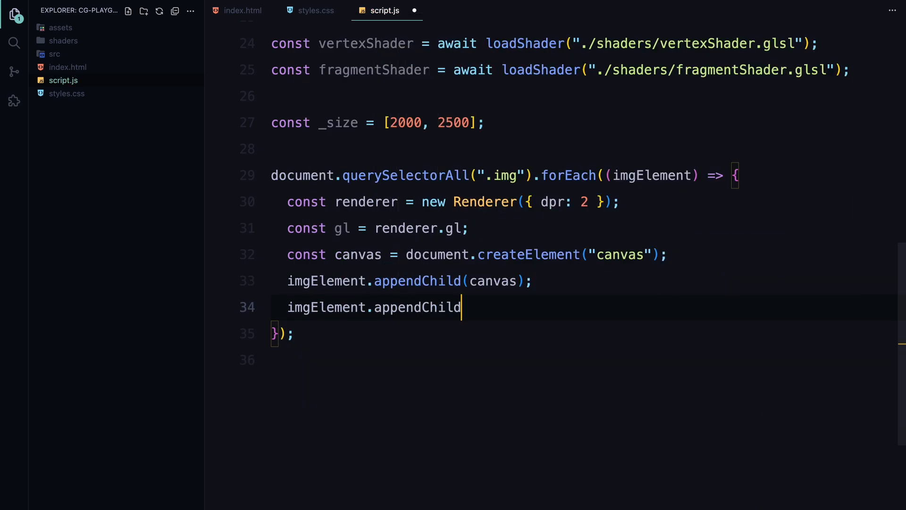
text((gl.canvas);)
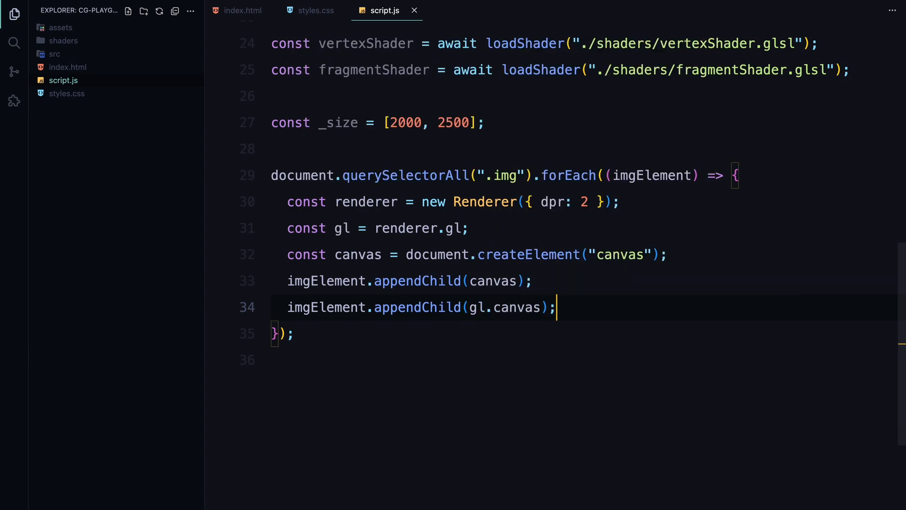
key(Enter)
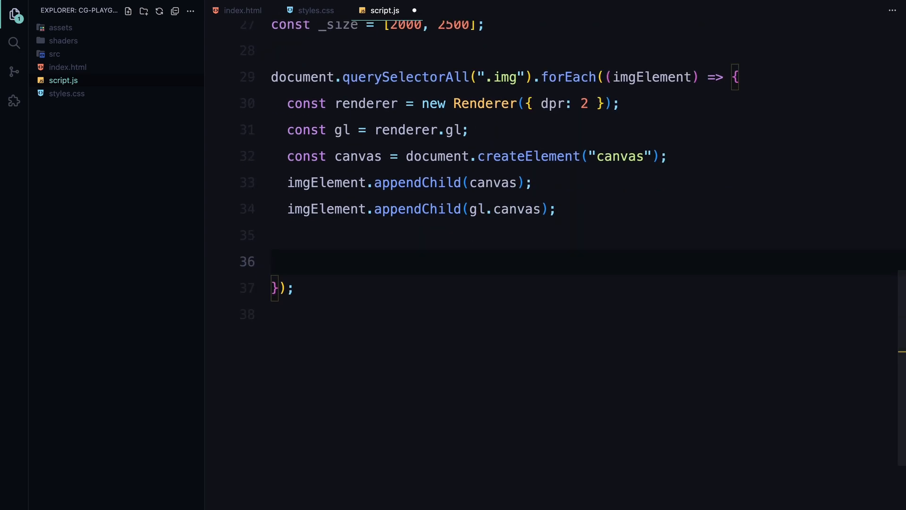
- Type let aspect = 1, const mouse = new Vec2(-1), and const velocity = new Vec2()
text(let aspe)
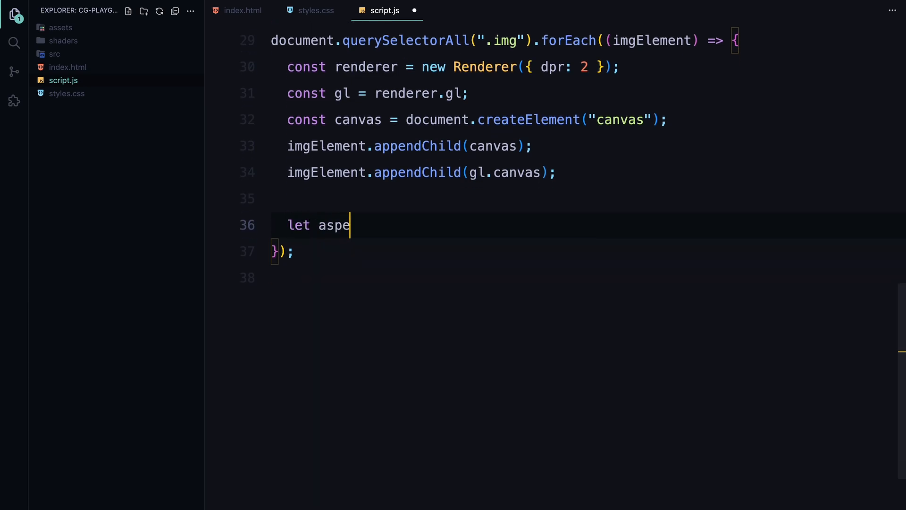
text(ct = 1;)
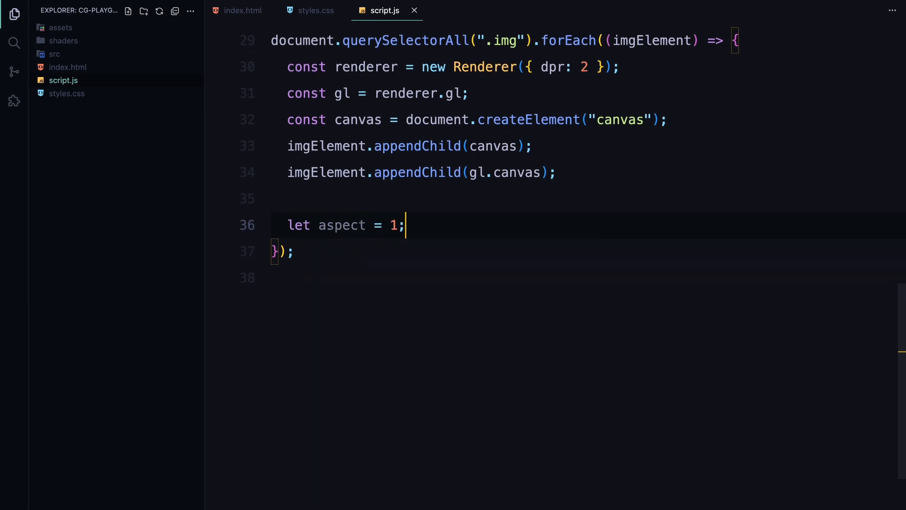
text(const mouse =)
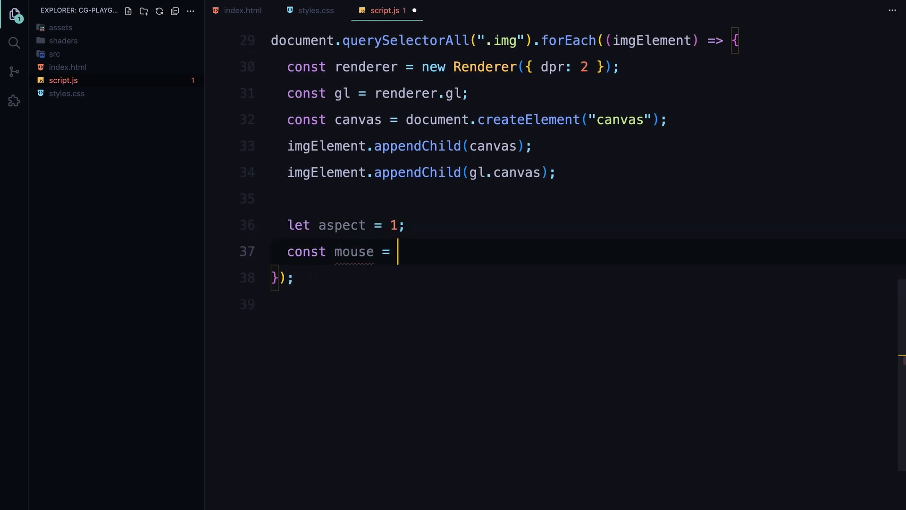
text(new Vec2())
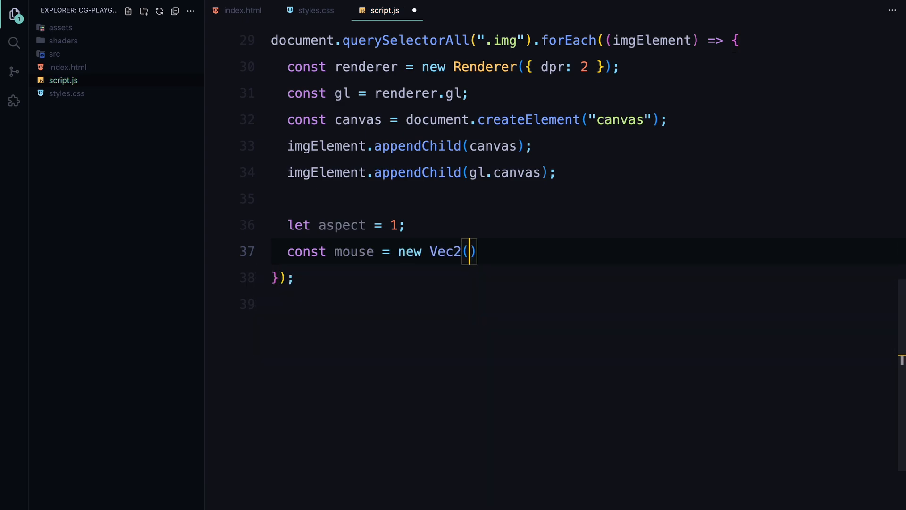
text(-1);)
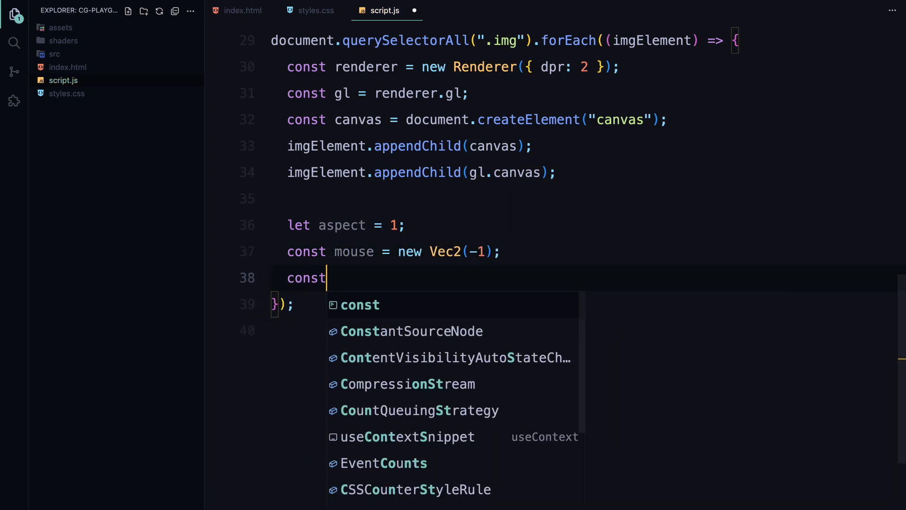
text(velocity = new)
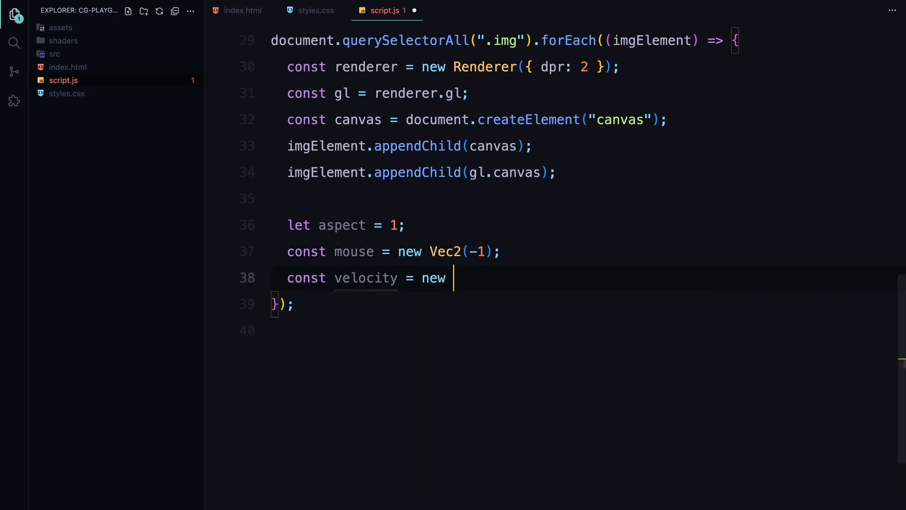
text(Vec2();)
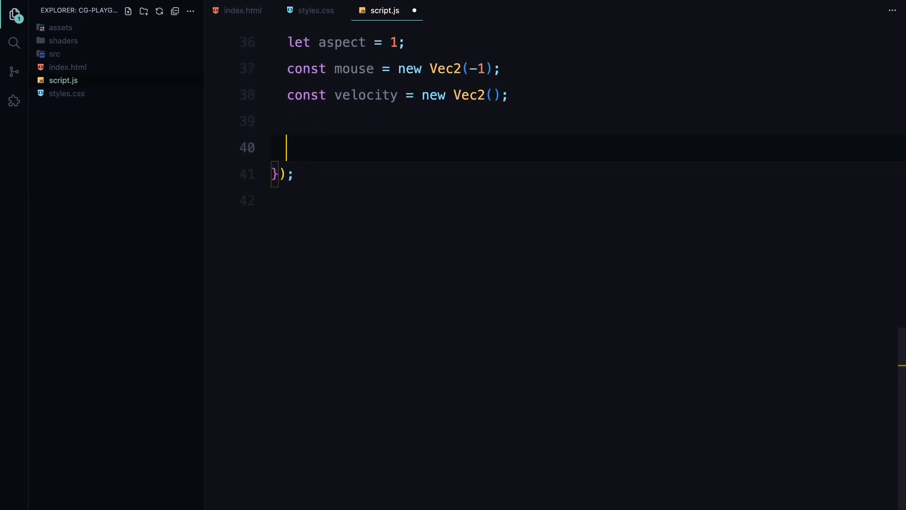
- Start a resize() function that gets imgElement's bounding client rect
text(function resi)
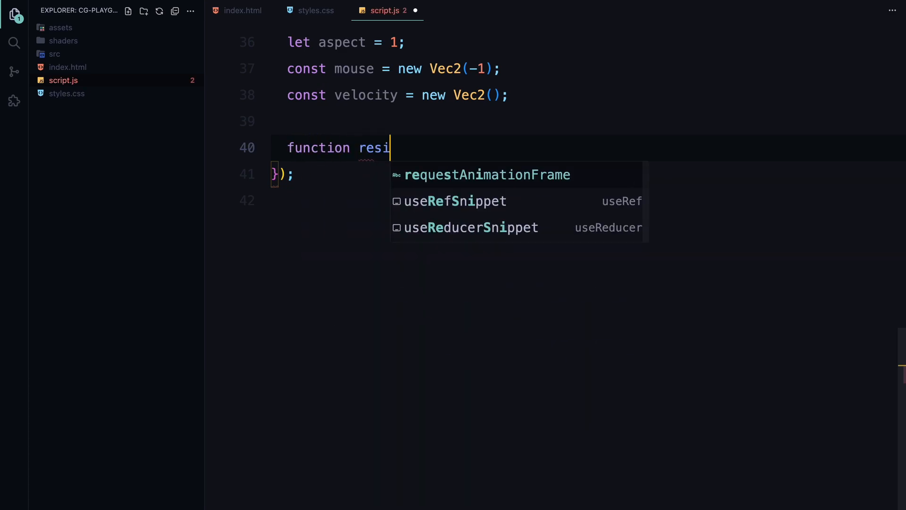
text(ze() {)
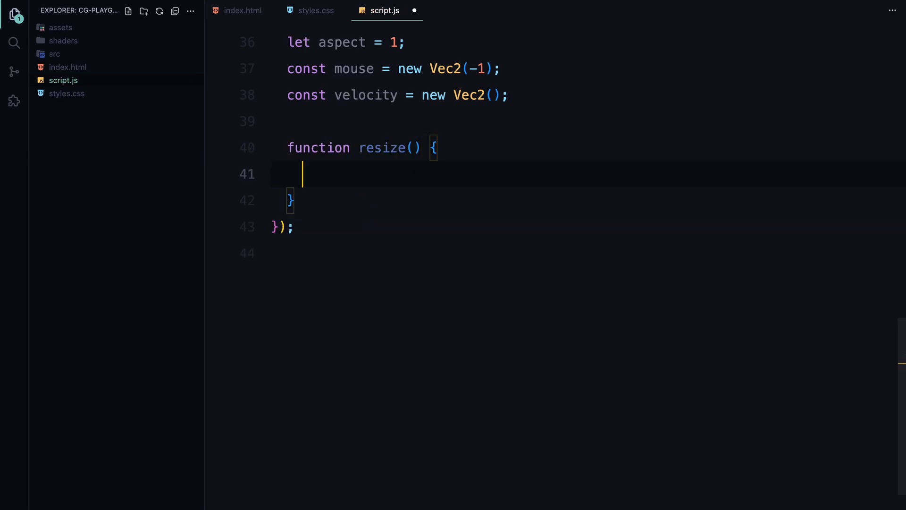
text(const rect)
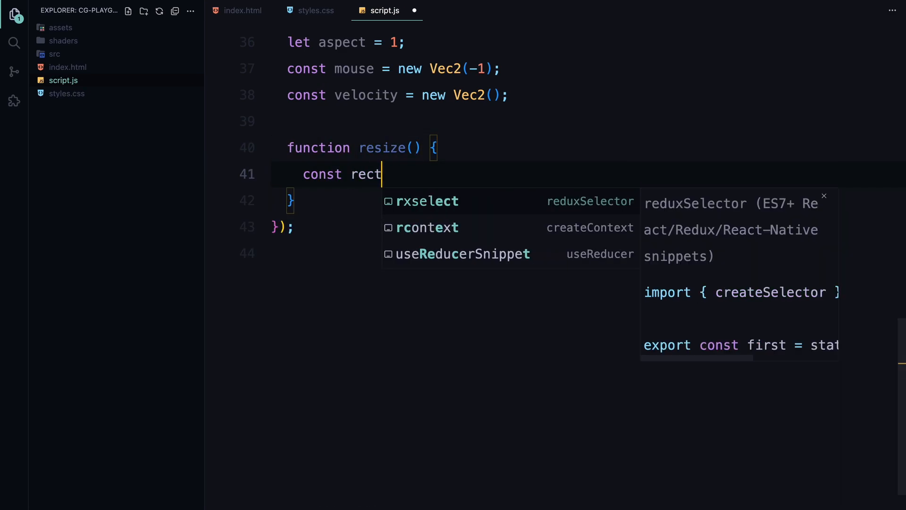
text(= imgElement.g)
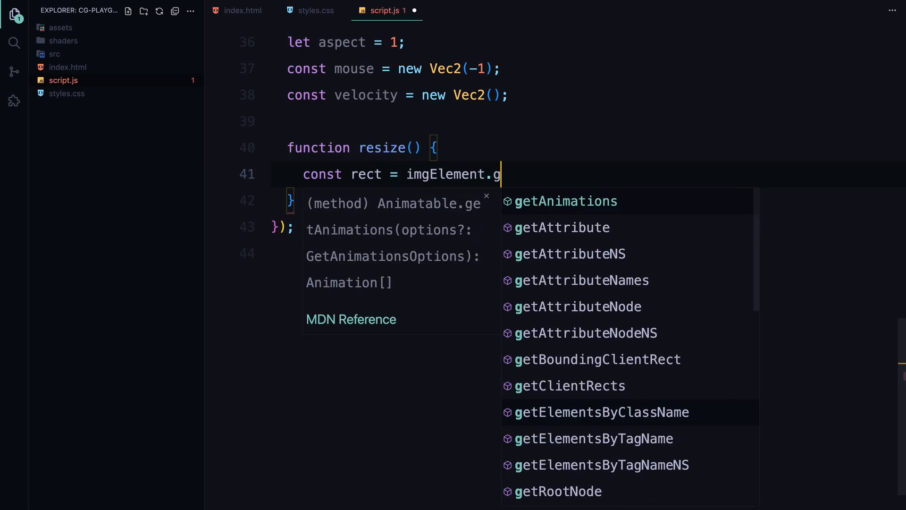
click(598, 358)
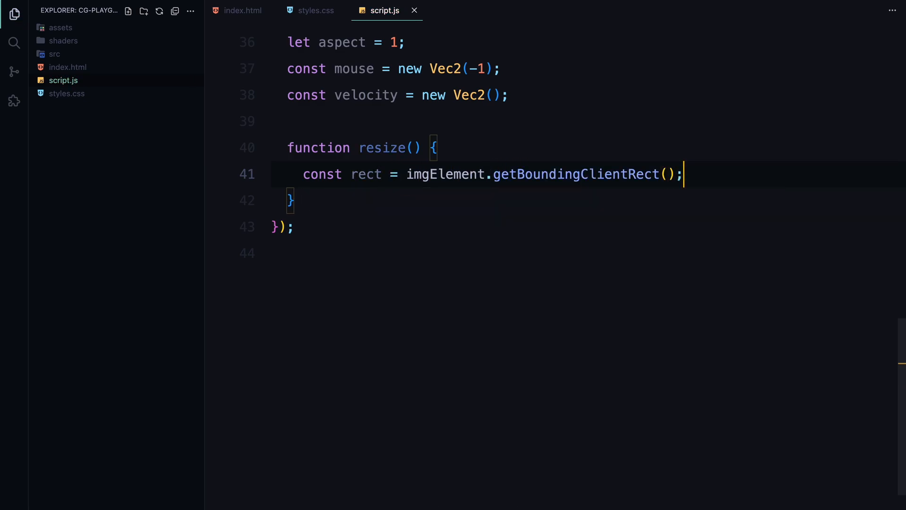
- Set gl.canvas width and height to the rect's width and height times 2.0
text(gl.canvas)
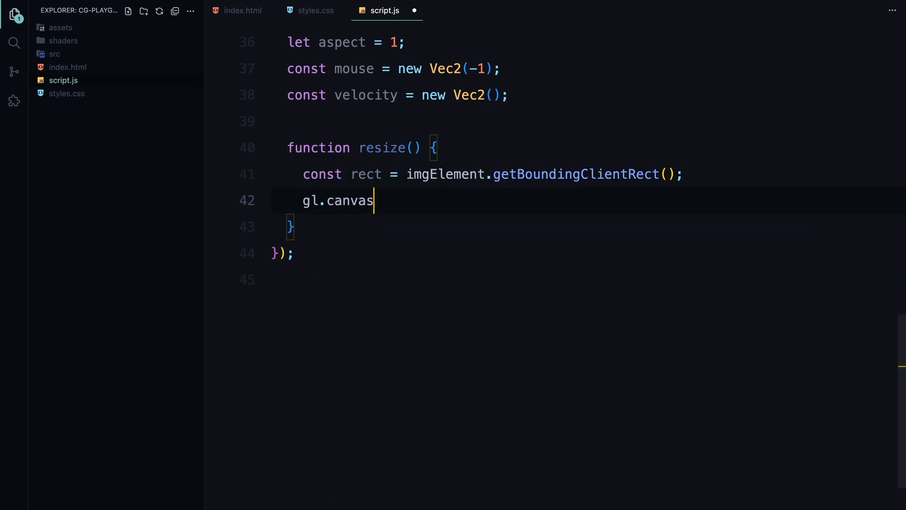
text(.width = rect.)
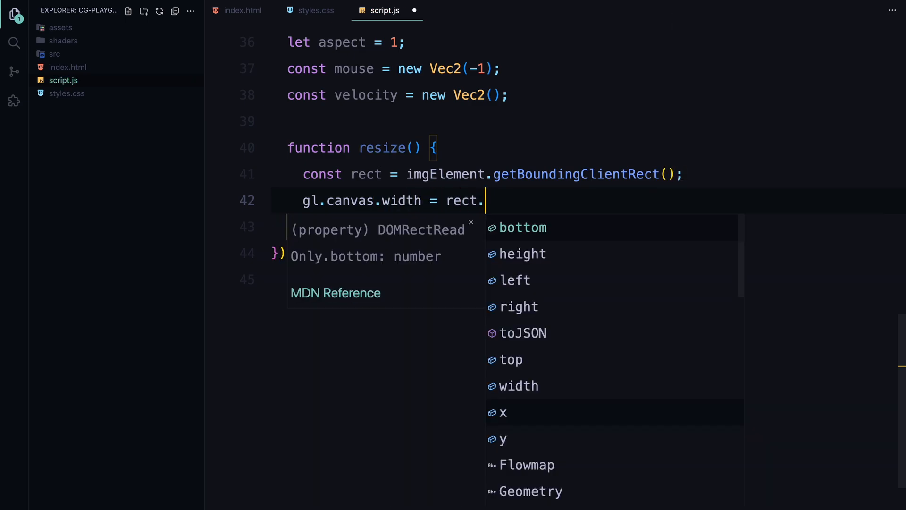
text(width * 2.0;)
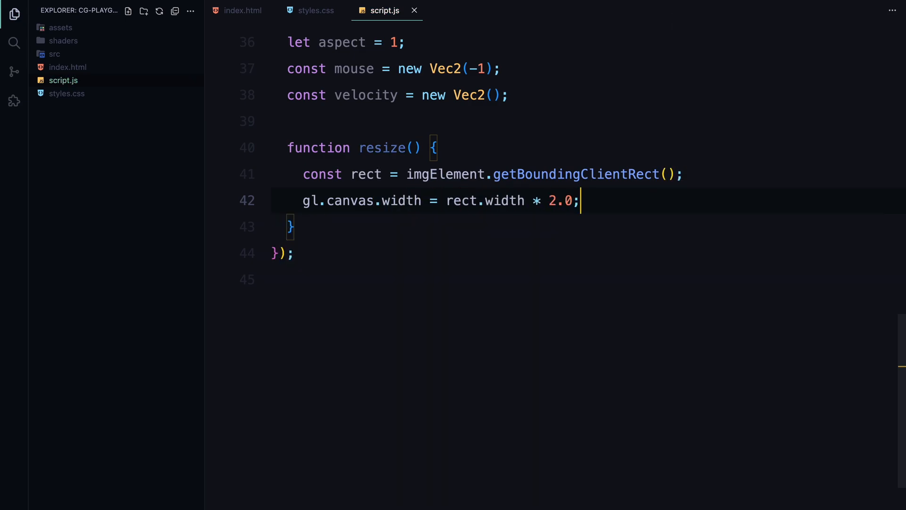
text(gl.canvas.h)
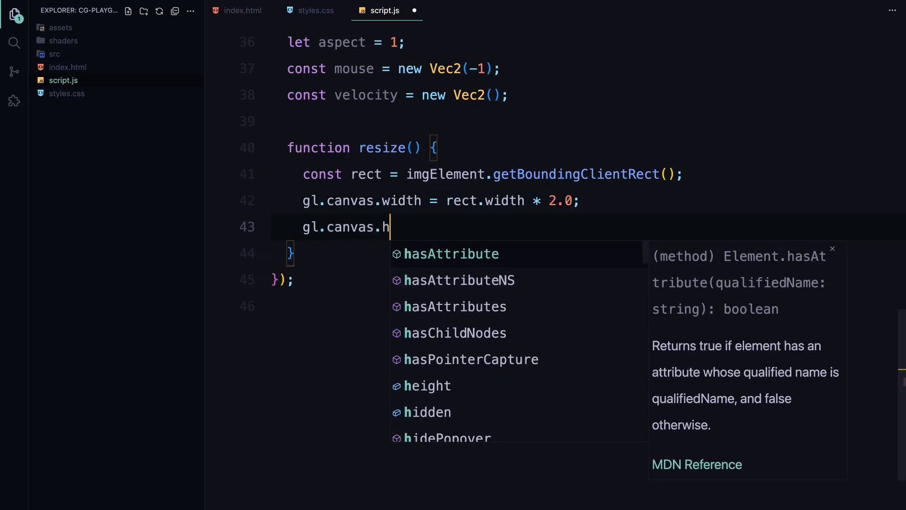
text(eight = rect.height * 2.0;)
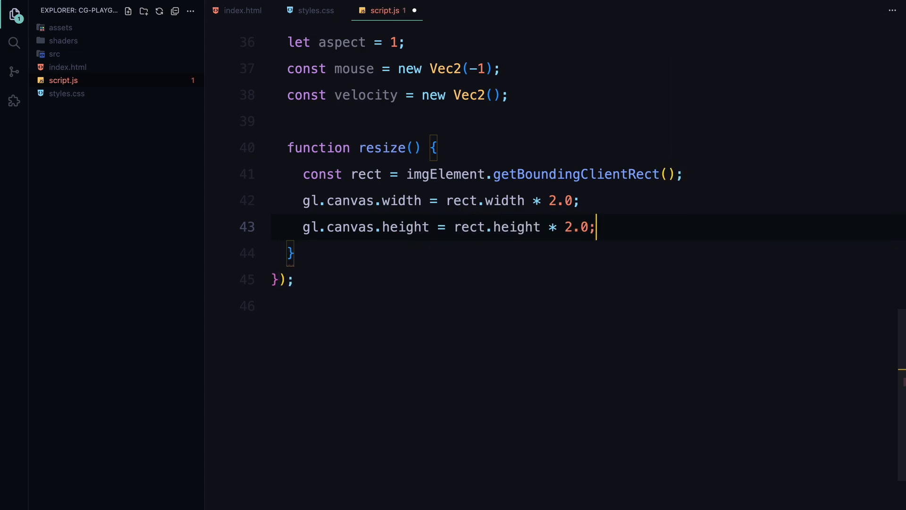
- Set gl.canvas.style width and height to the rect's dimensions in px
text(gl.ca)
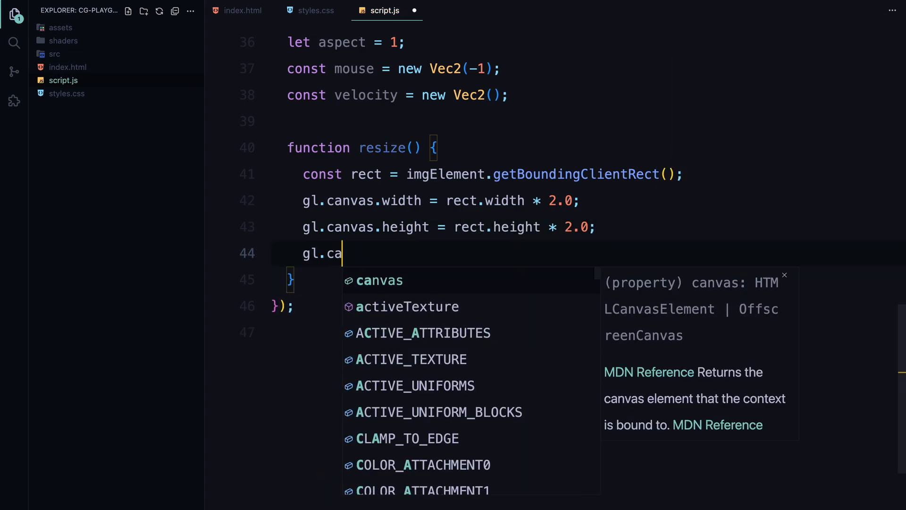
text(nvas.style.)
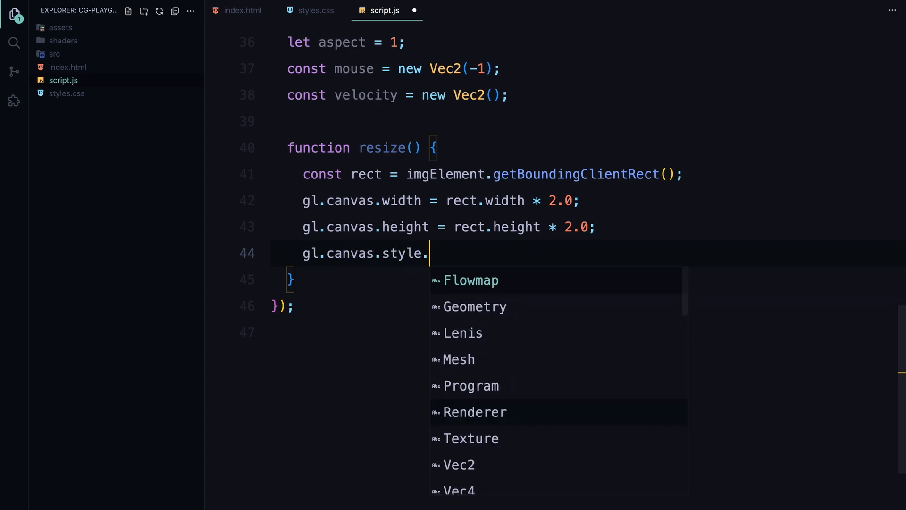
text(width = `)
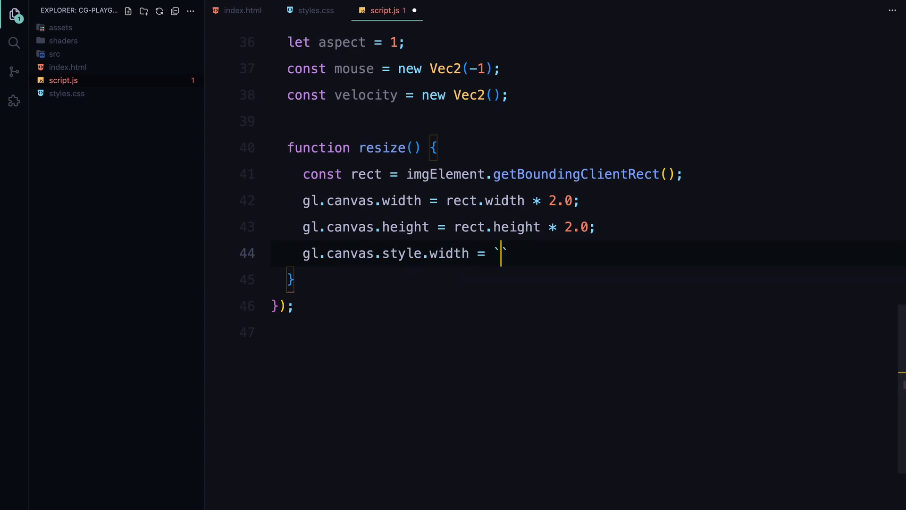
text(${rect.width}px)
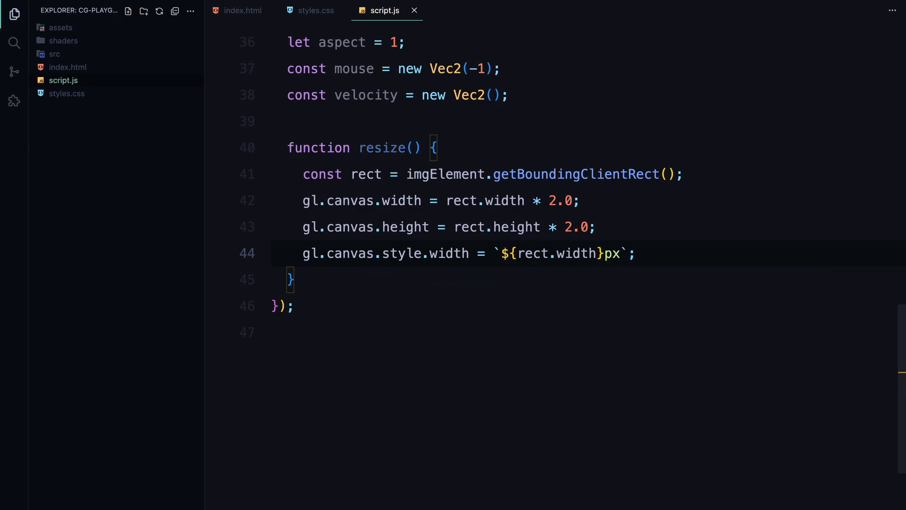
text(gl.ca)
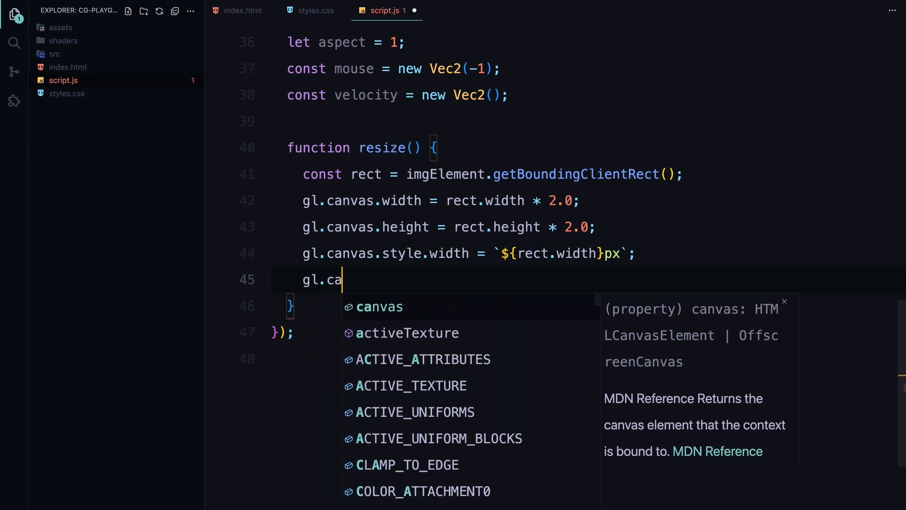
text(nvas.style.height = `${rect.height}px`)
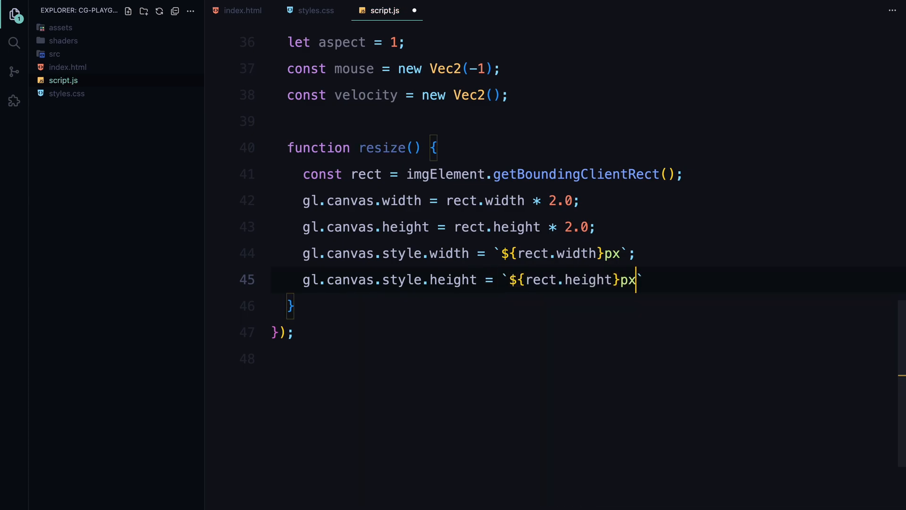
key(Enter)
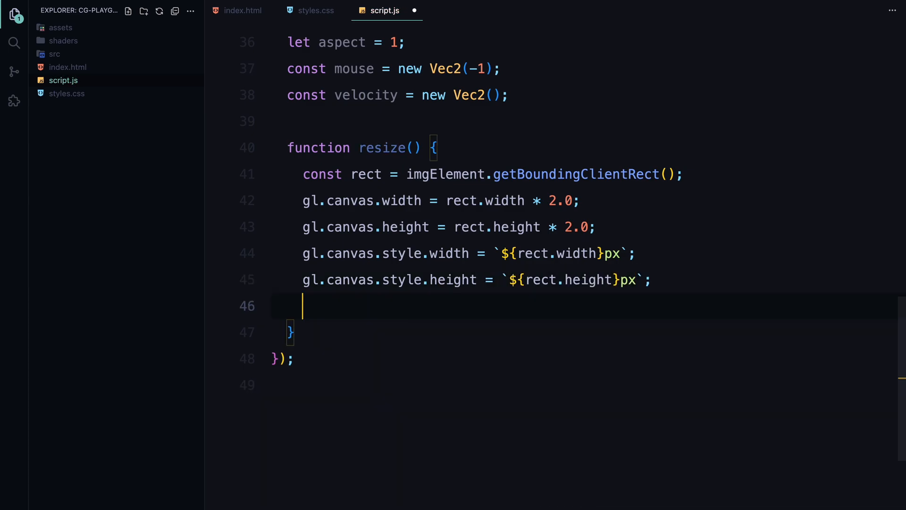
- Compute imageAspect as _size[0] / _size[1] and canvasAspect as rect.width / rect.height
text(const image)
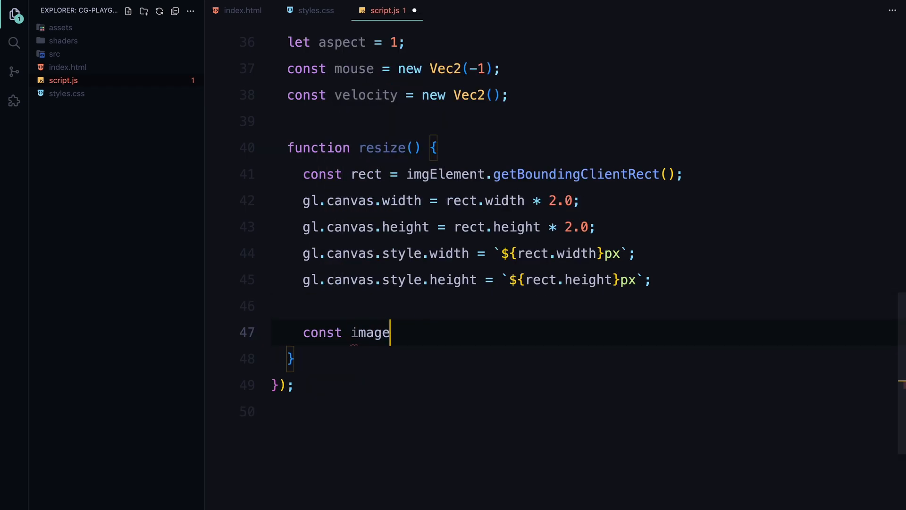
text(Aspect =)
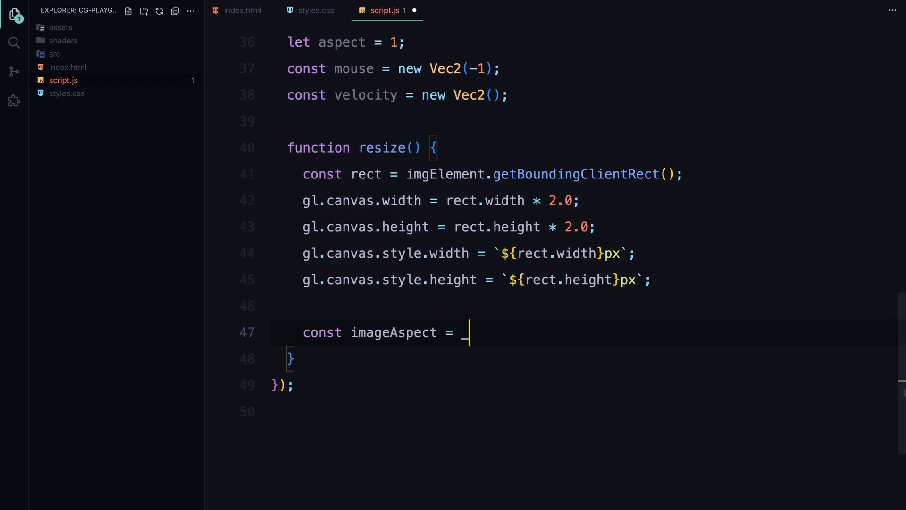
text(_size[0])
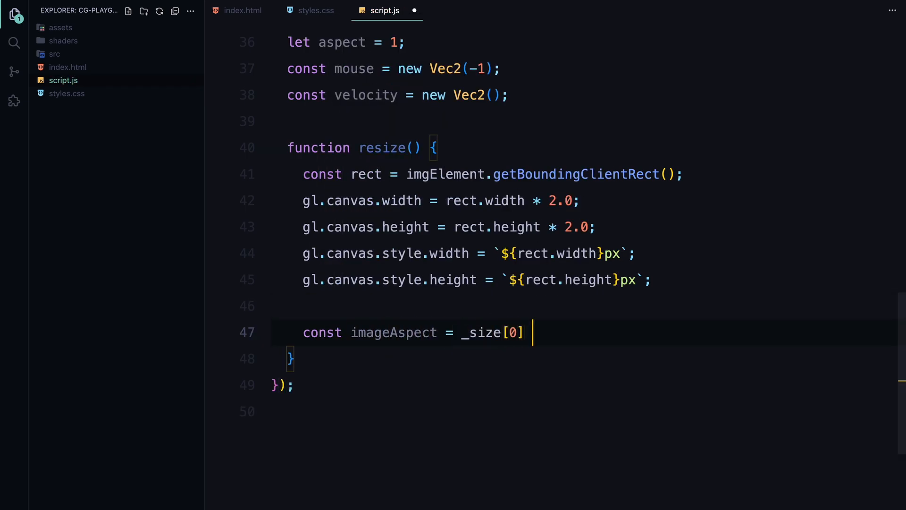
text(/ _size[1];)
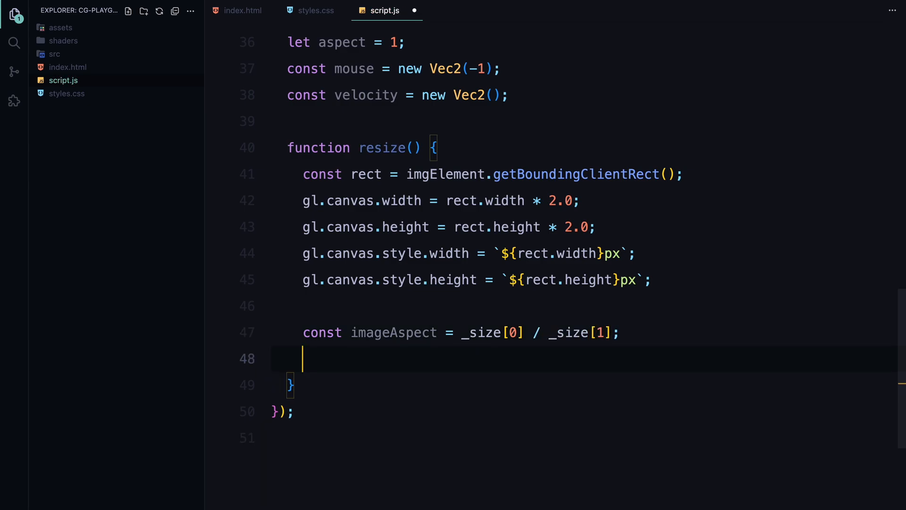
text(const canvasA)
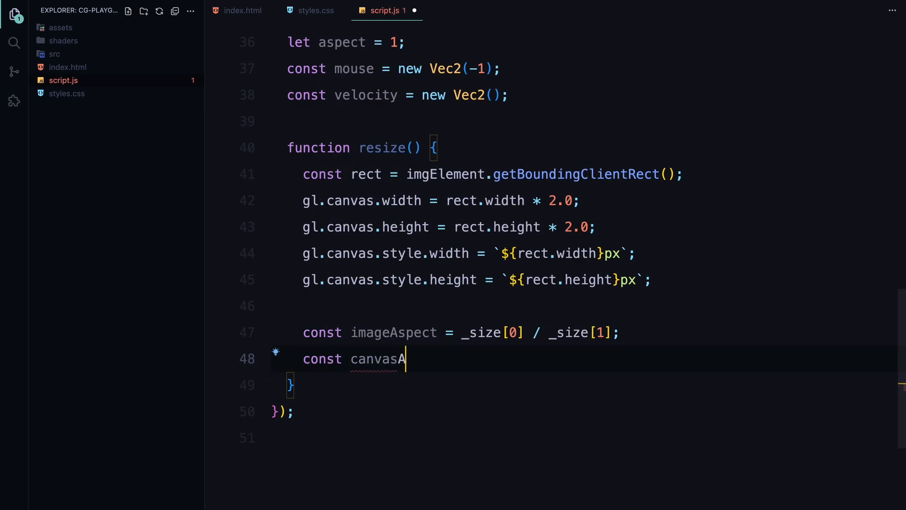
text(spect =)
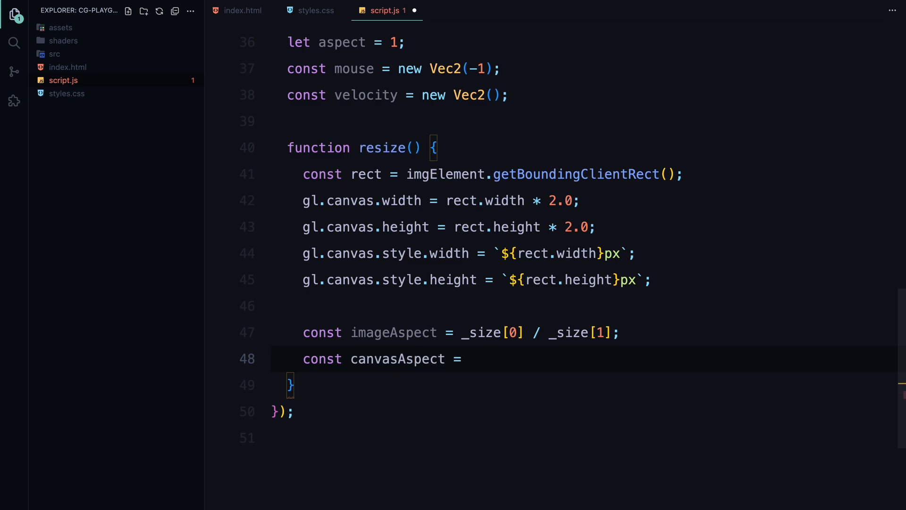
text(rect.width /)
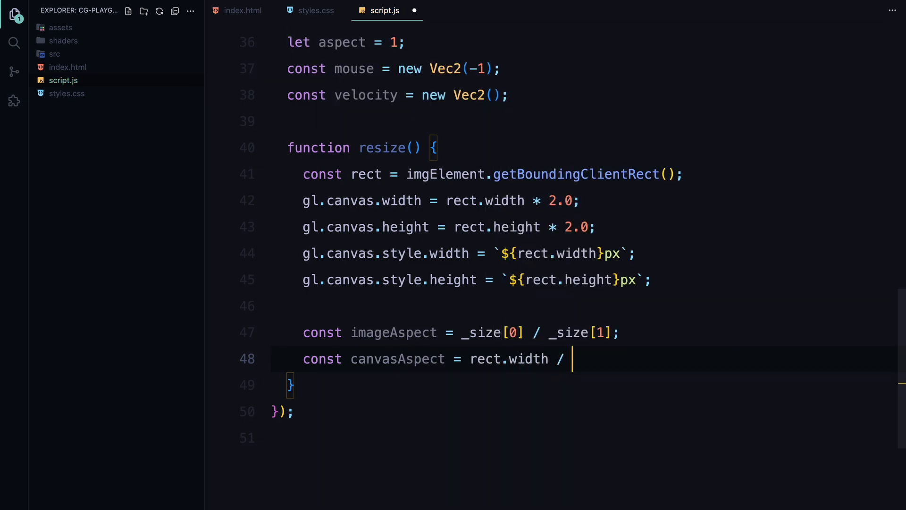
text(rect.height;)
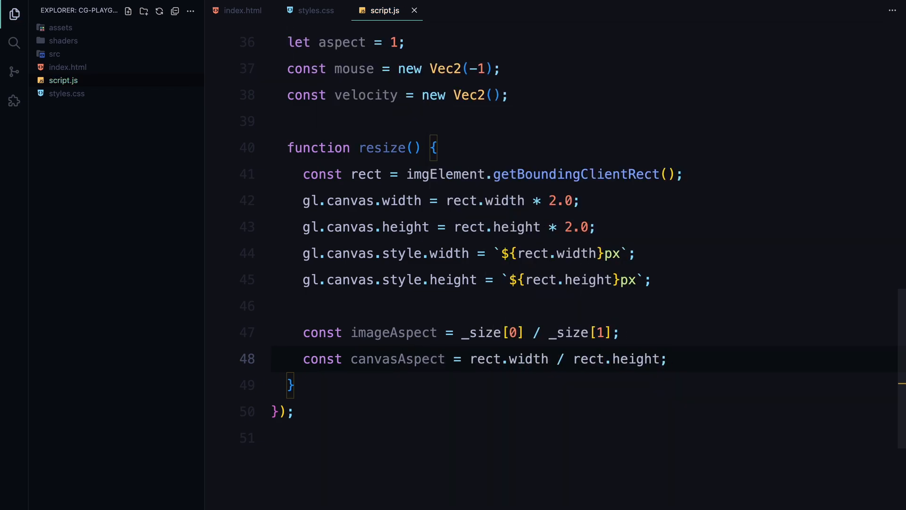
- Declare a1, a2 and set them via an if/else on canvasAspect > imageAspect
text(let a1)
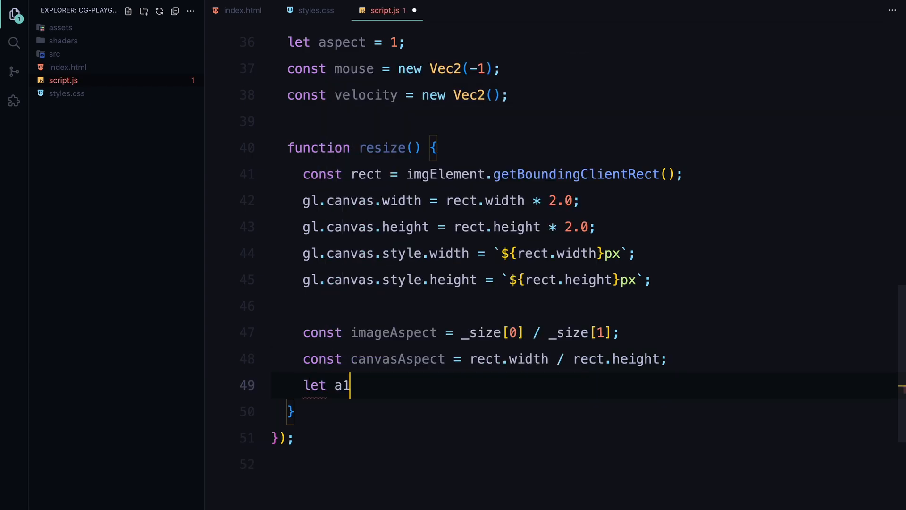
text(, a2;)
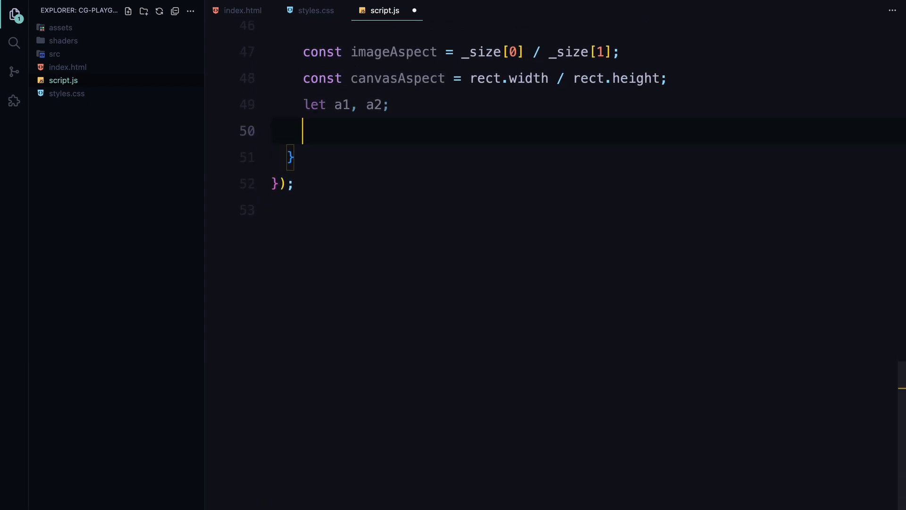
text(if (canvasAspect > imageAspect) {)
text(a1 = i)
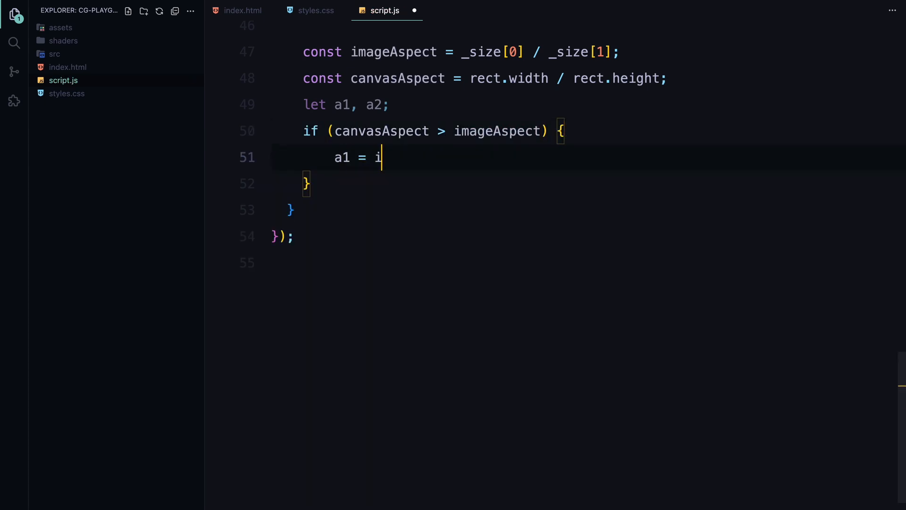
text(mageAspect / canvas)
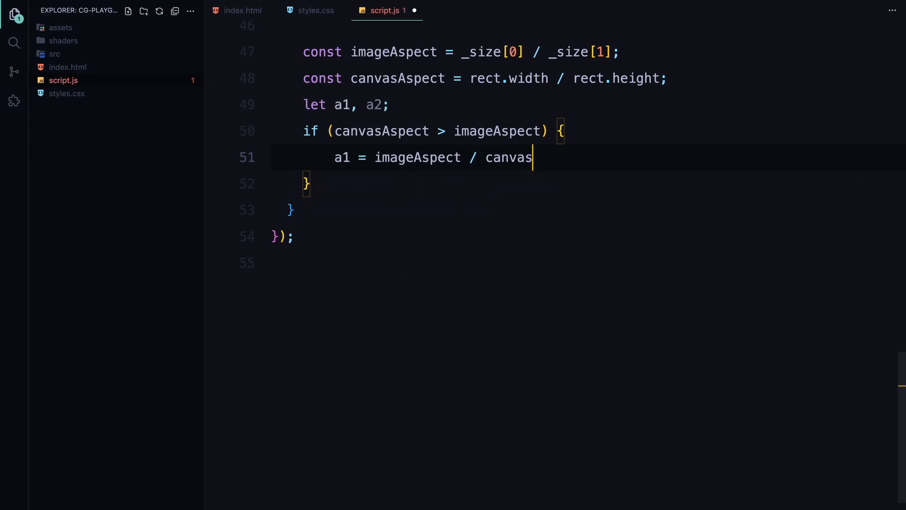
text(Aspect;)
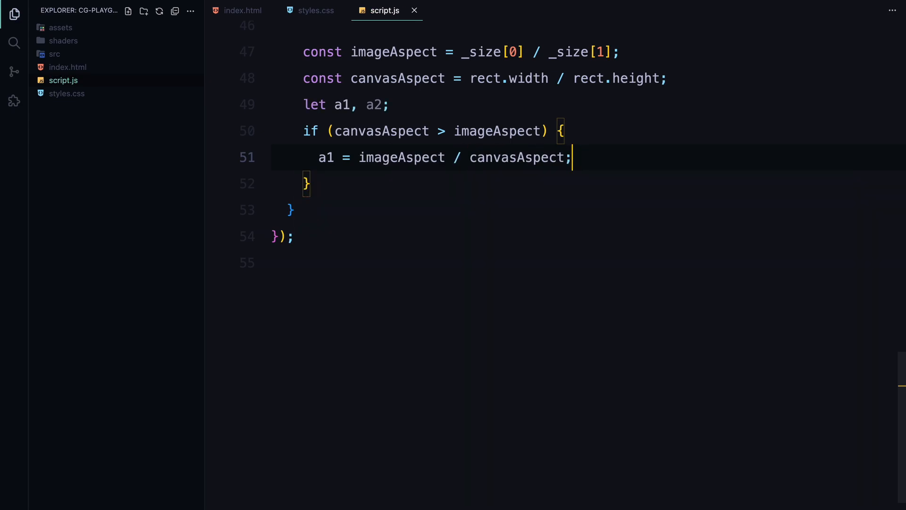
text(a2 = 1.0;)
click(307, 184)
text( else {)
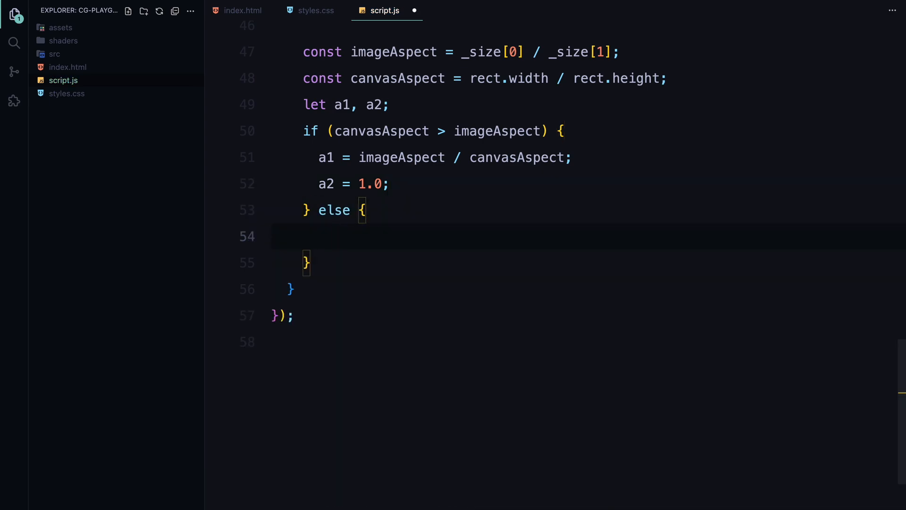
text(a1 = 1.0;)
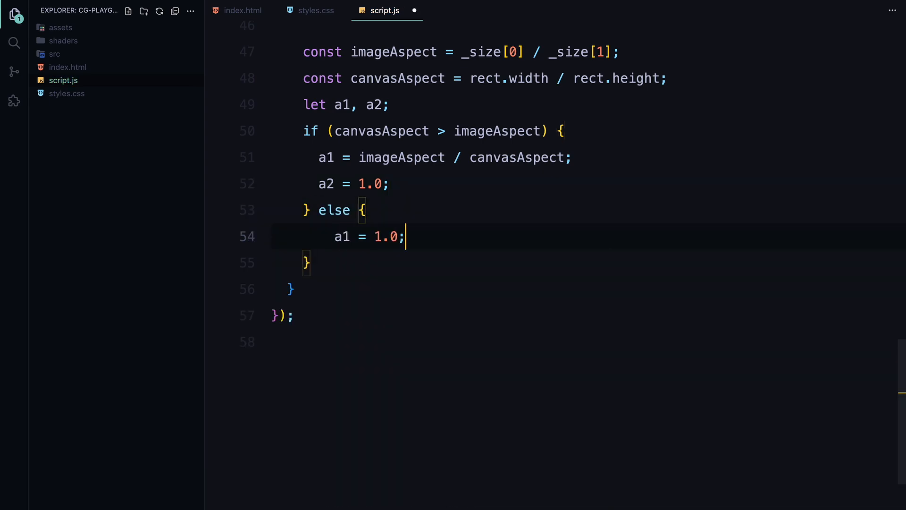
text(a2 = canvasAspect / imageAspect;)
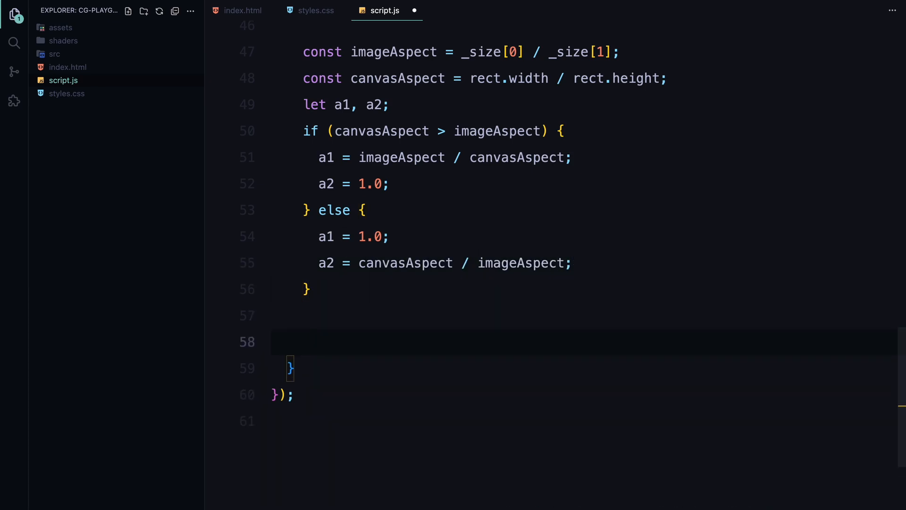
- Set mesh.program.uniforms.res to new Vec4(rect.width, rect.height, a1, a2)
text(Mesh.program.)
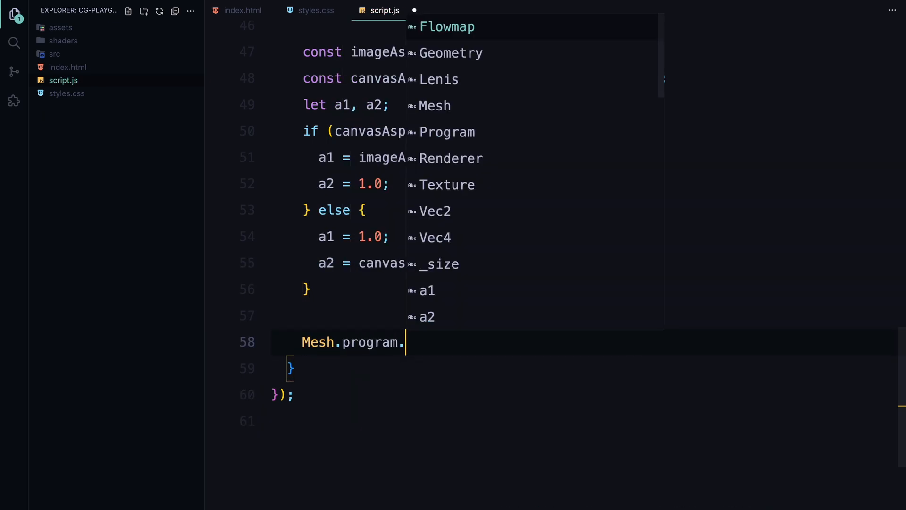
text(uniforms.res)
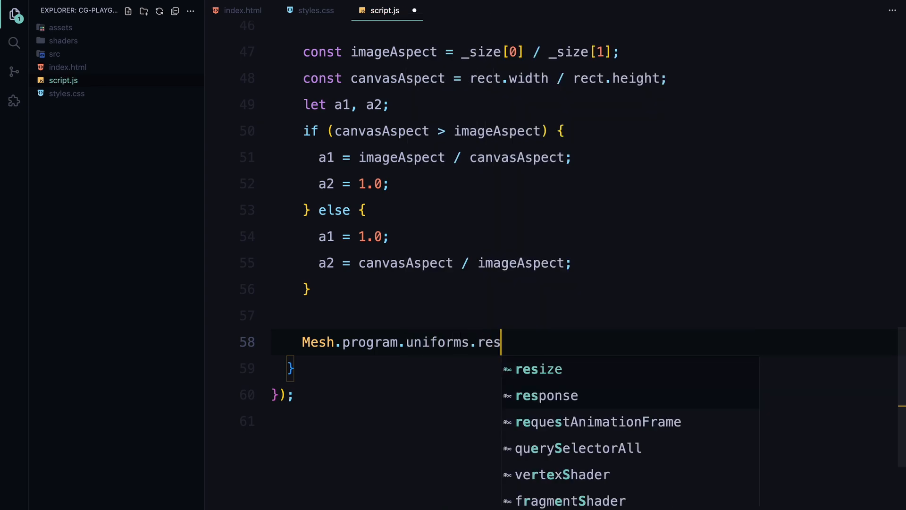
text(.value = new)
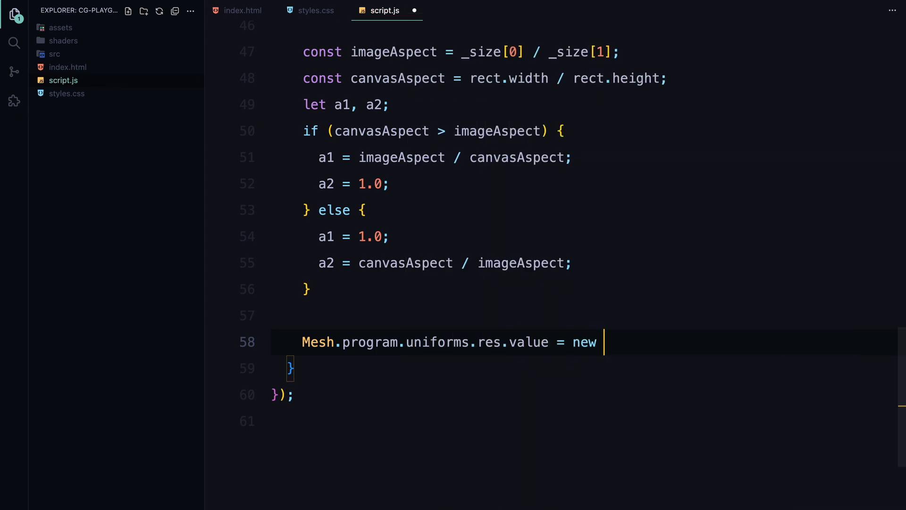
text(Vec4(rect.width,)
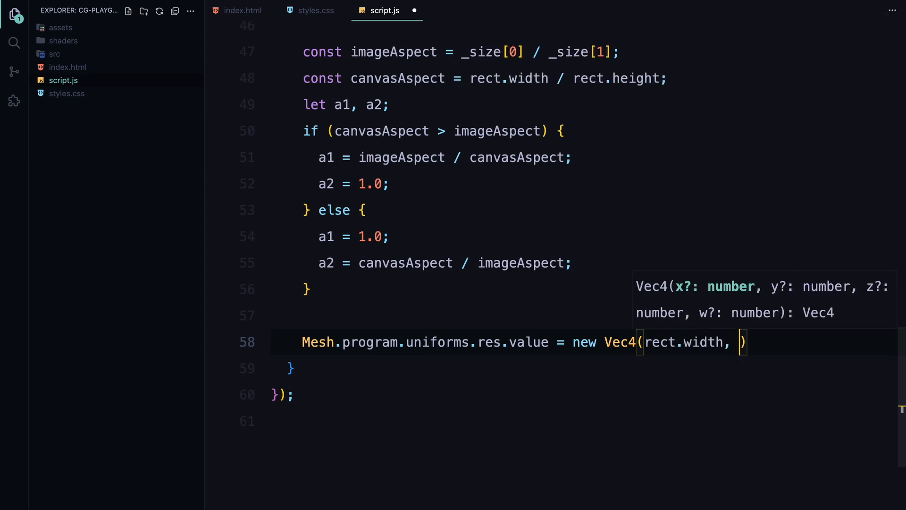
text(rect.height, a1, a2)
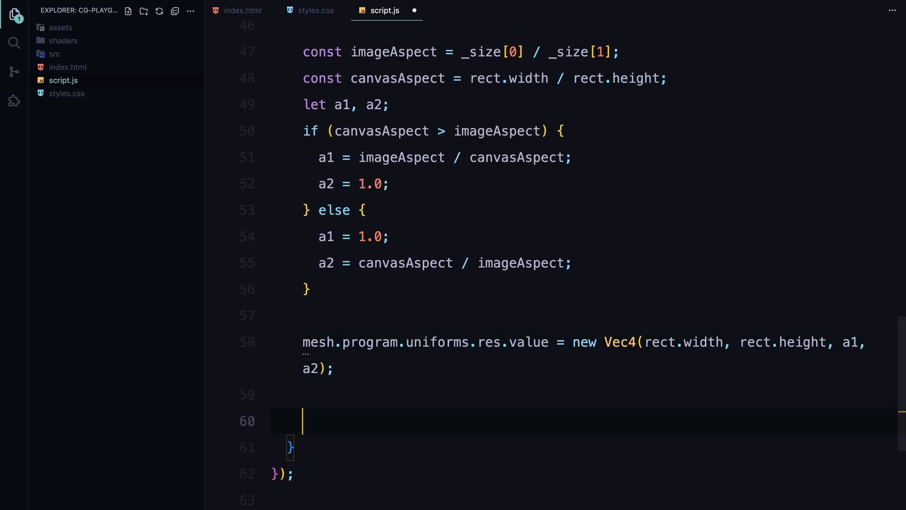
- Call renderer.setSize(rect.width, rect.height) and set aspect = rect.width / rect.height
text(renderer)
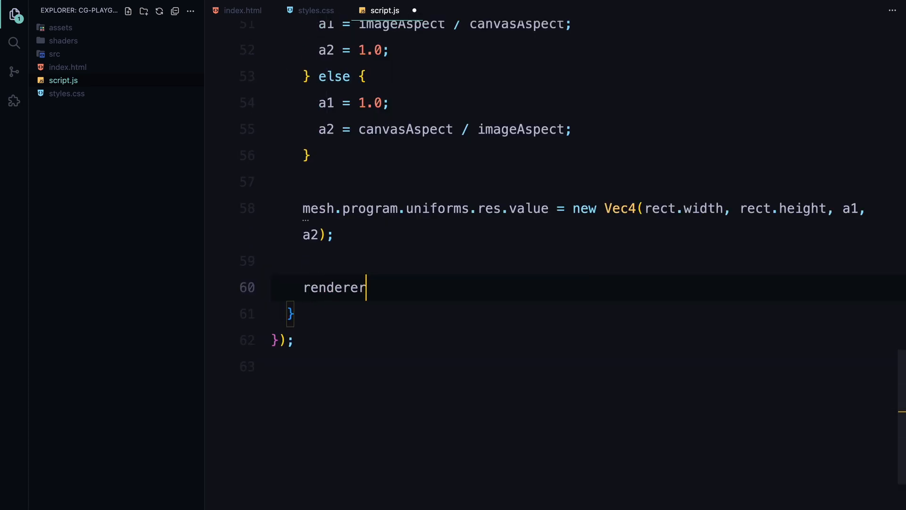
text(.setSize(rect.width)
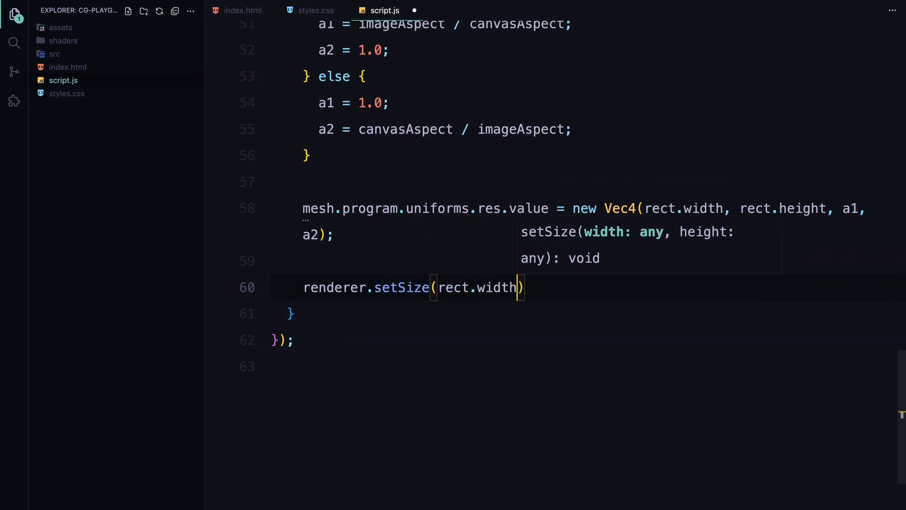
text(, rect.height)
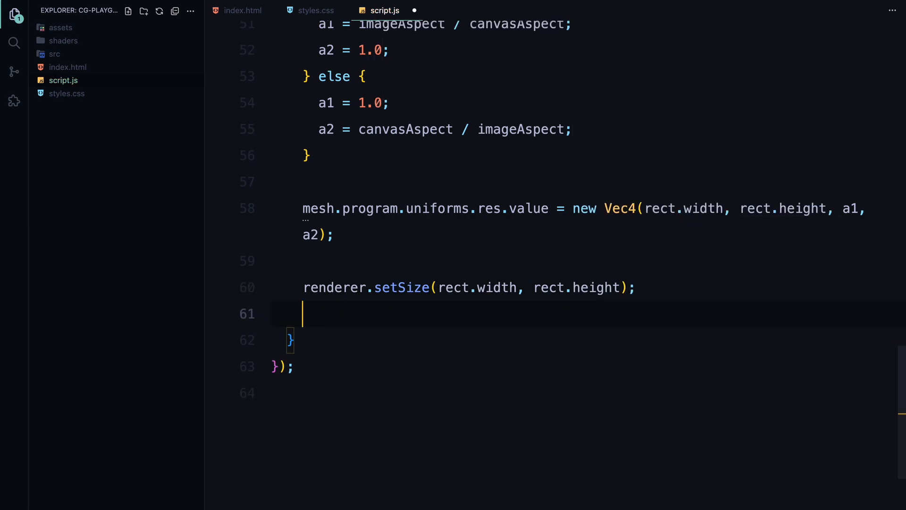
text(aspect = rect)
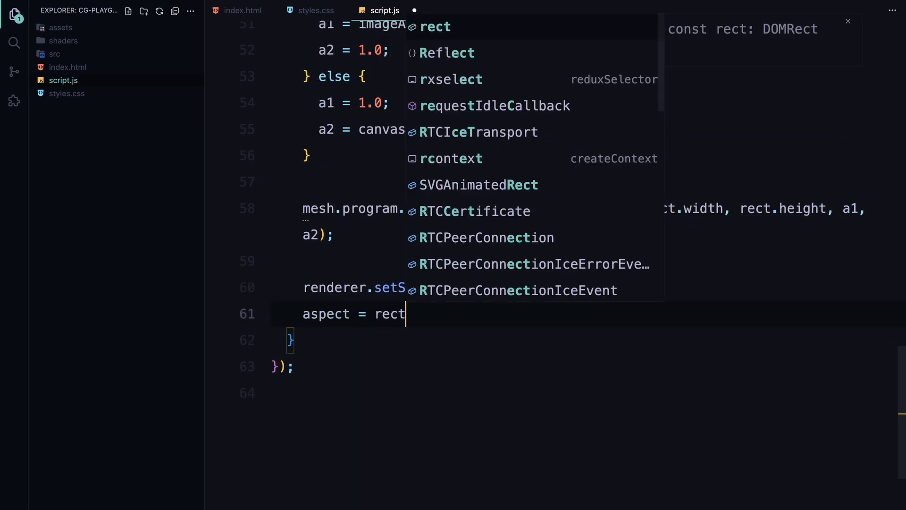
text(.width / rect.height;)
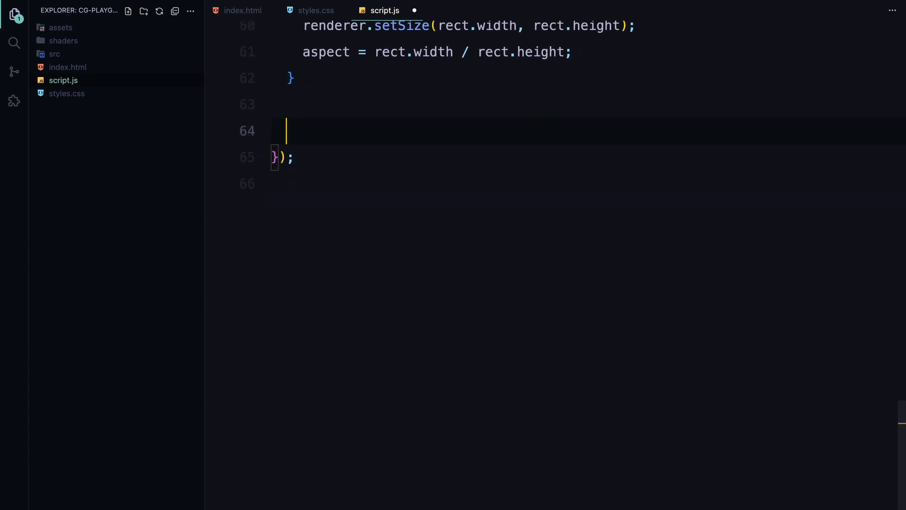
- Declare const flowmap = new Flowmap(gl, { falloff: 0.3, dissipation: 0.92, alpha: 0.5 })
text(const flow)
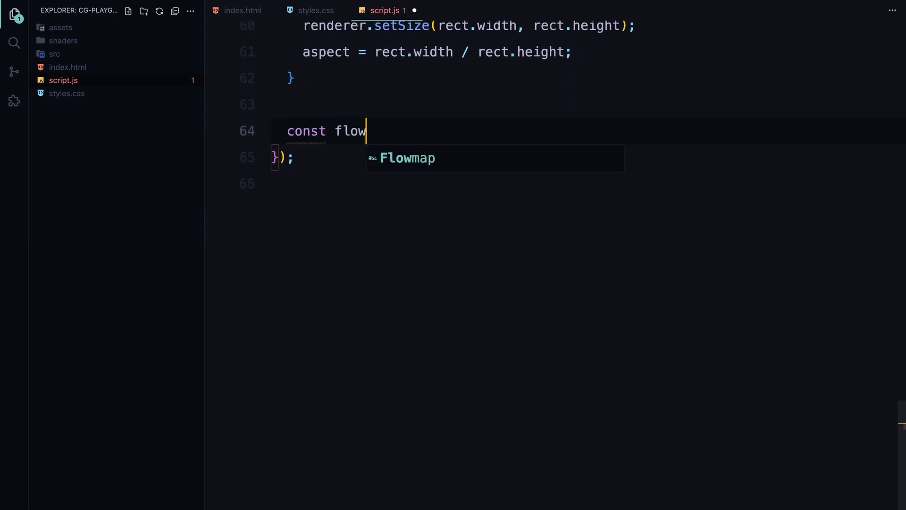
text(map = new Flowmap)
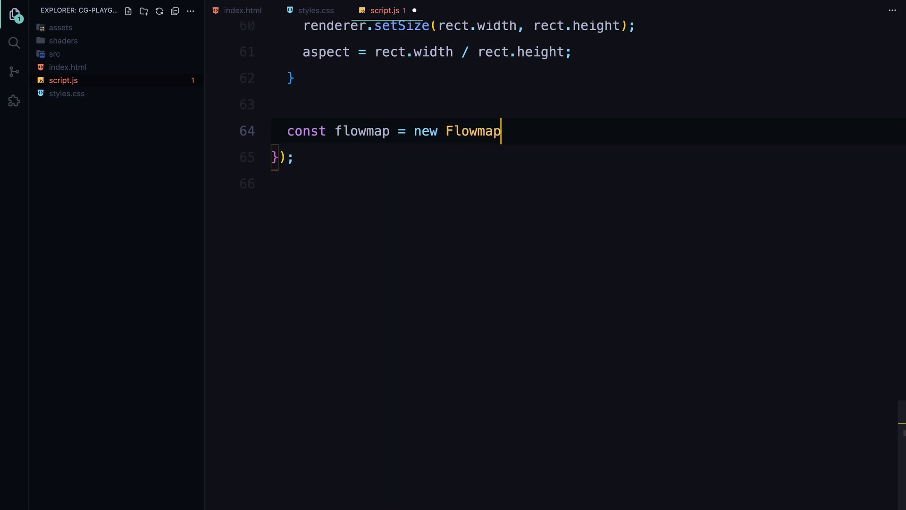
text((gl, {)
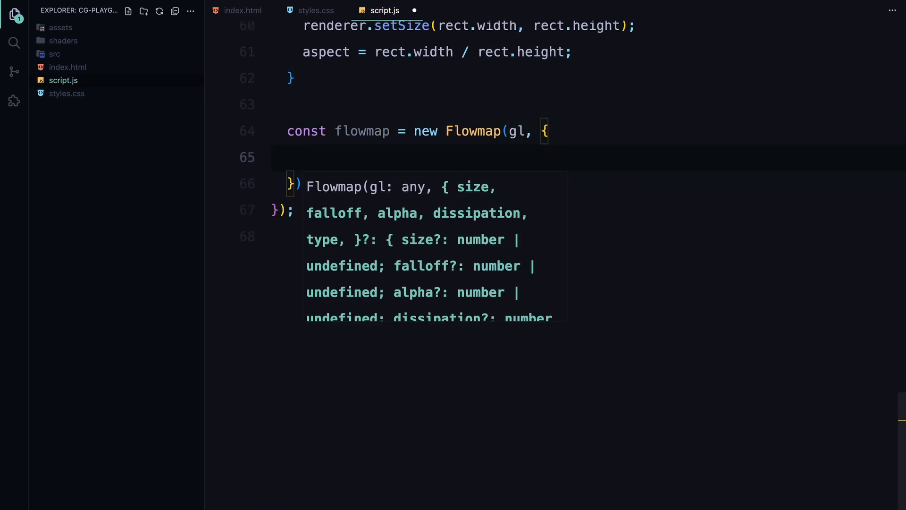
text(falloff: 0.3,)
text(dissipation: 0.92,)
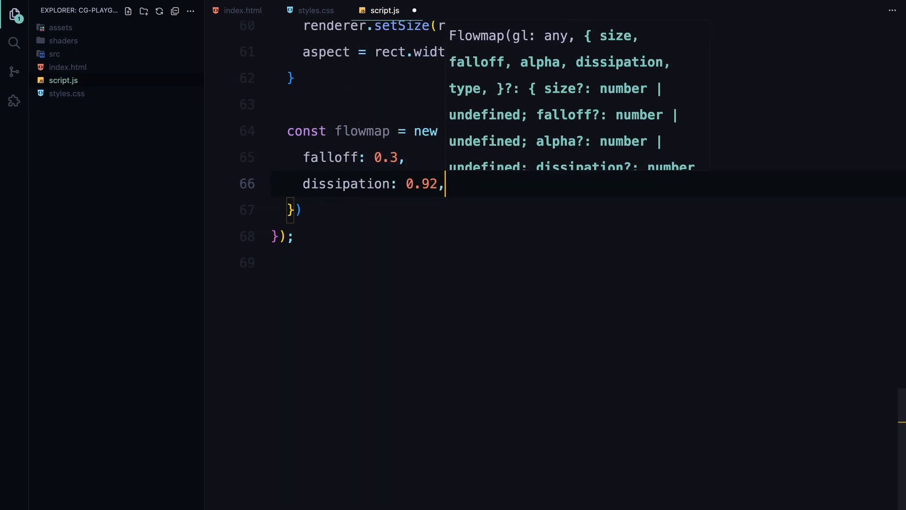
text(alpha: 0.5,)
click(290, 210)
text(;)
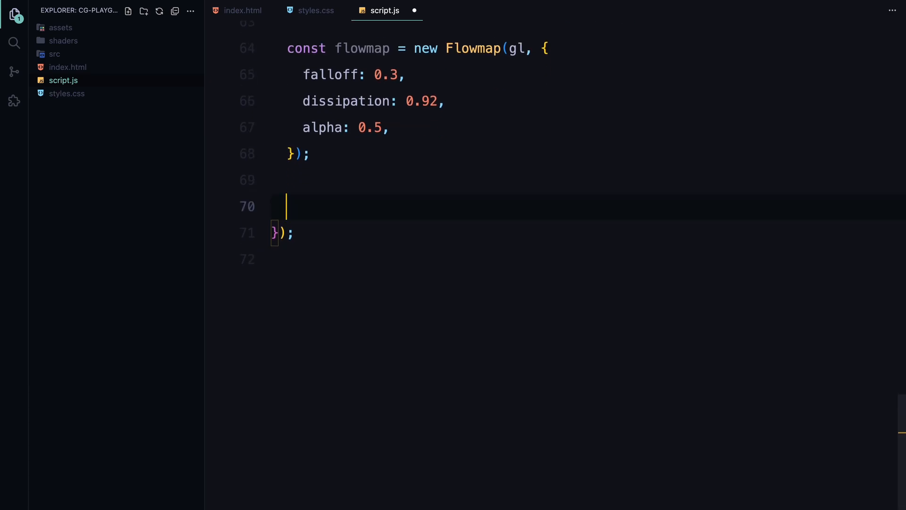
- Declare const geometry = new Geometry with size-2 position and uv [0,0,2,0,0,2] Float32Arrays
text(const geometry)
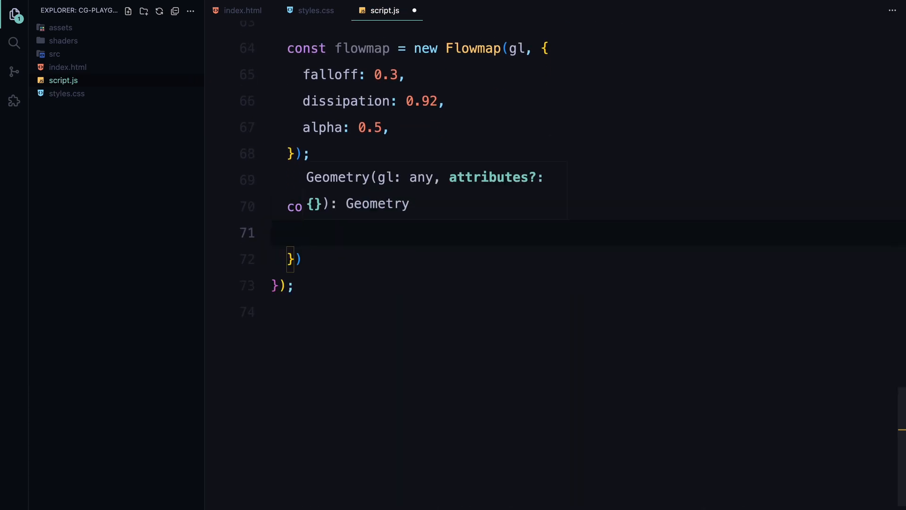
text(const geometry = new Geometry(gl, {)
text(uv: { size: 2, data: new Float32Array)
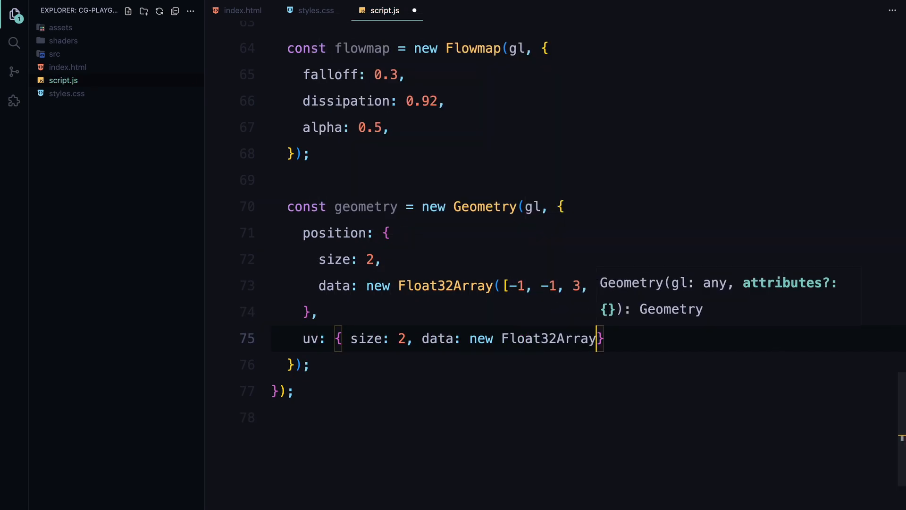
text([0, 0, 2, 0, 0, 2)
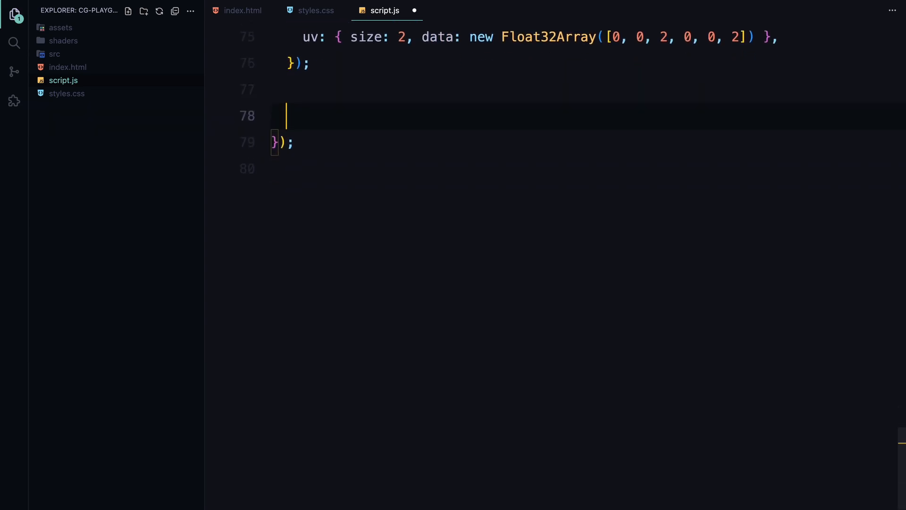
- Create a Texture with gl.LINEAR min/mag filters and set its image to imgElement's img
text(const texture)
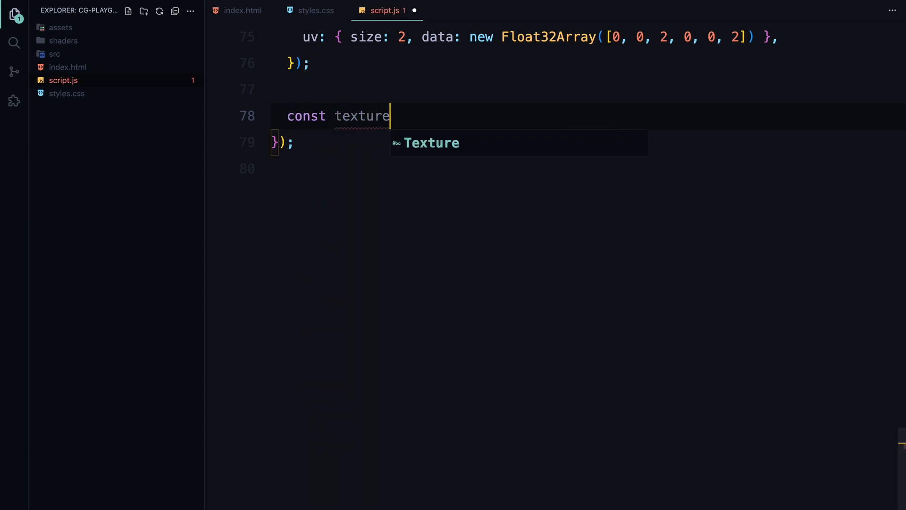
text(= new Texture(gl, {)
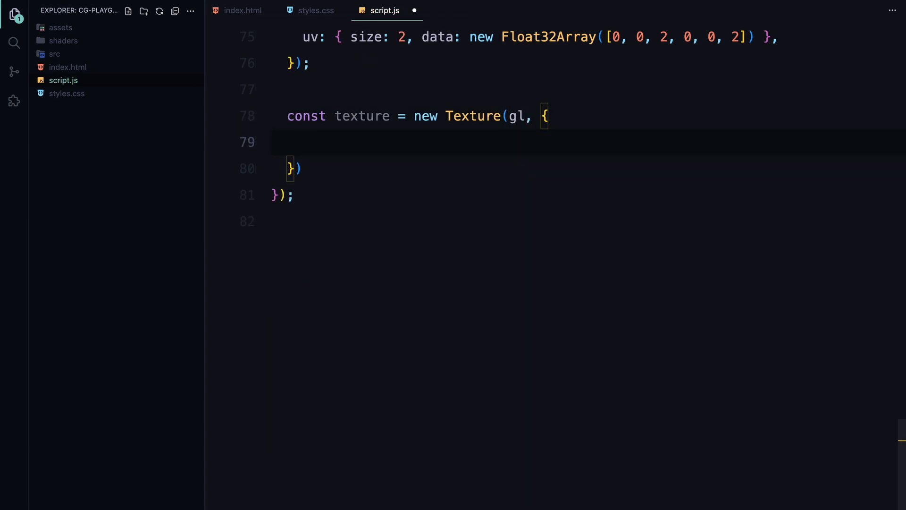
text(minFilter: gl.)
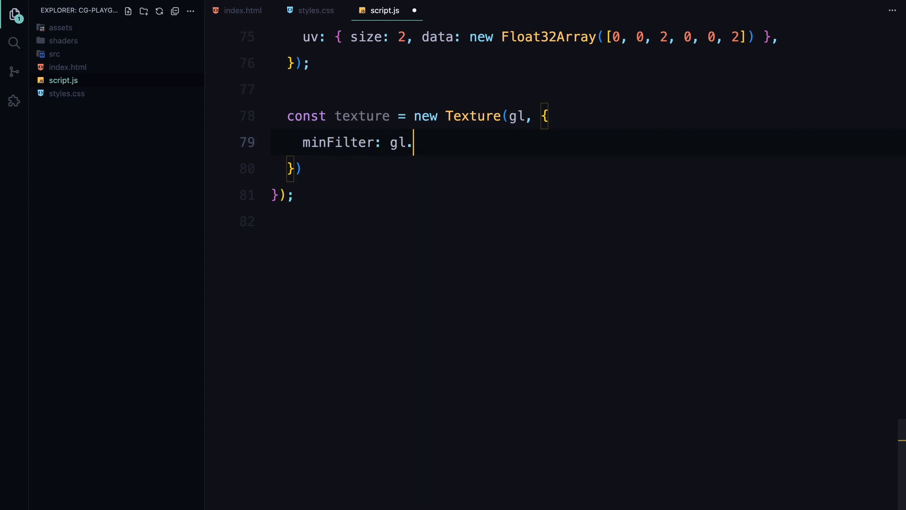
text(LINEAR,)
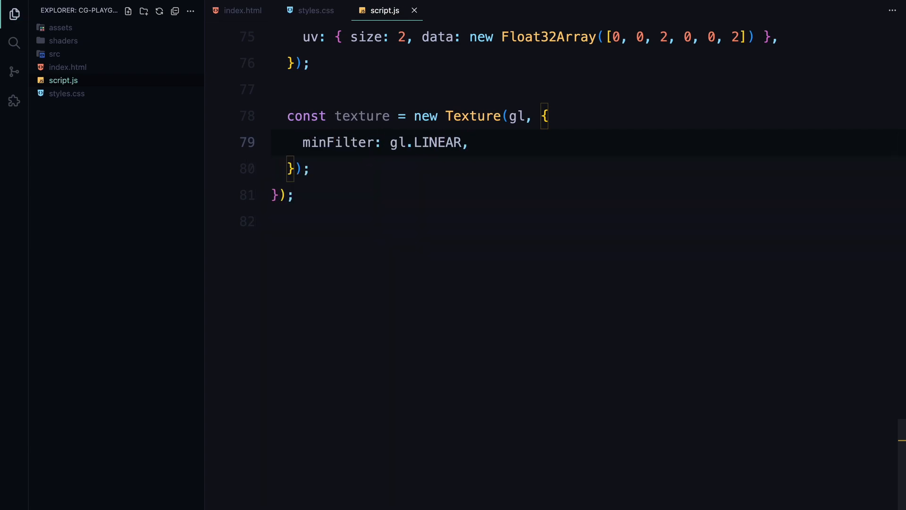
text(magFilter:)
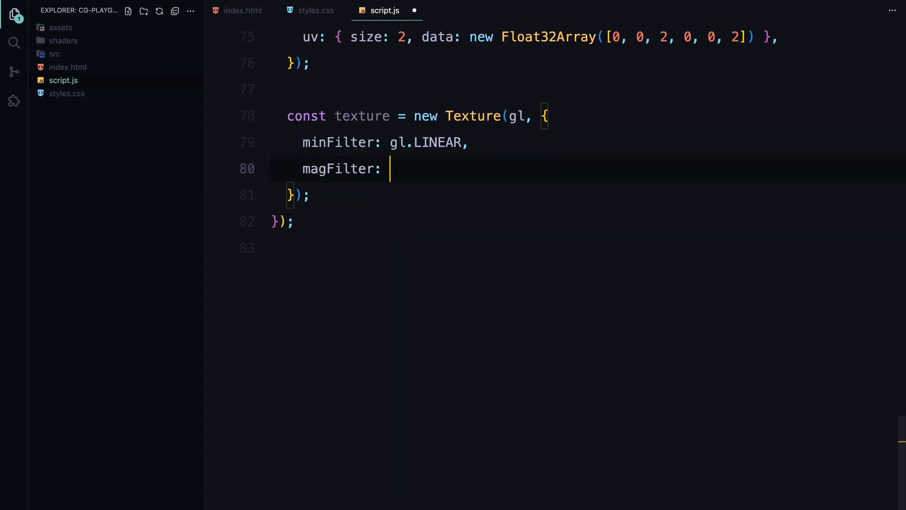
text(gl.LINEAR,)
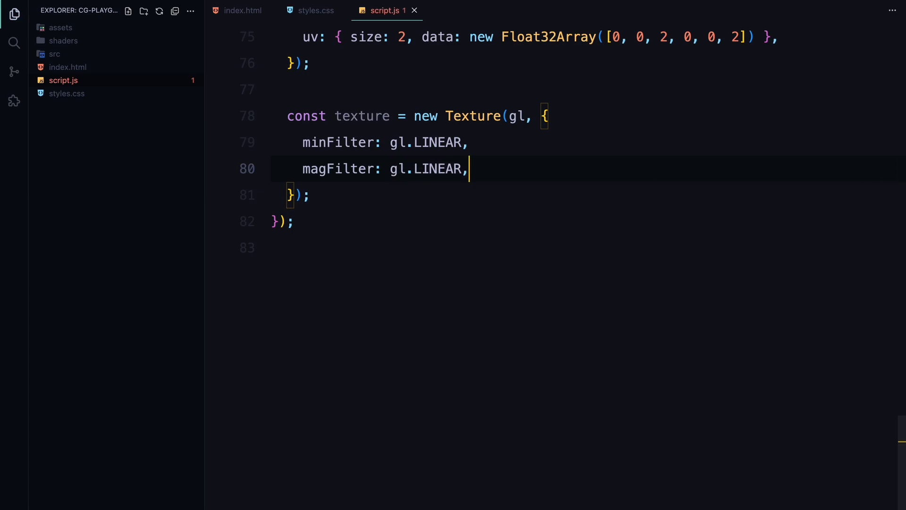
text(te)
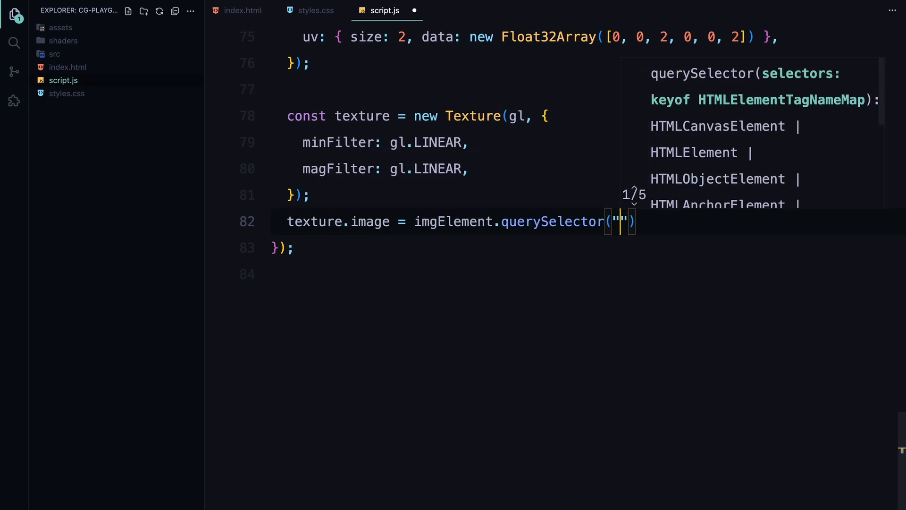
text(img)
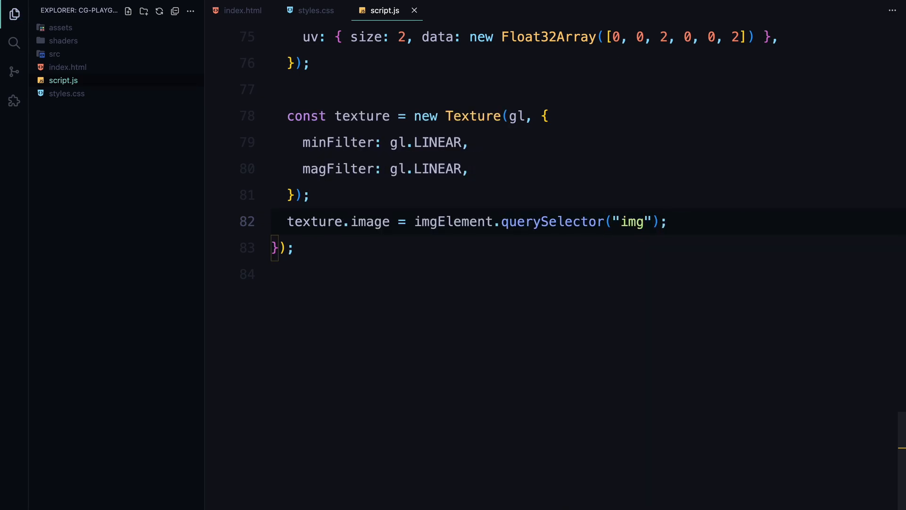
text(const program = new)
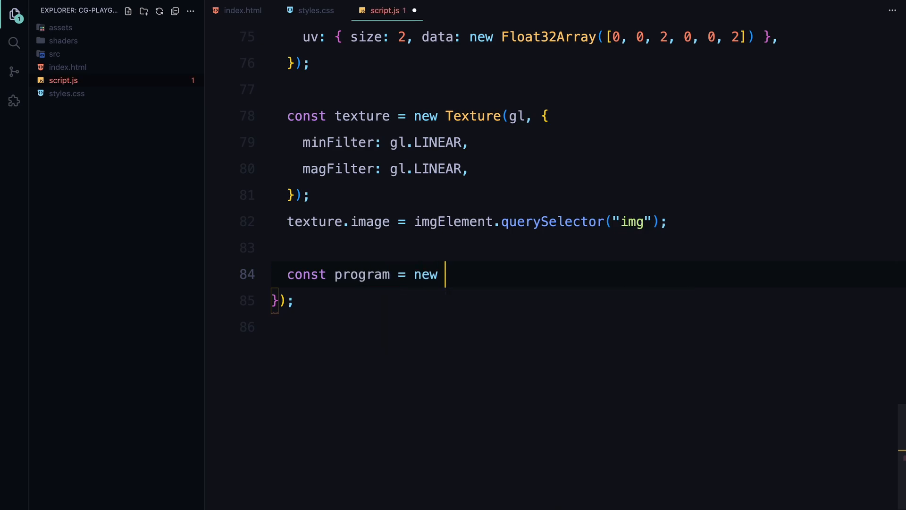
- Create the Program with vertexShader and fragmentShader and begin its uniforms object
text(Program(gl))
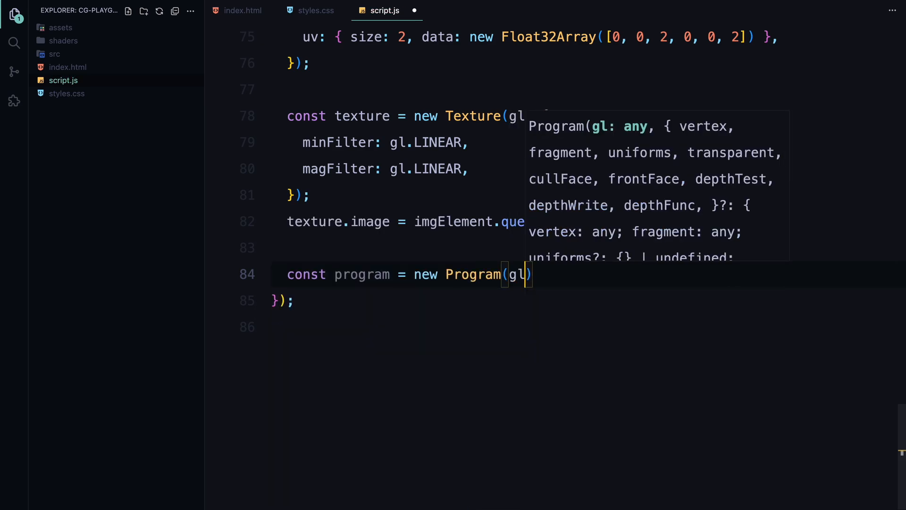
text(, {)
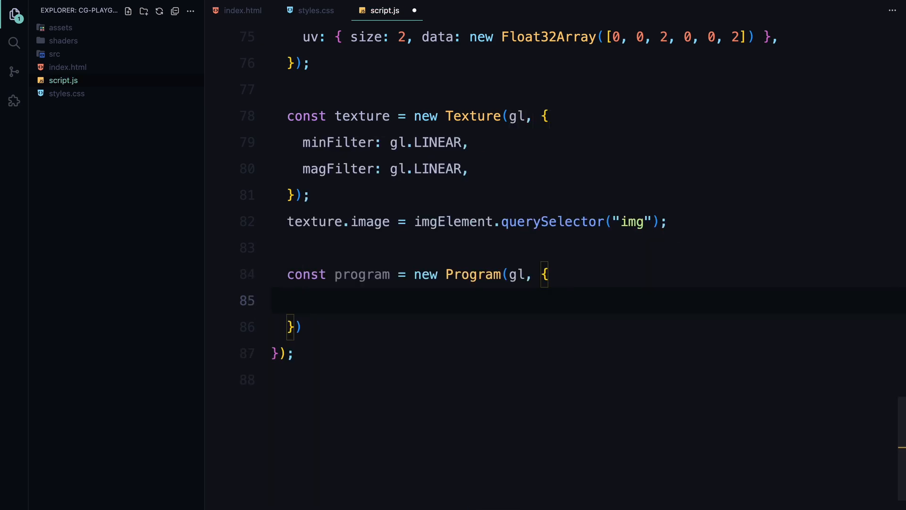
text(vertex: vertexShader,)
text(fragment)
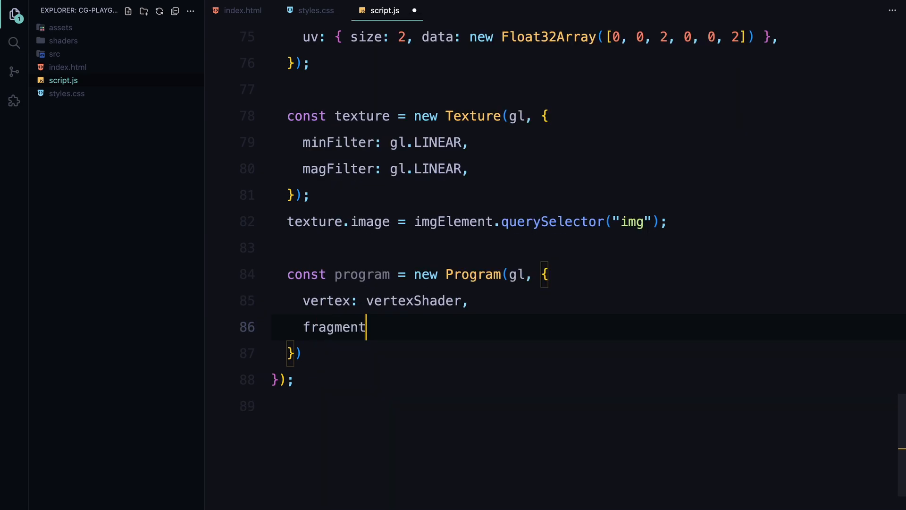
text(: fragmentShader)
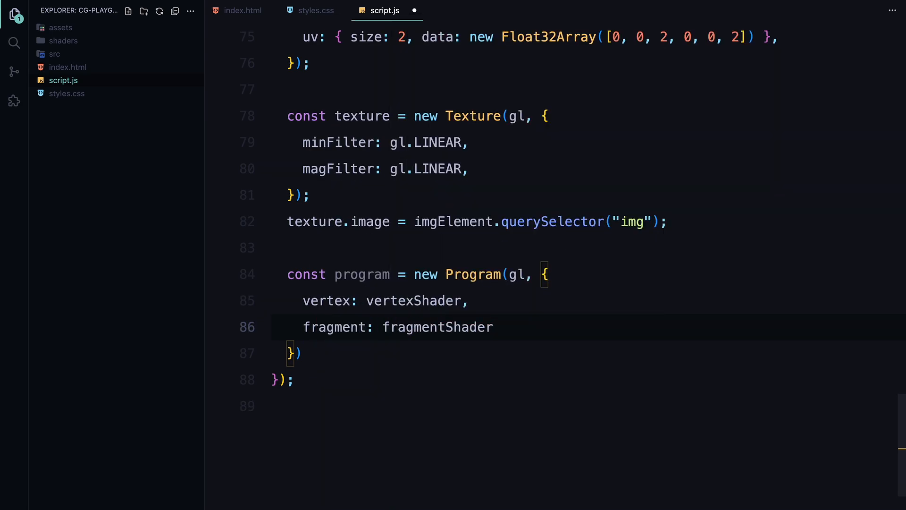
text(,)
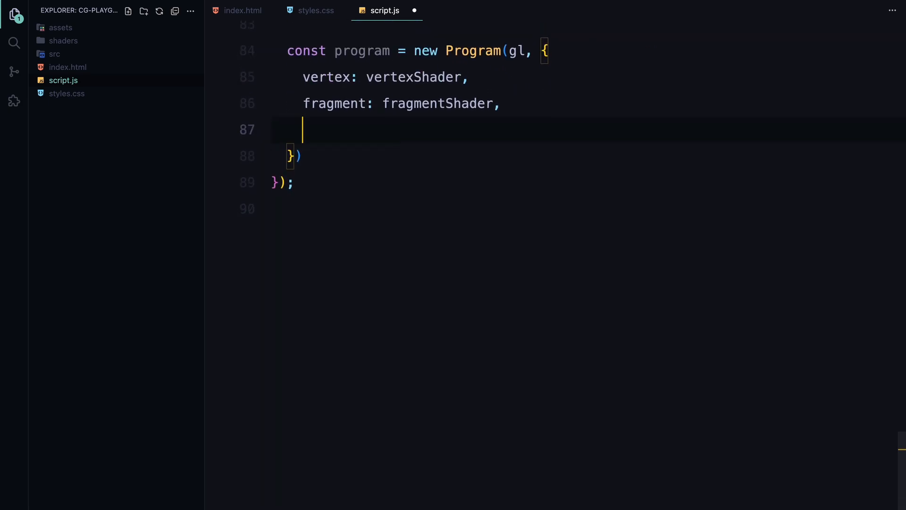
text(uniforms: {)
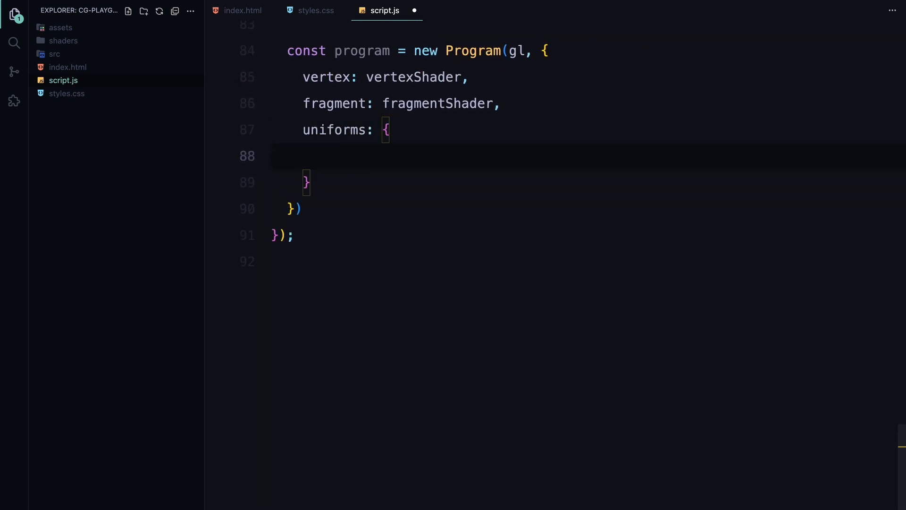
- Add uniforms uTime 0, tWater texture, and res Vec4(innerWidth, innerHeight, 1, 1)
text(uTime: { value: 0 },)
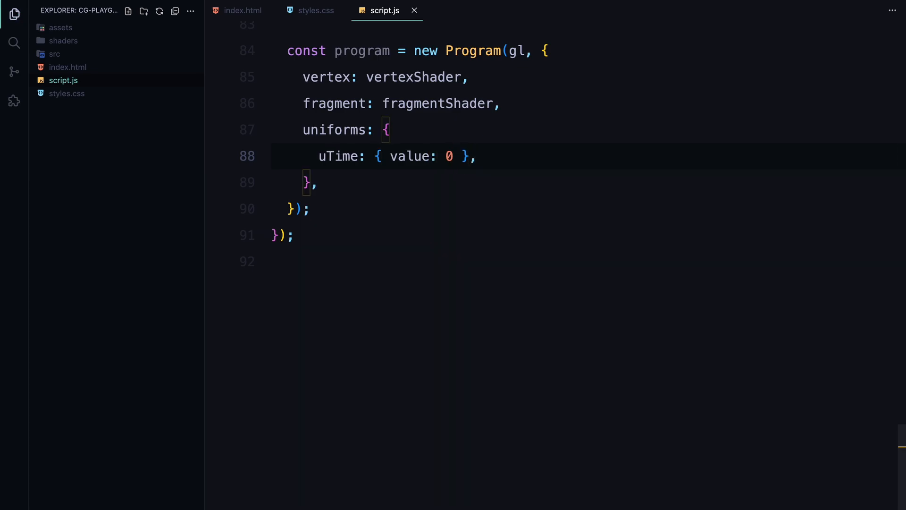
text(tWater)
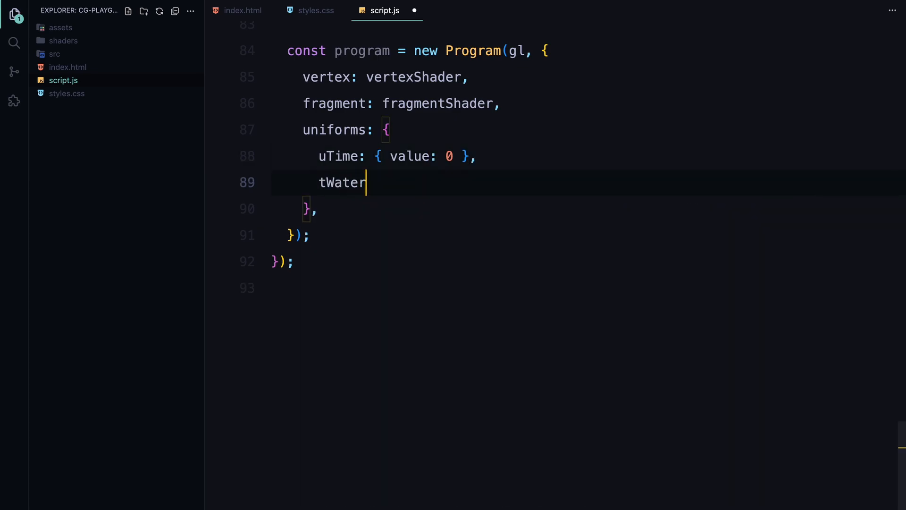
text(: { valu)
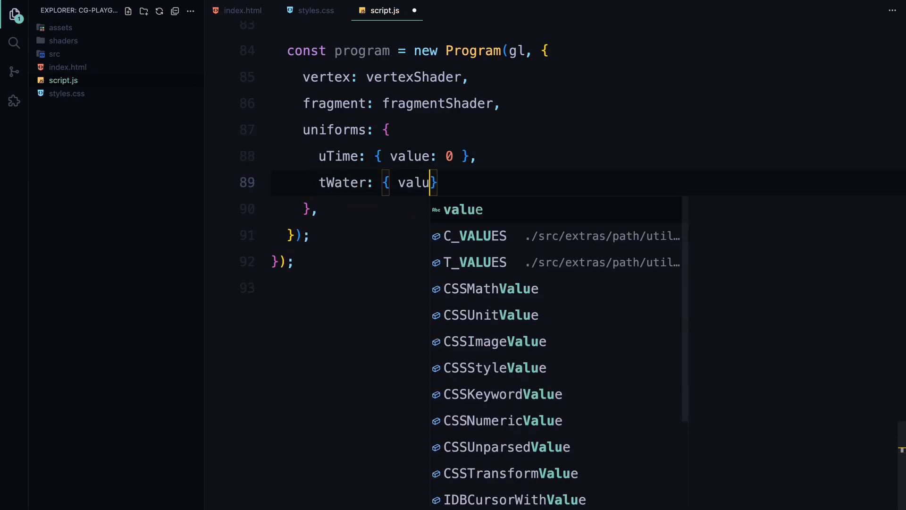
text(e: texture)
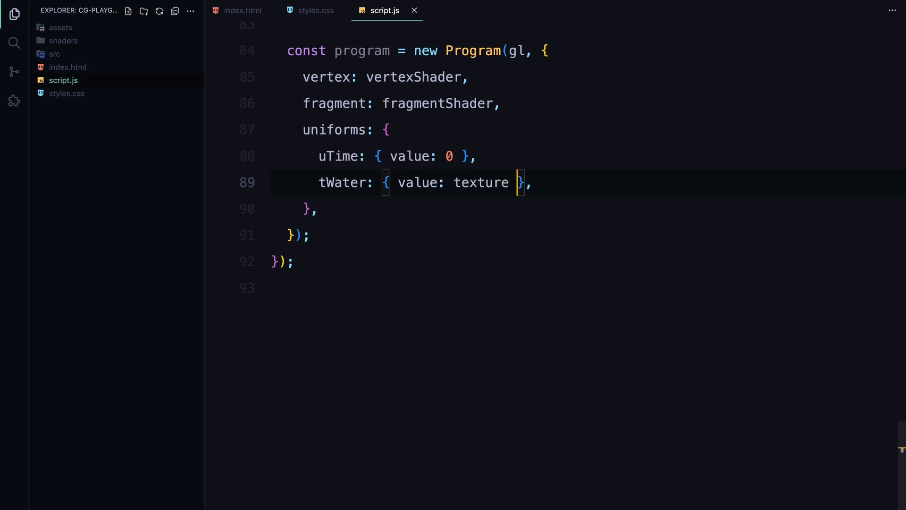
text(res: {)
text(value)
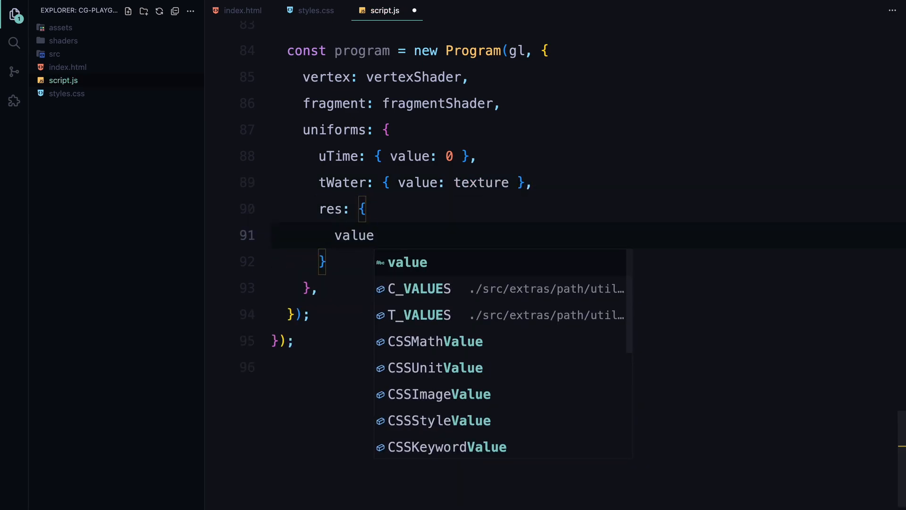
text(: new Ve)
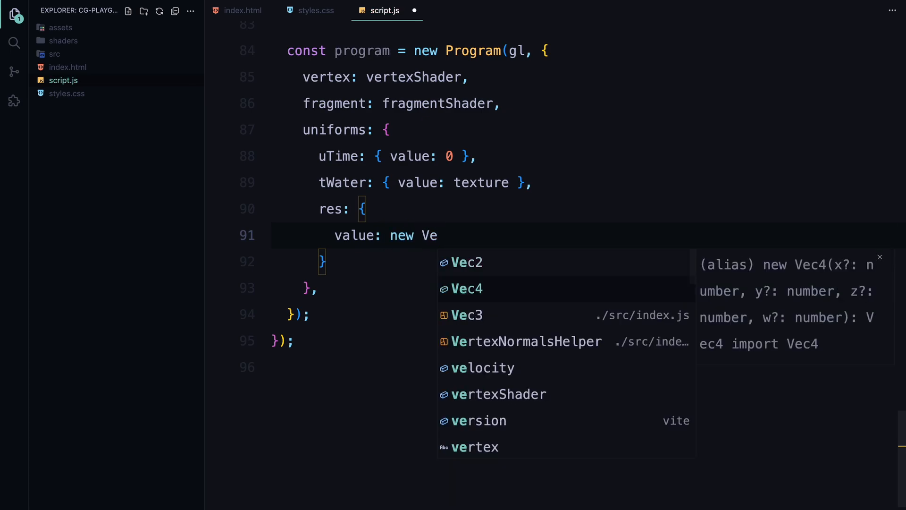
text(c4(window.innerWidth, window.)
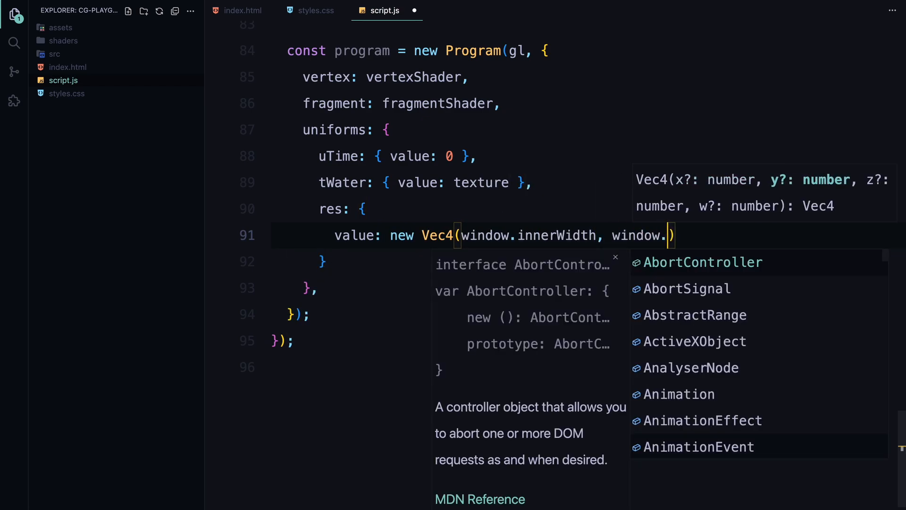
text(innerHeight, 1, 1)
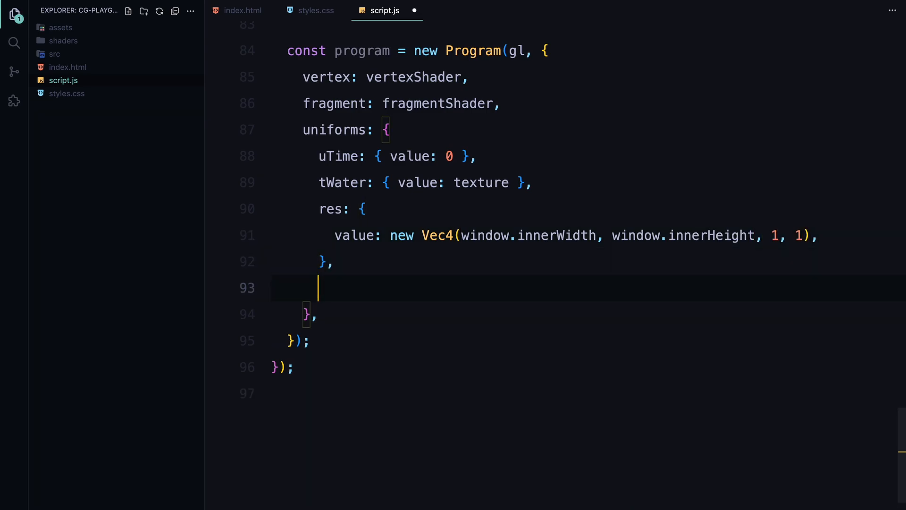
- Add a tFlow uniform set to flowmap.uniform and begin const mesh
text(tFlow: flowm)
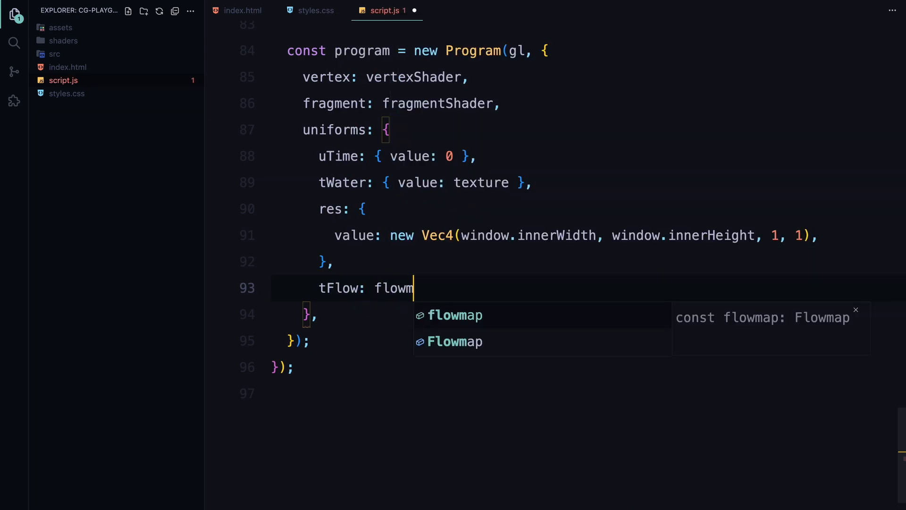
text(ap.uniform,)
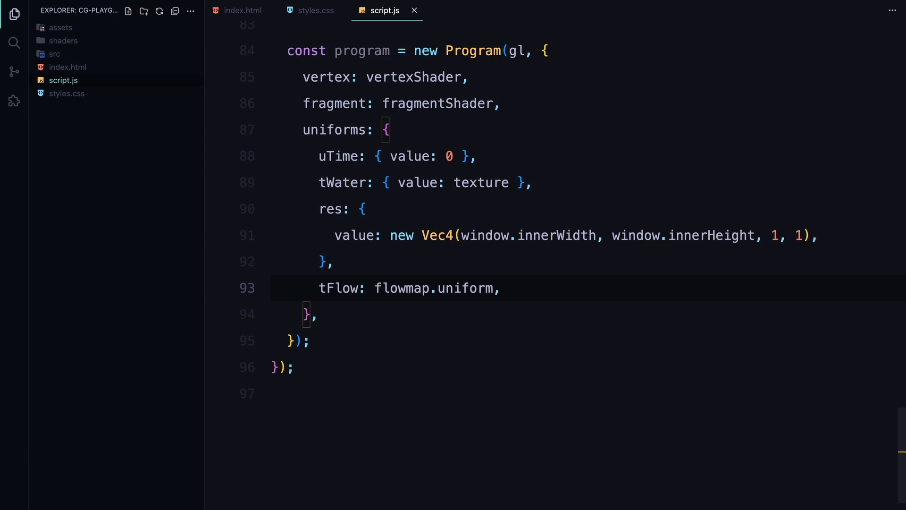
text(const mesh =)
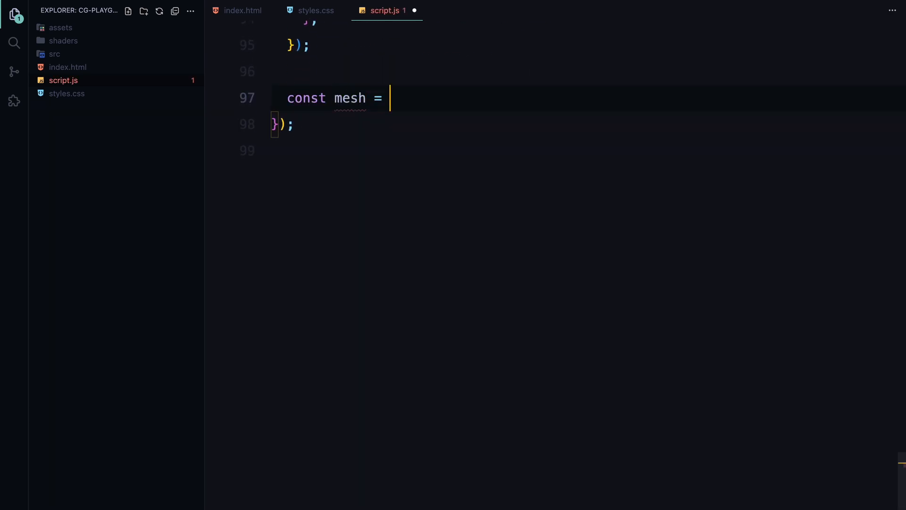
- Build new Mesh(gl, { geometry, program }), add a window "resize" listener, and call resize()
text(new Mesh(gl, { geometry,)
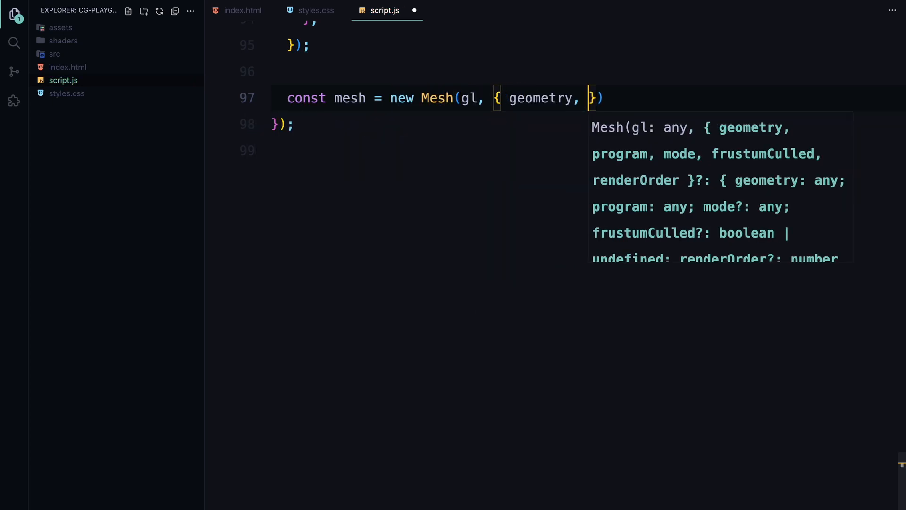
text(program)
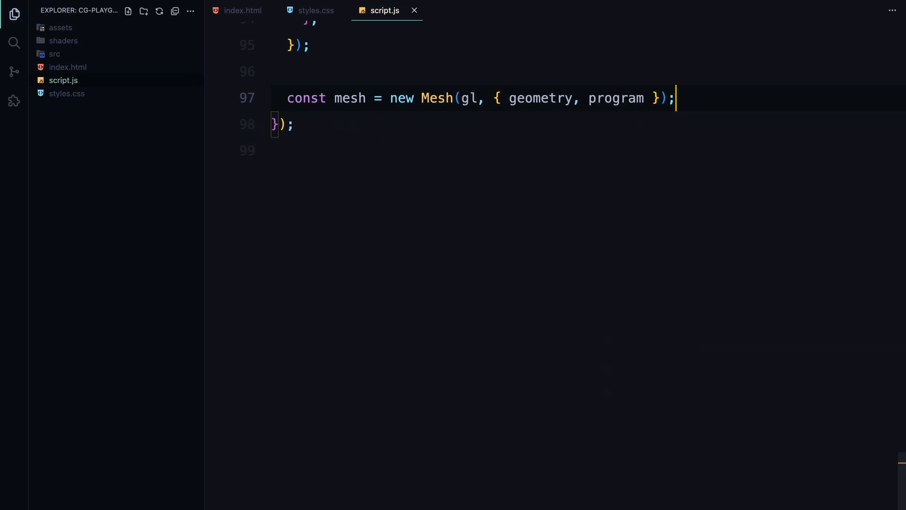
text(window.addEventListener()
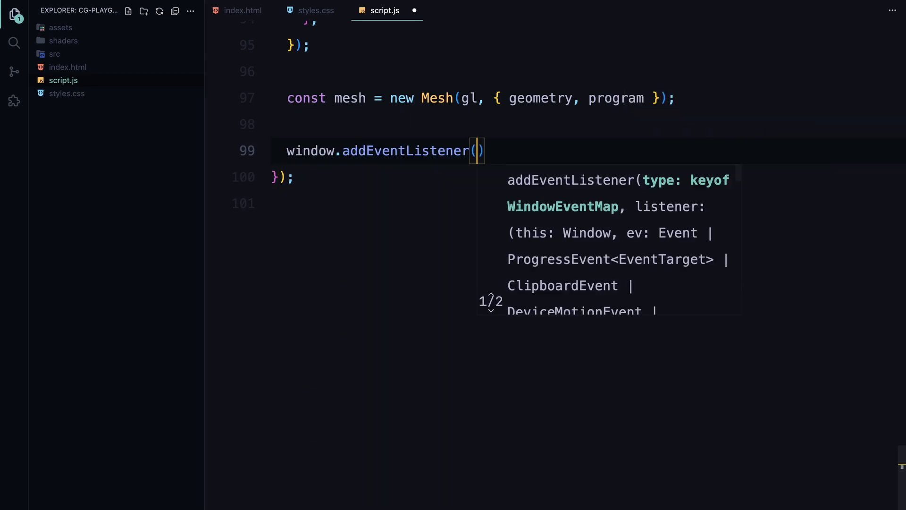
text("resize",)
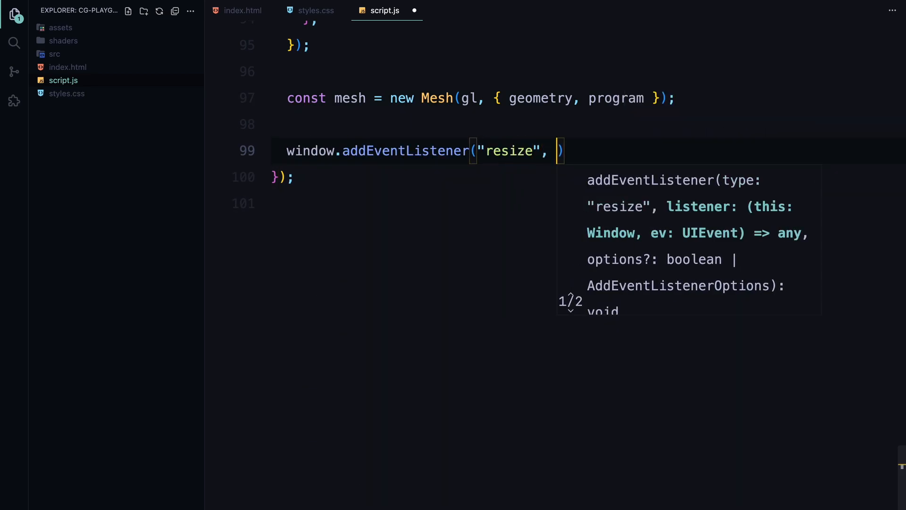
text(resize, false)
text(resize();)
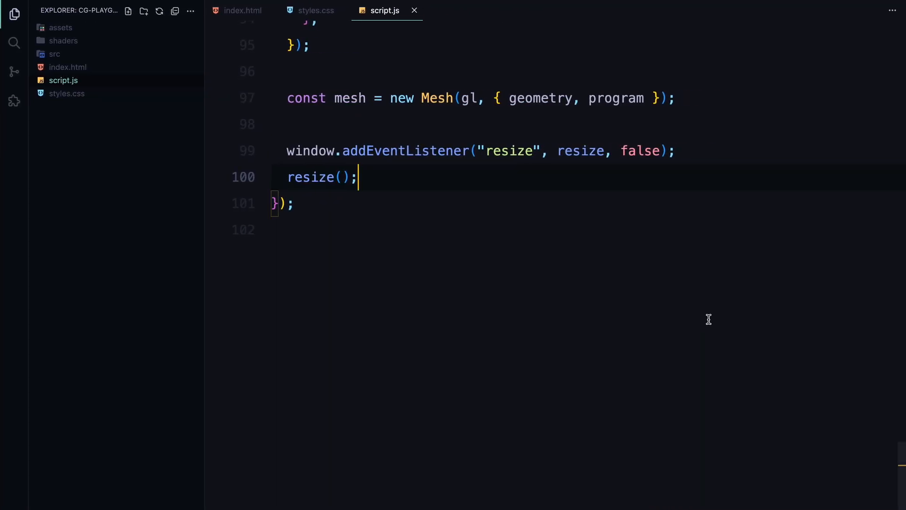
key(Enter)
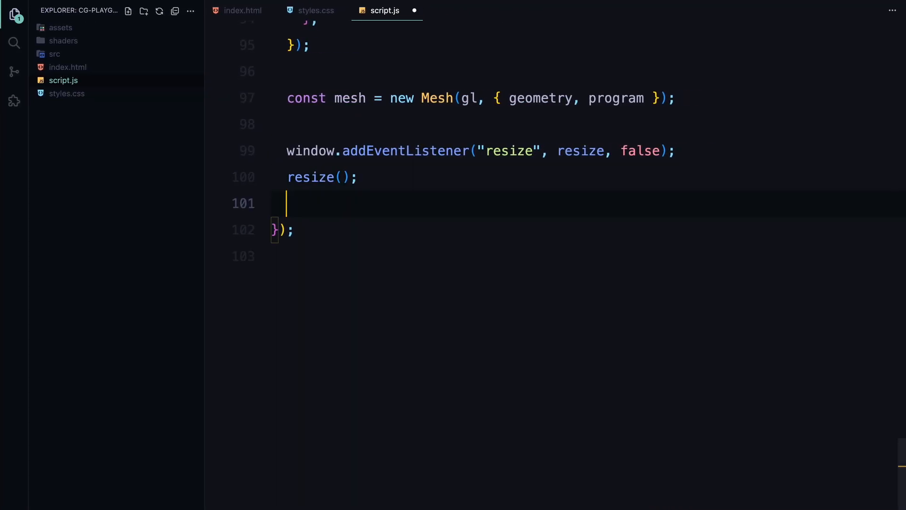
- Define isTouchCapable from "ontouchstart" in window and add a touchstart listener calling updateMouse
text(const isTo)
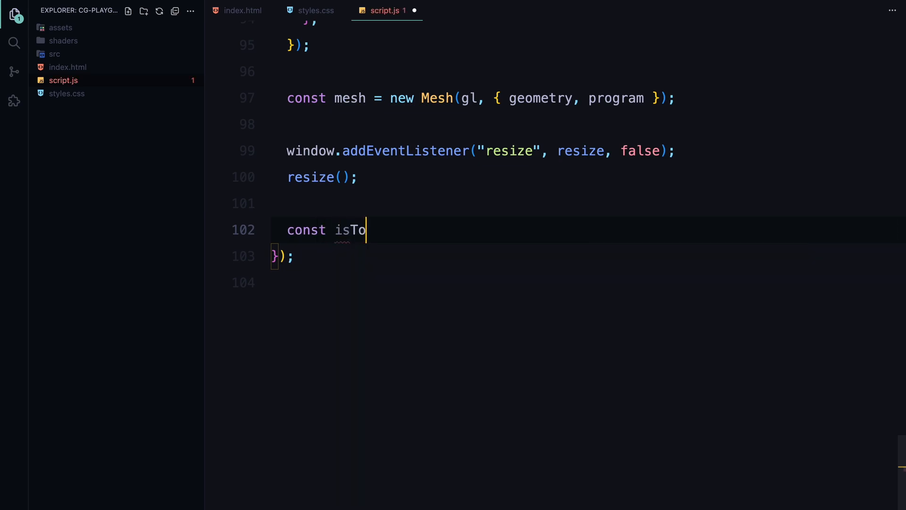
text(uchCapable =)
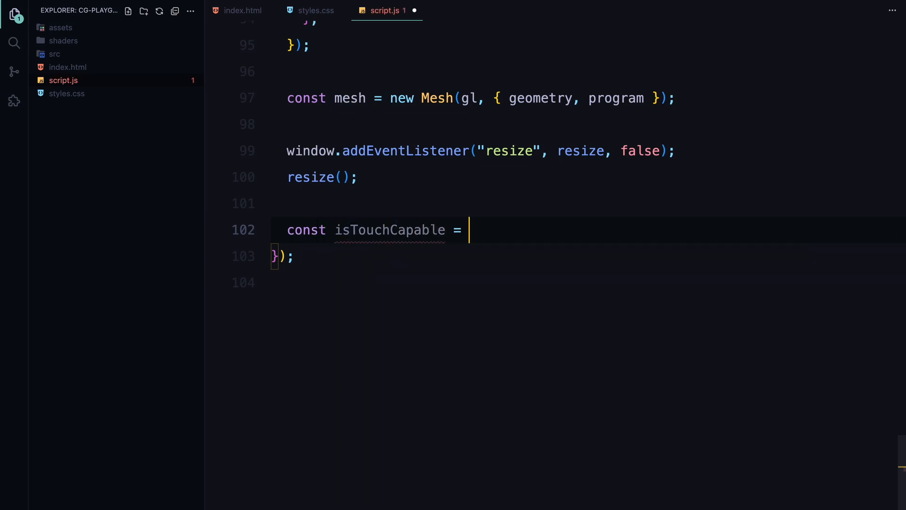
text("ontouchstart" in window;)
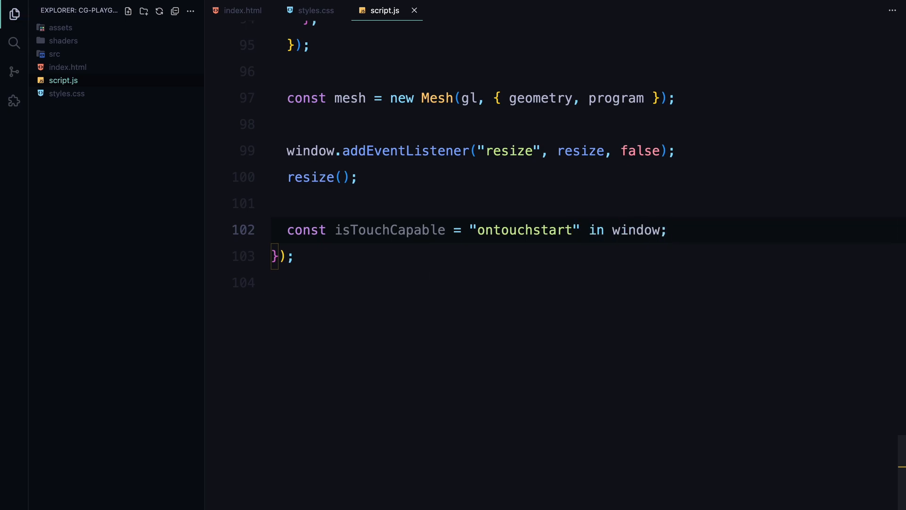
text(if (isTouchCapable) {)
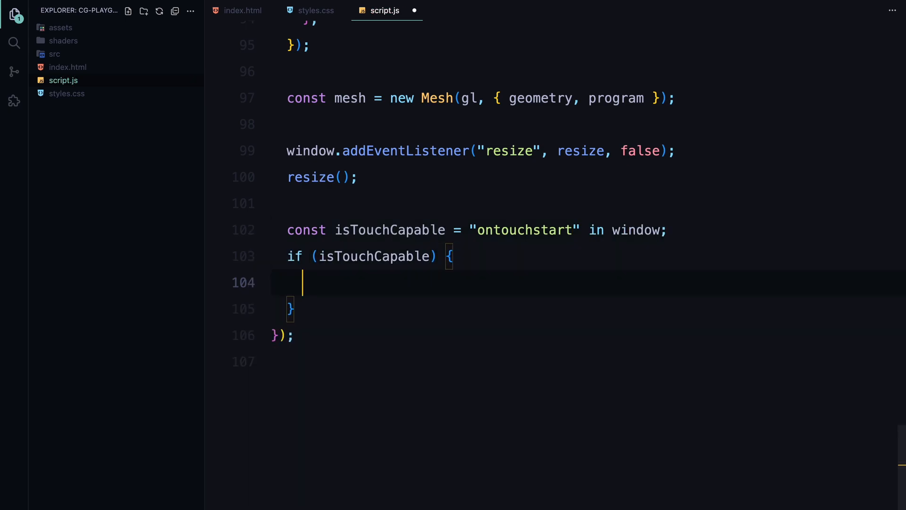
text(imgElement.add)
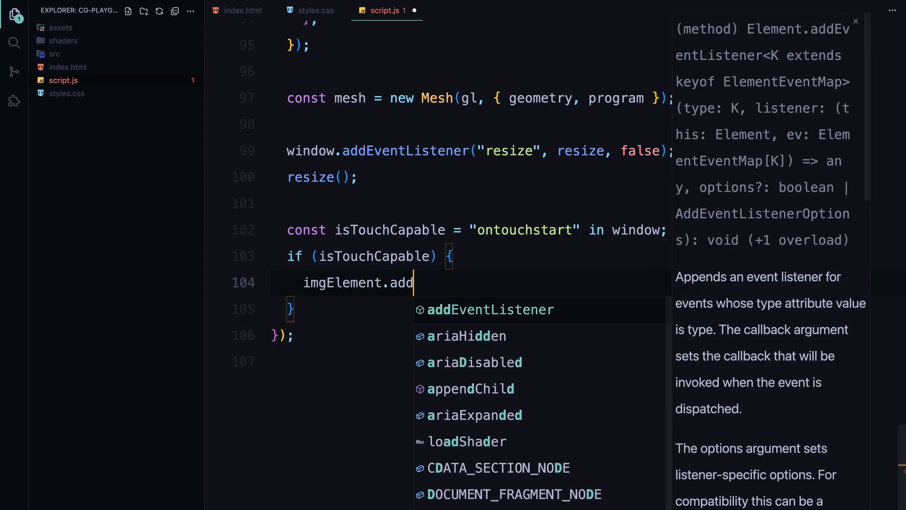
text(EventListener("touchsta)
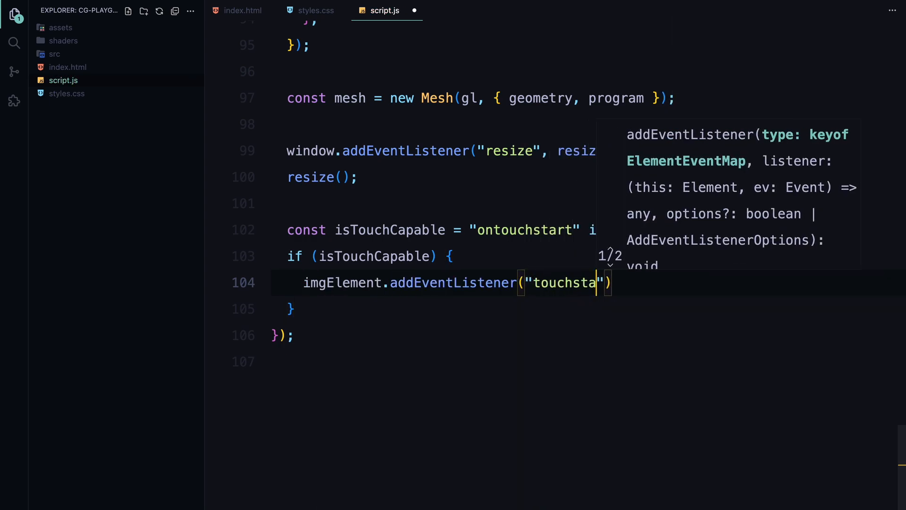
text(updateMouse, false)
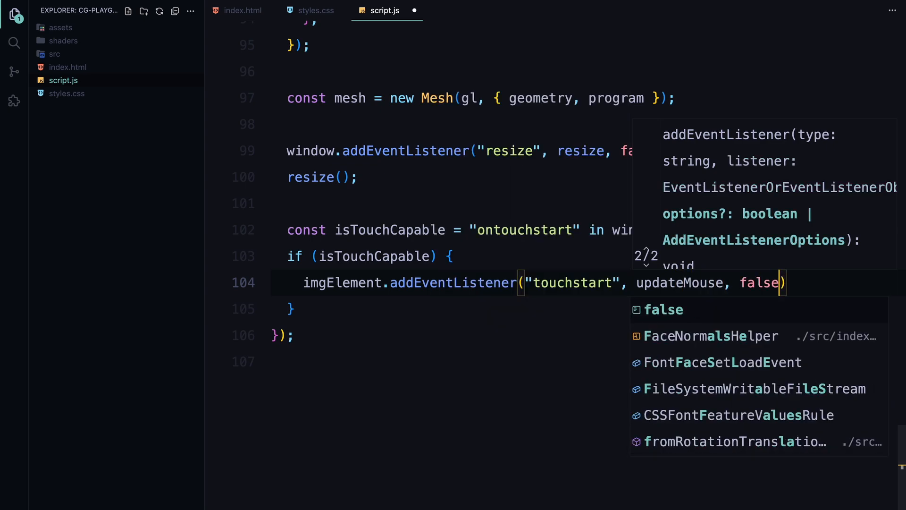
- Add a passive: false touchmove listener, a mousemove fallback, and declare let lastTime
text(imgElement)
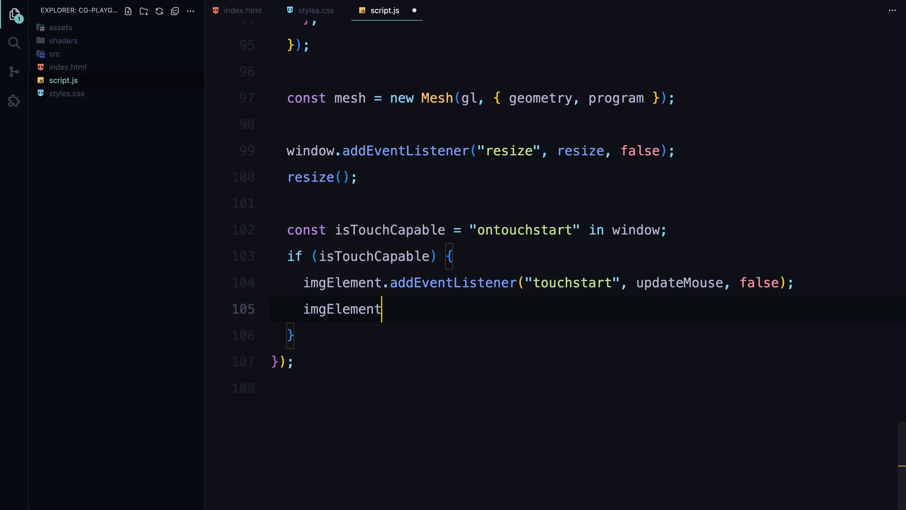
text(.addEventListener("touc)
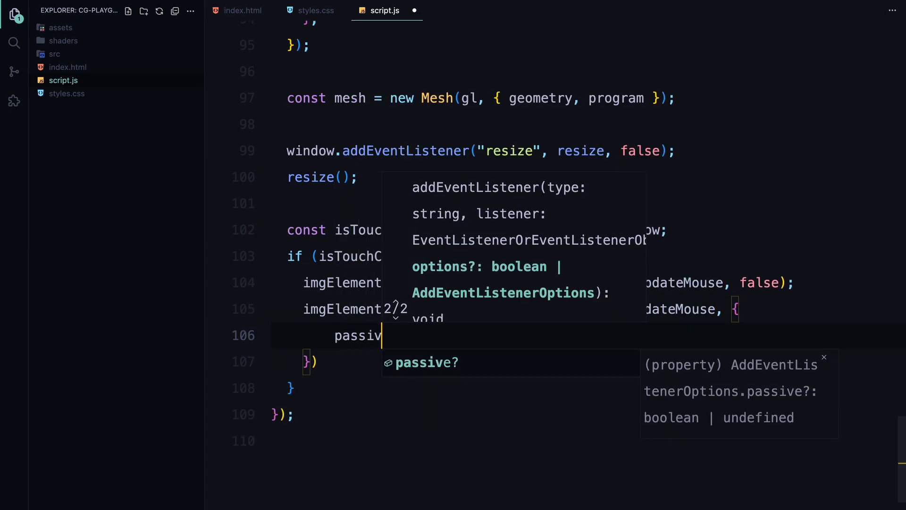
text(e: false,)
text(imgElement.addEventListener(")
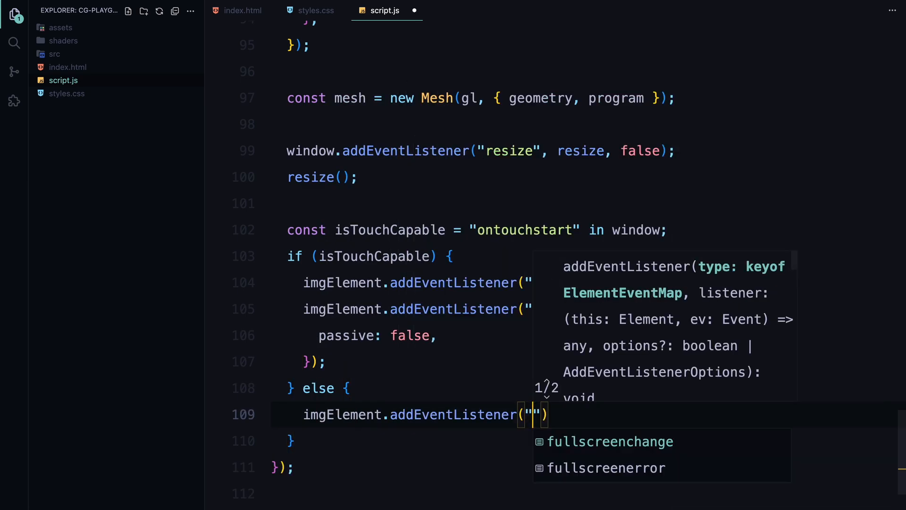
text("mousemove", updateMouse, false)
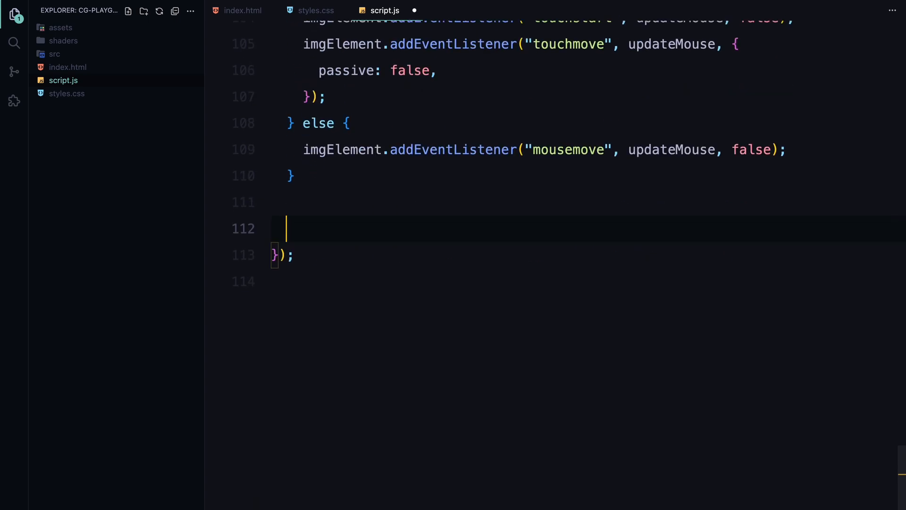
text(let lastTime;)
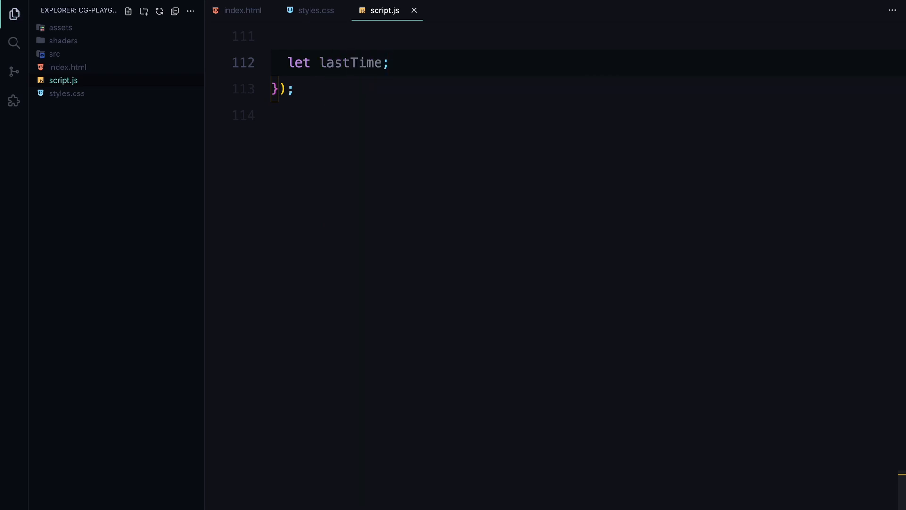
- Declare lastMouse as new Vec2() and start updateMouse(e) with preventDefault, bounding rect, and x, y
text(const lastMouse)
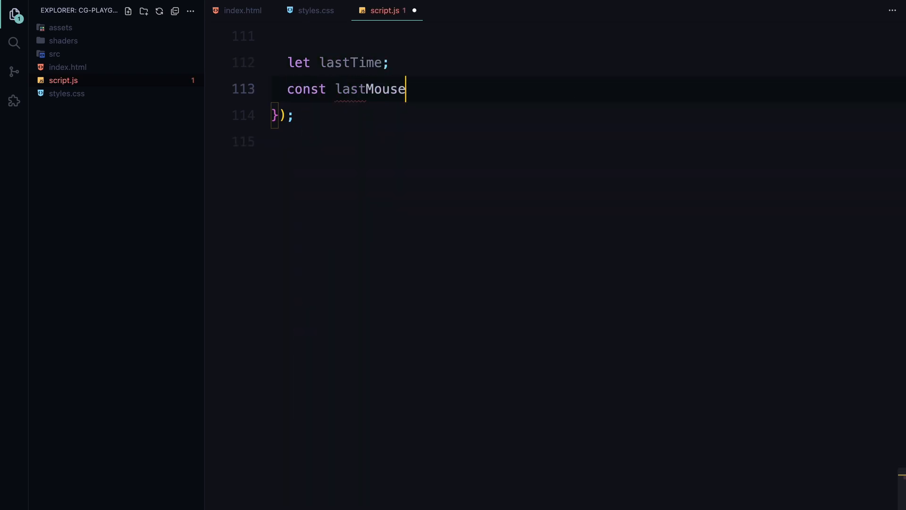
text(= new Vec2();)
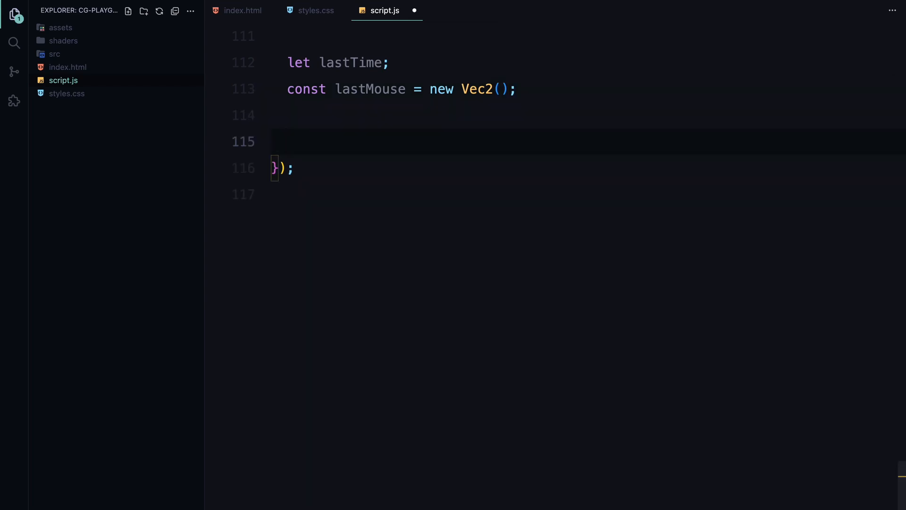
text(function updateMouse(e) {)
text(e.preventDefault();)
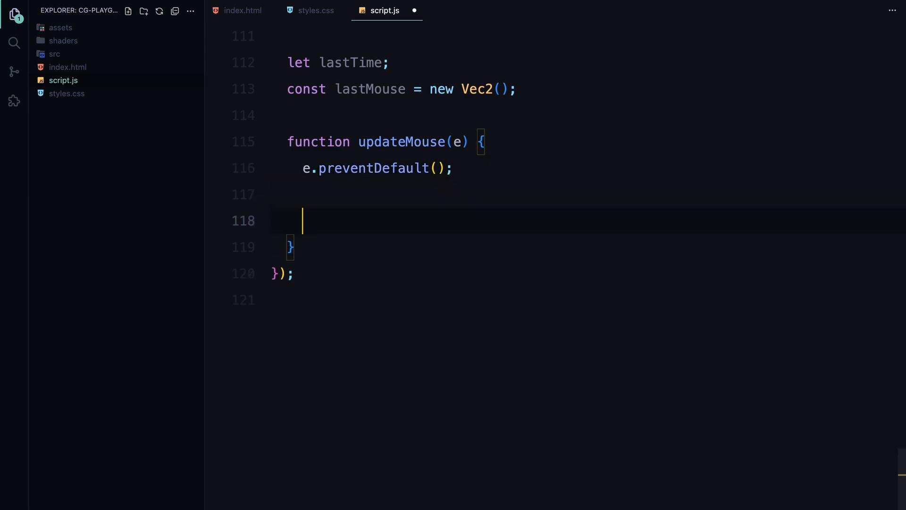
text(const rect =)
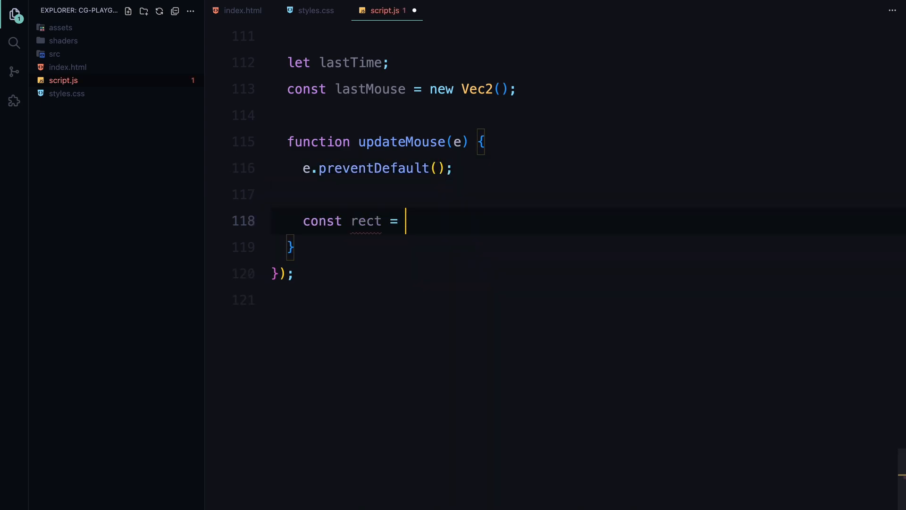
text(imgElement.getBoundingClientRect();)
text(let x)
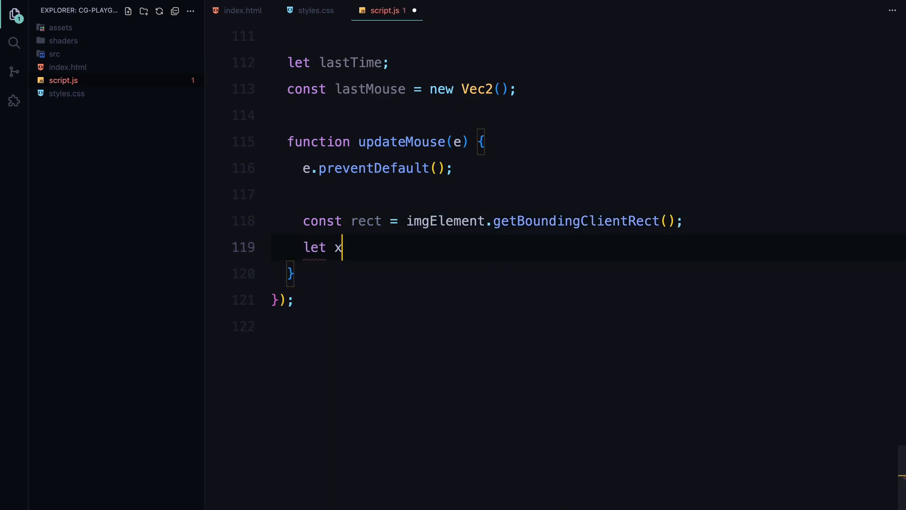
text(, y;)
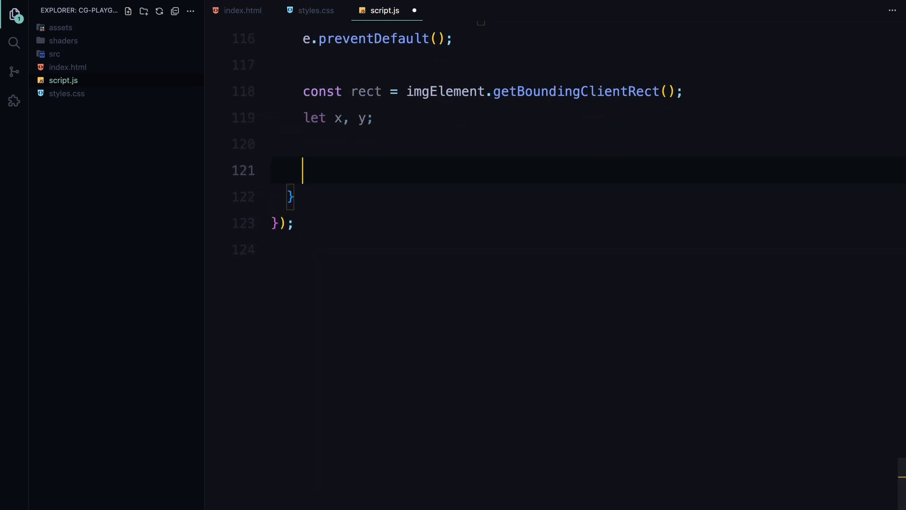
- Compute pointer x and y relative to the canvas rect for touch and mouse events
text(if (e.changed))
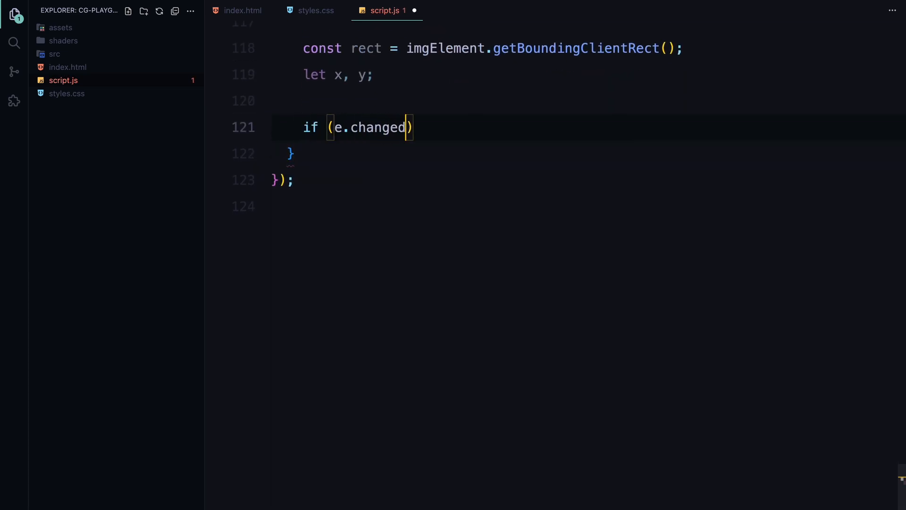
text(Touches && e.changedTouches.length)
text(x = e)
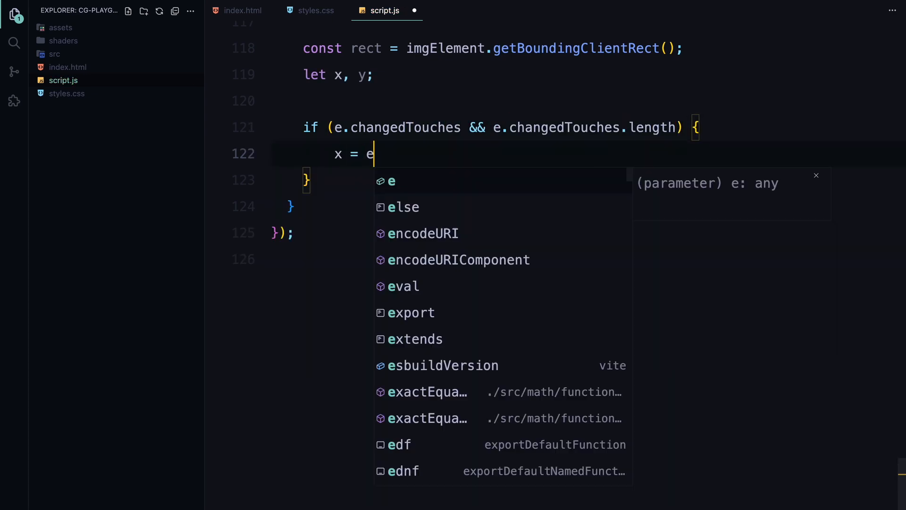
text(.changedTouches[0].pageX)
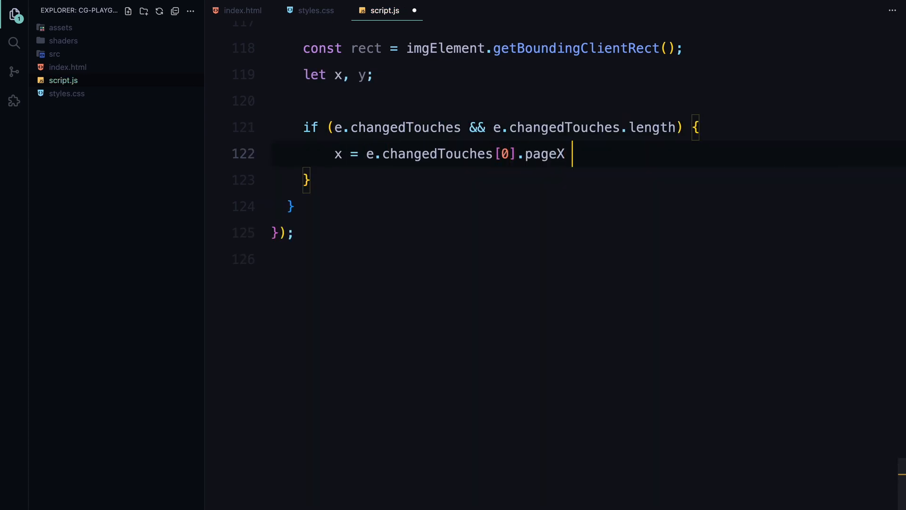
text(- rect.left;)
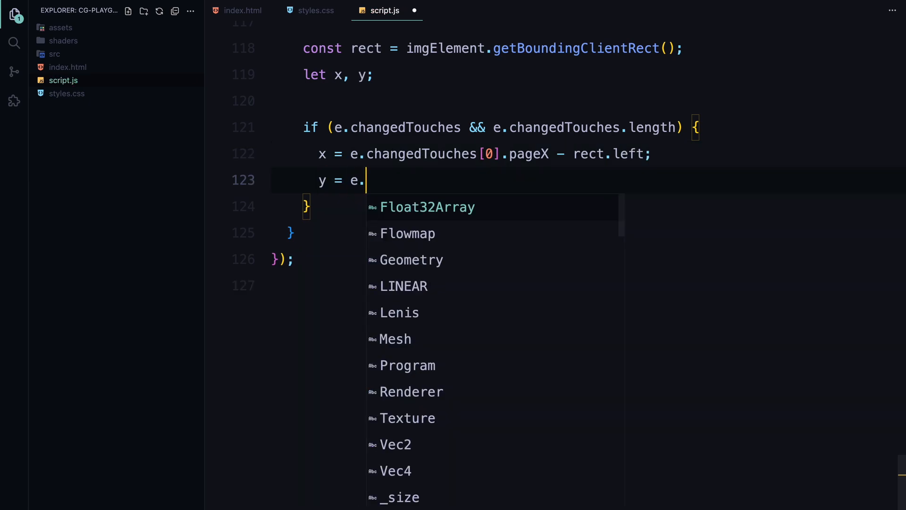
text(changedTouches[0].pageY - rect.top;)
text(x = e.cli)
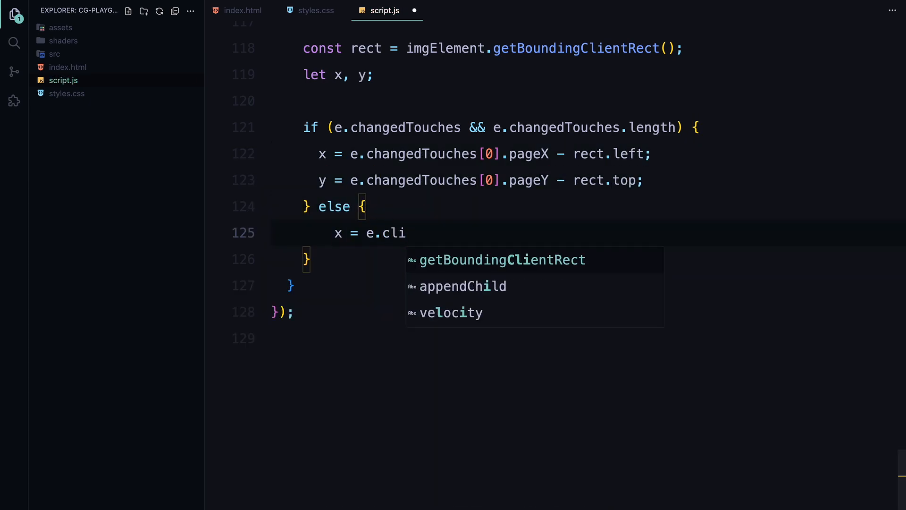
text(entX - rect.left;)
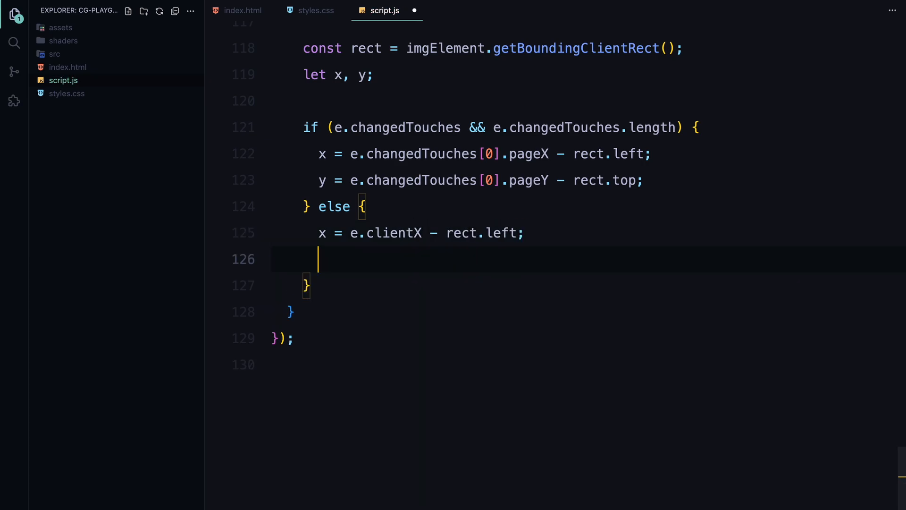
text(y = e.clientY - rect.top)
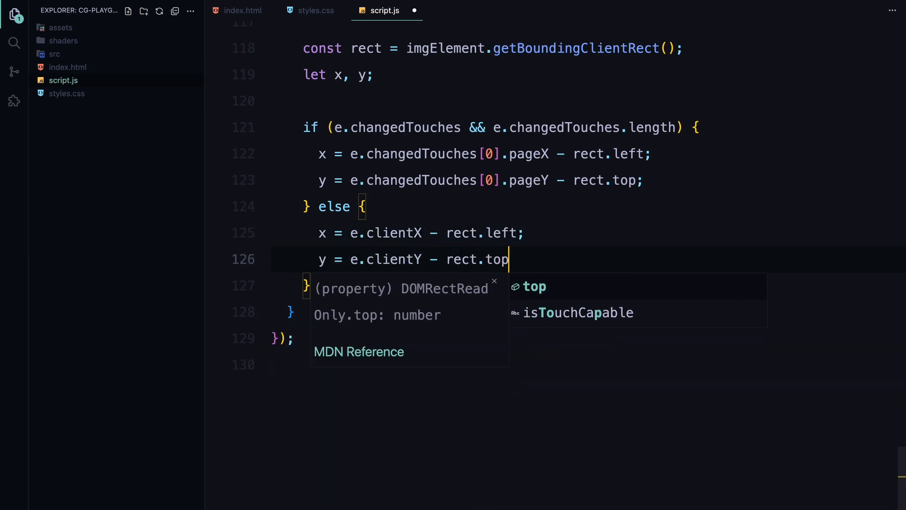
text(;)
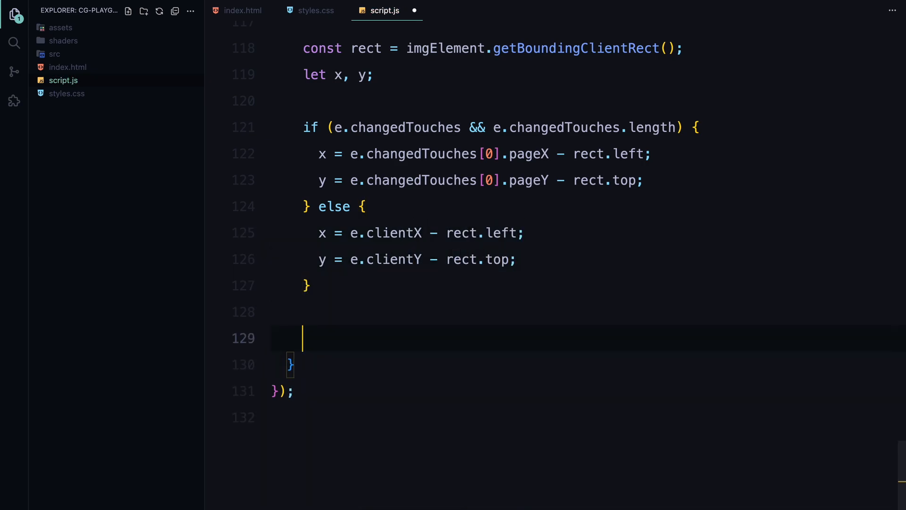
- Normalize mouse to (x / rect.width, 1.0 - y / rect.height) and initialize lastTime with performance.now
text(mouse.set())
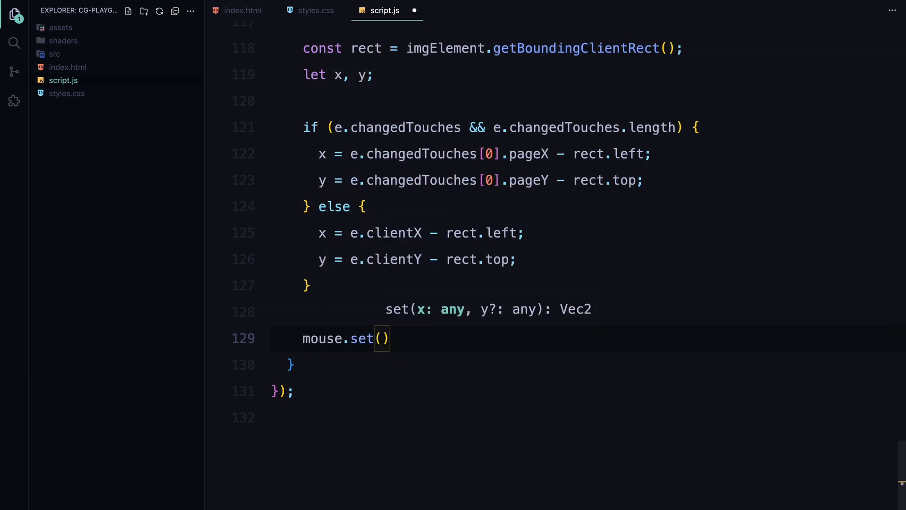
text(x / rect.width)
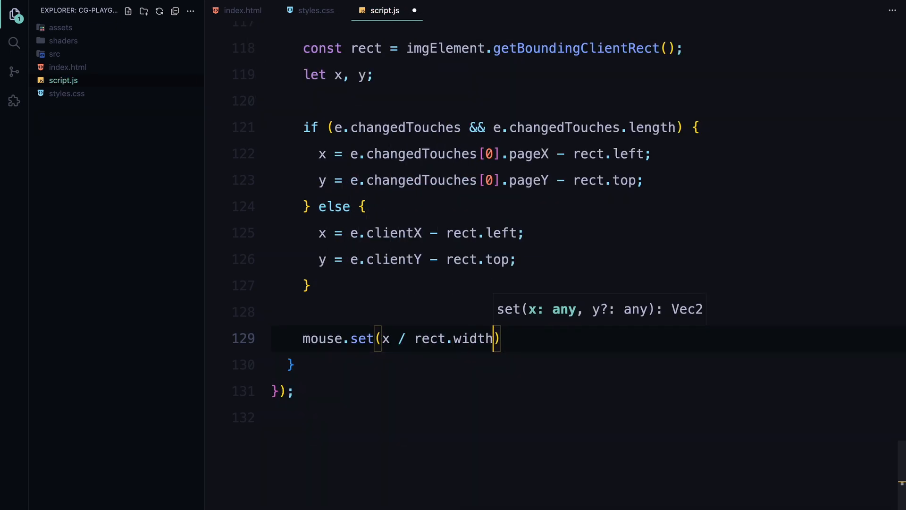
text(, 1.0 - y)
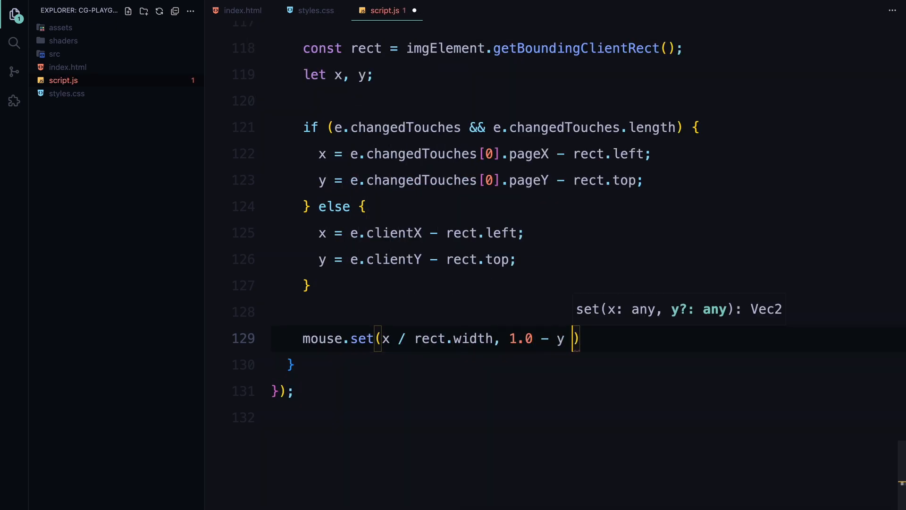
text(/ rect.height);)
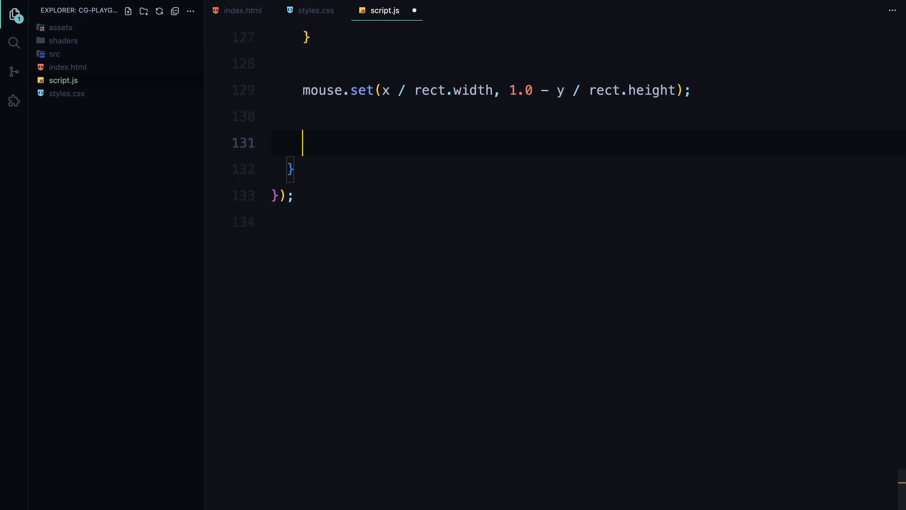
text(if (!lastTime) {)
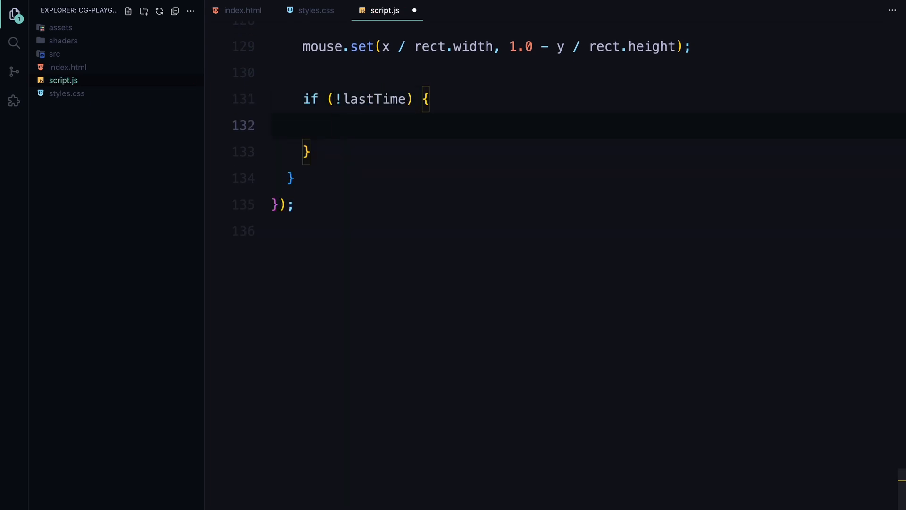
text(lastTime =)
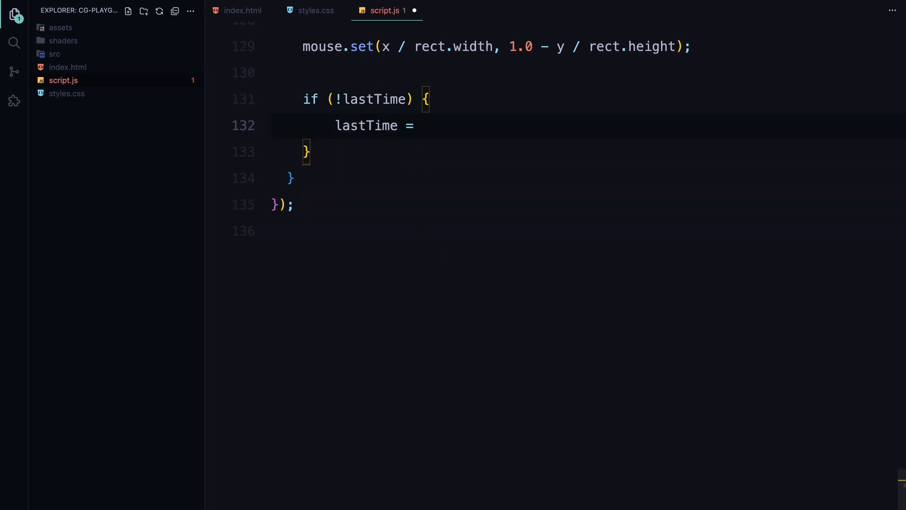
text(performance.now();)
text(lastMouse.set(x, y);)
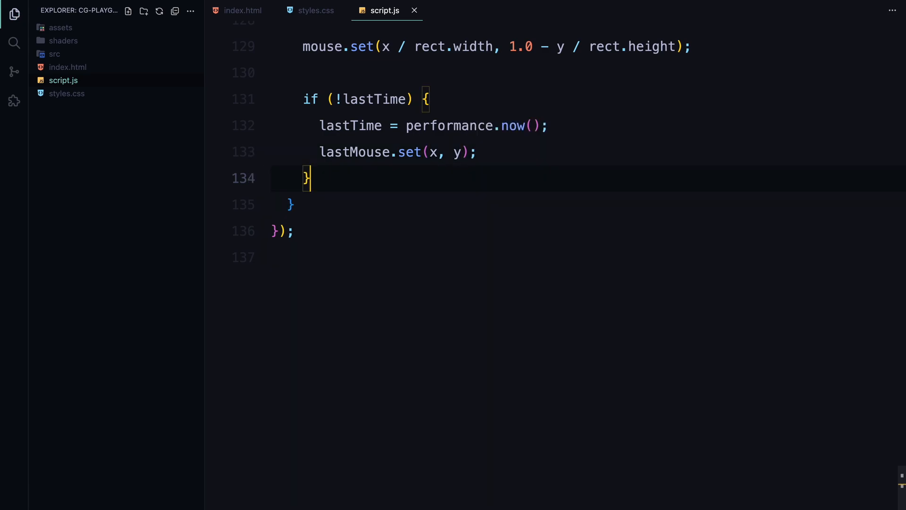
- Compute deltaX and deltaY from lastMouse, update lastMouse, and derive a clamped delta time
text(const deltaX =)
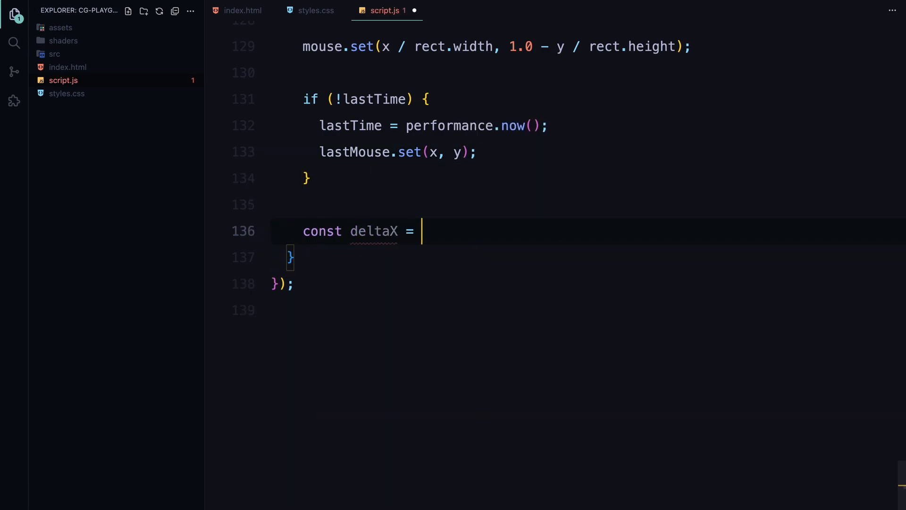
text(x - lastMouse.x;)
text(const)
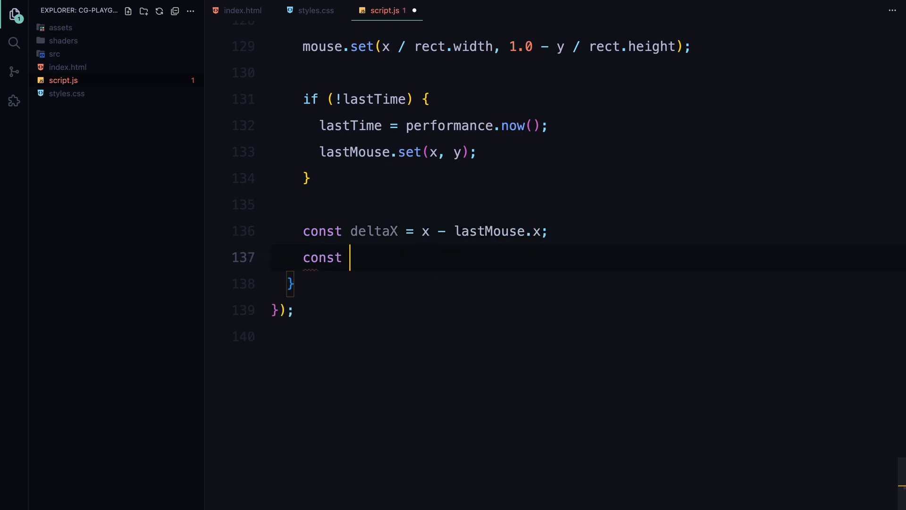
text(deltaY = y -)
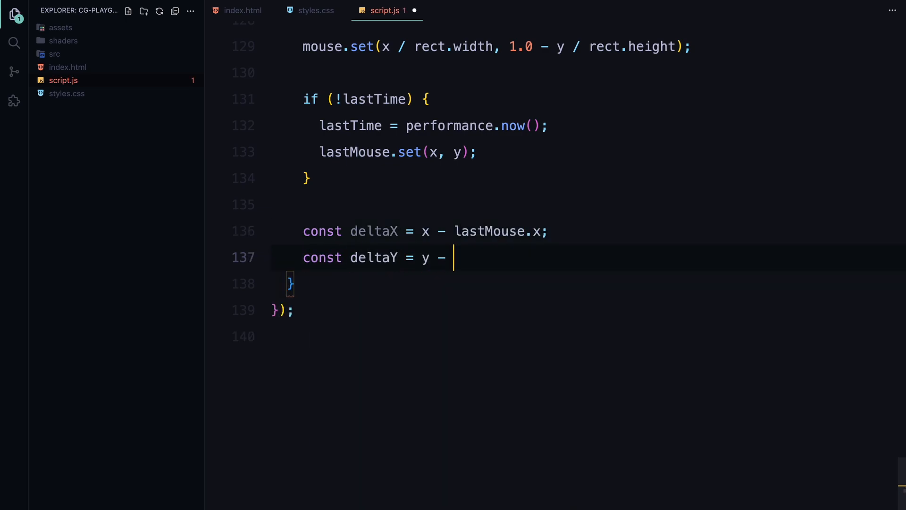
text(lastMouse.y;)
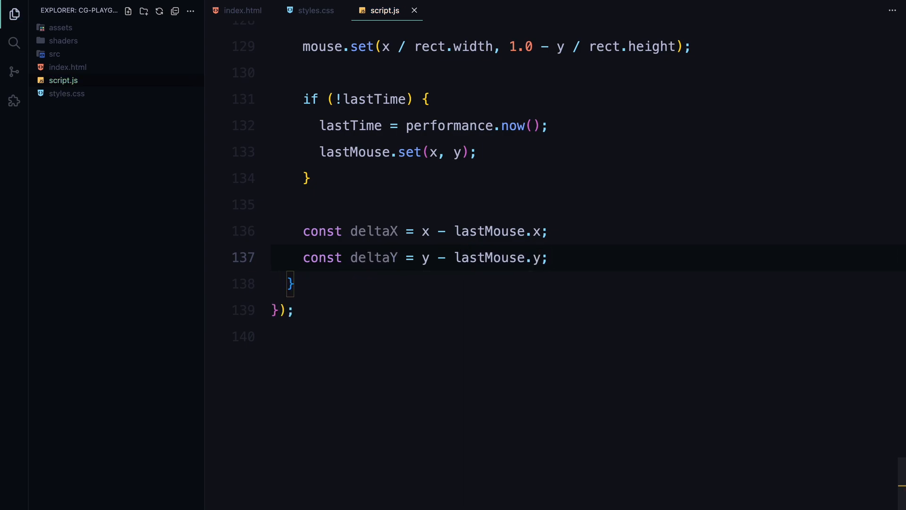
text(lastMouse(x, y);)
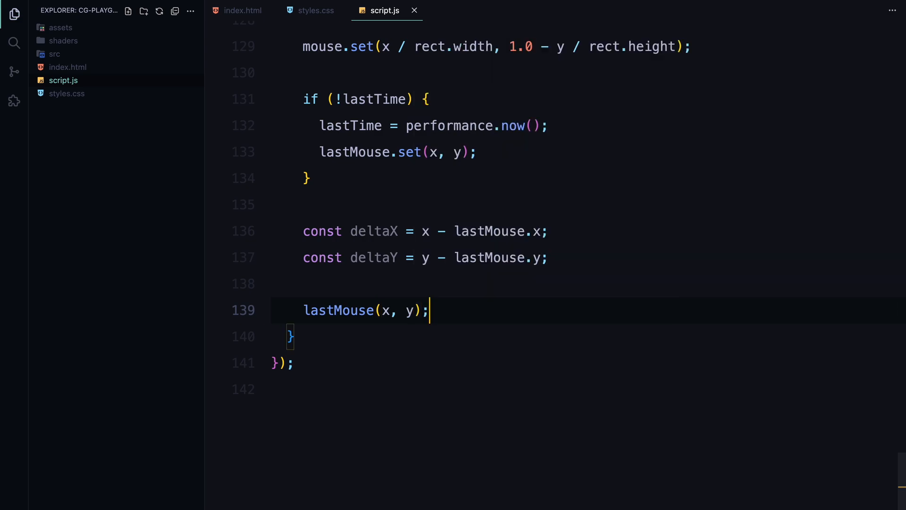
text(const time = performance.now();)
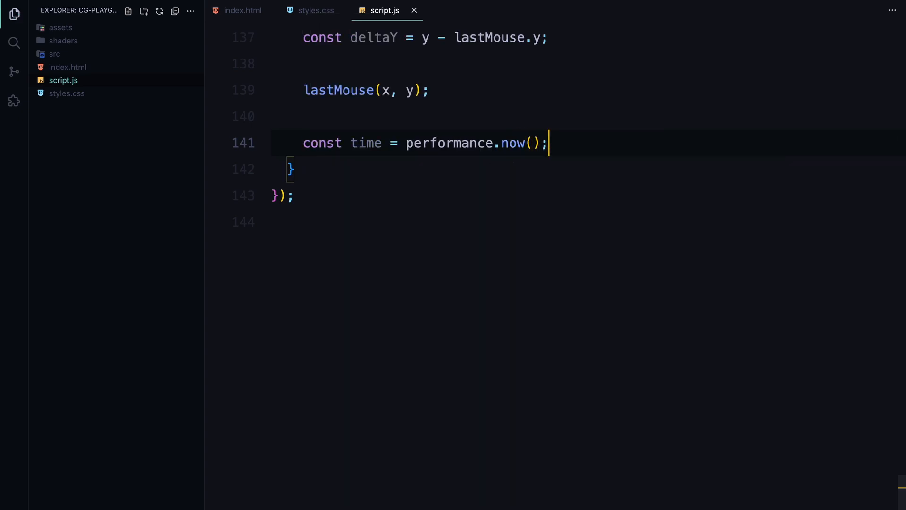
text(const delta =)
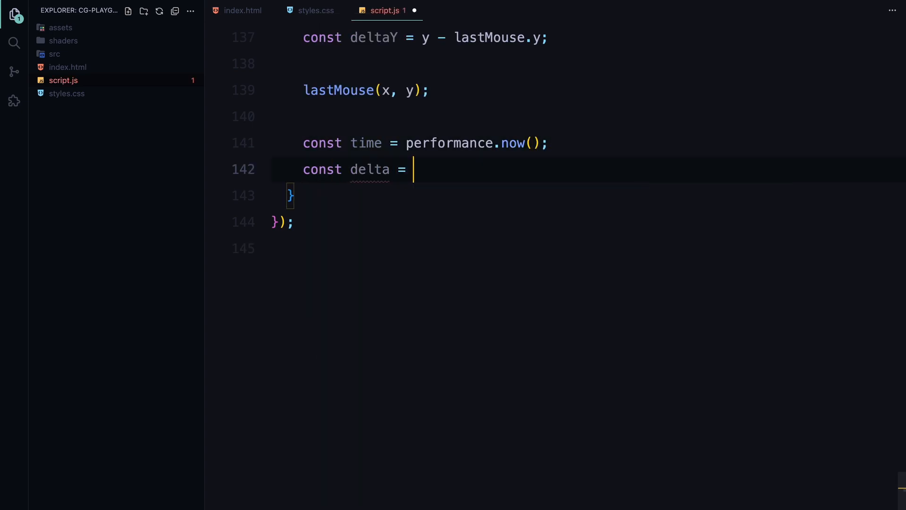
text(Math.max(10.4)
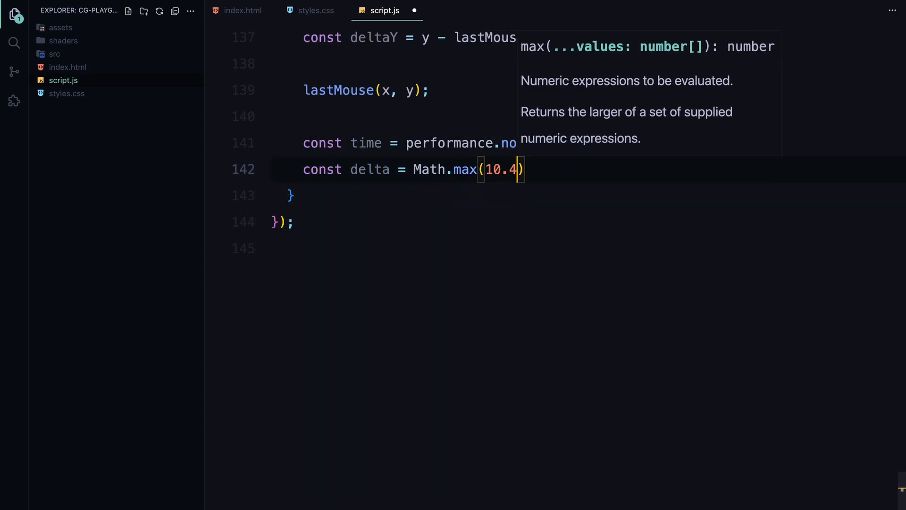
text(, time - lastTime)
text(lastTime = time;)
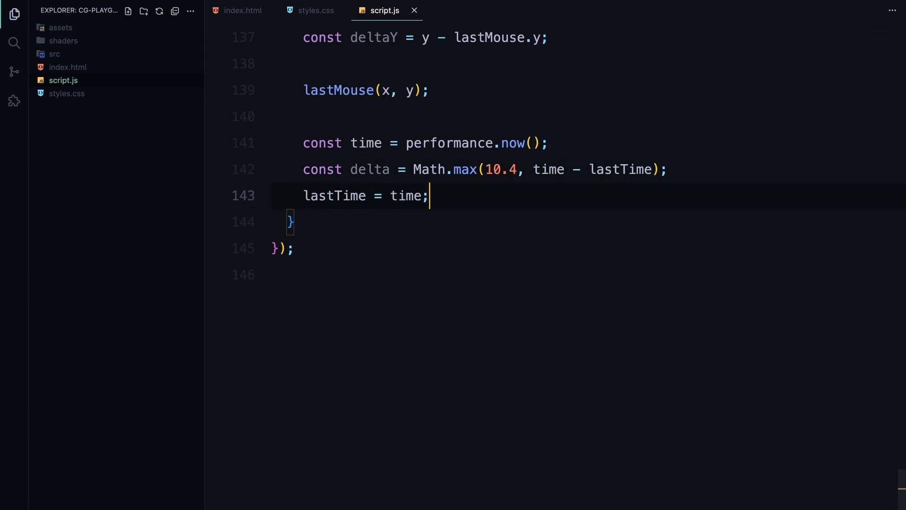
- Set velocity.x and velocity.y to deltaX/deltaY over delta, with needsUpdate = true
text(velocity.x)
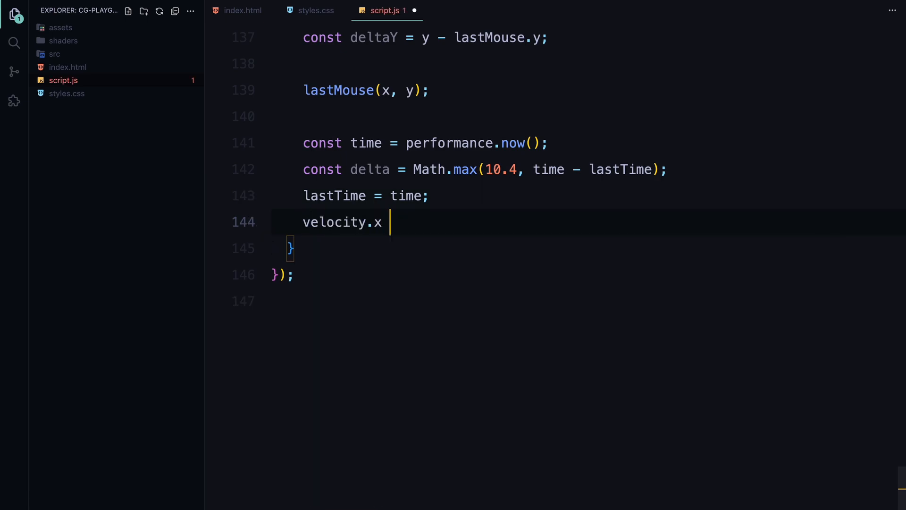
text(= deltaX / delta)
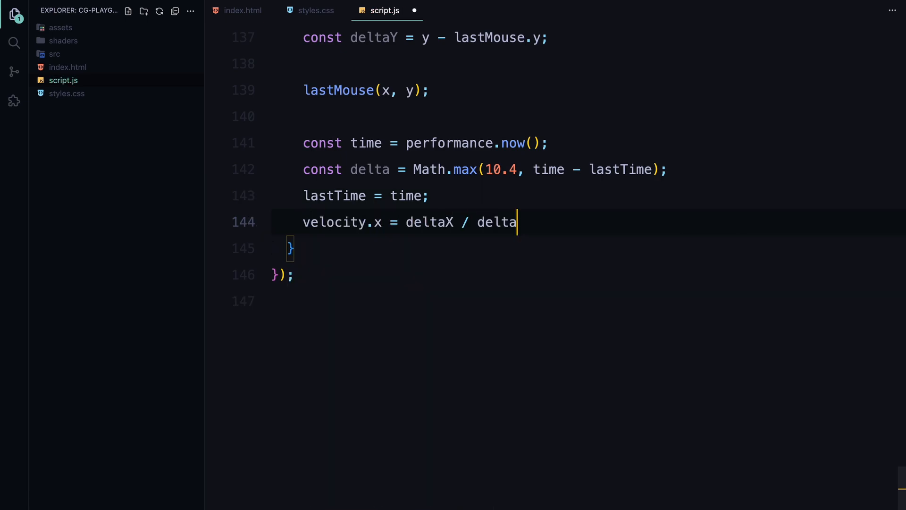
text(;)
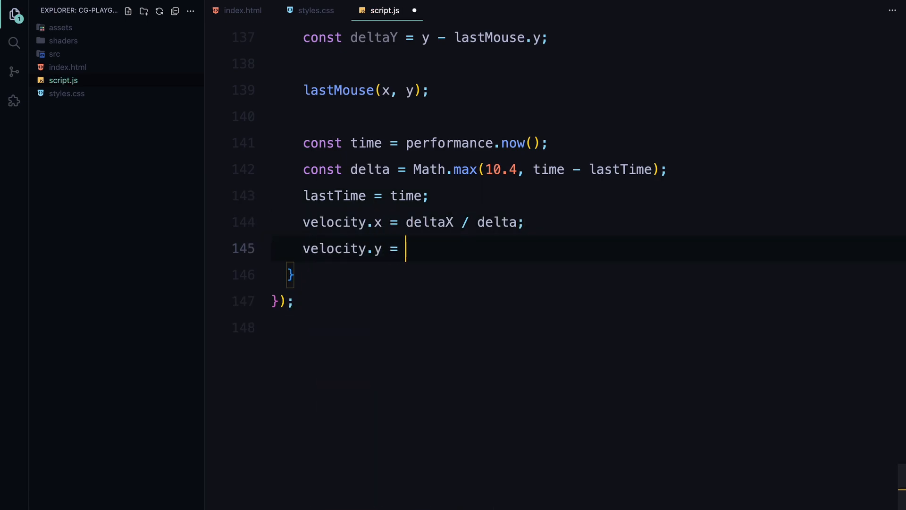
text(deltaY / delta;)
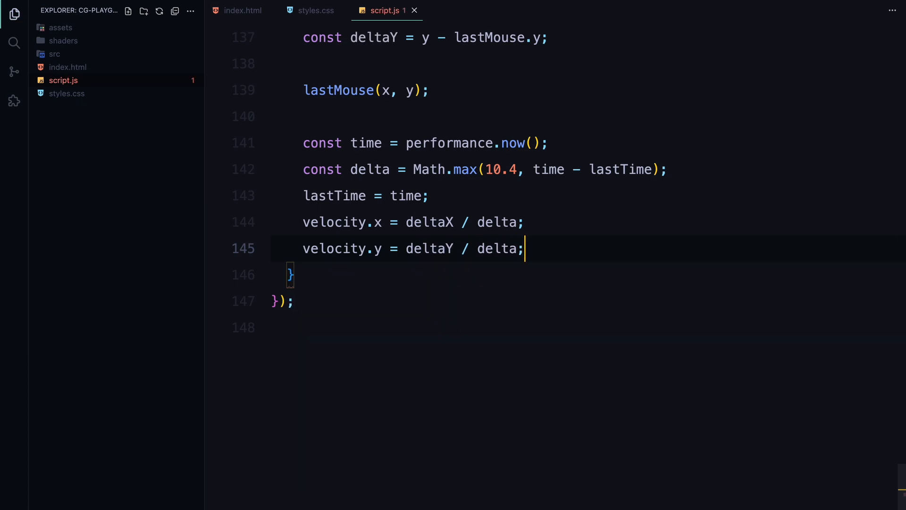
text(velocity.)
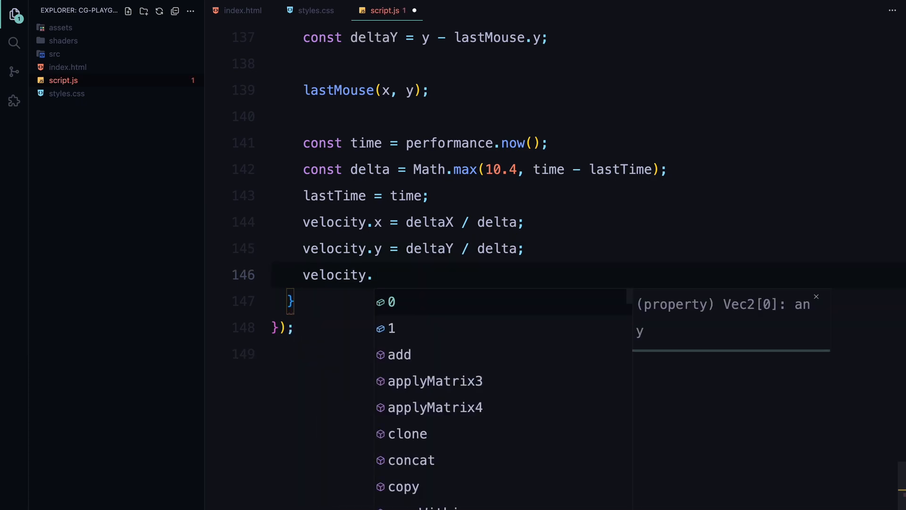
text(needsUpdate =)
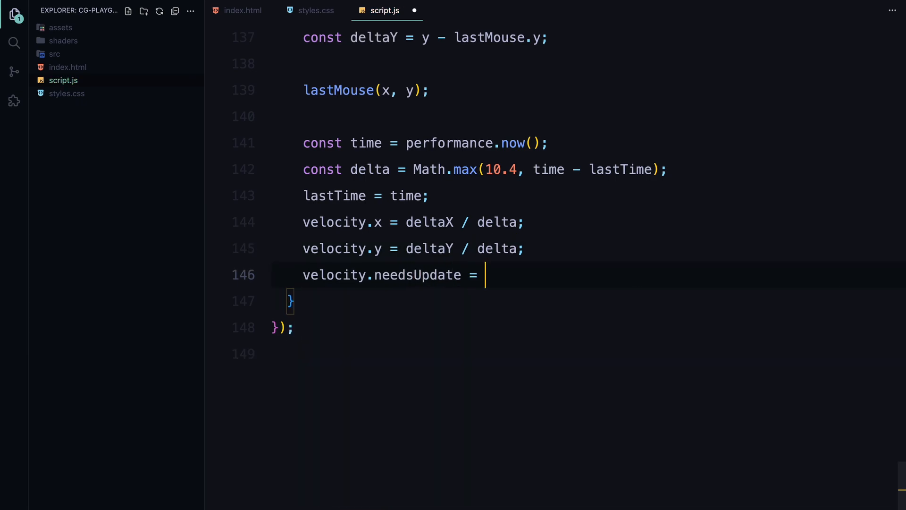
text(true;)
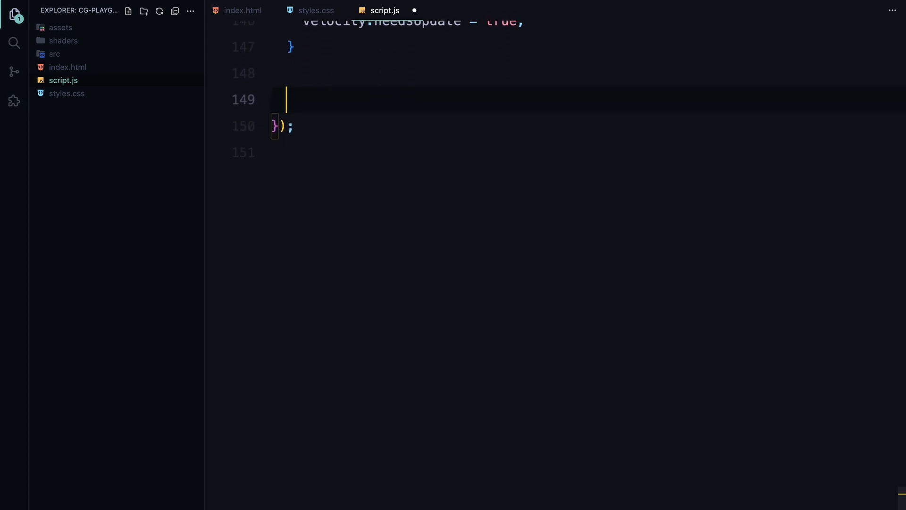
- Write update(t) calling requestAnimationFrame, resetting mouse to -1 and velocity to 0, then setting needsUpdate false
text(function update(t) {)
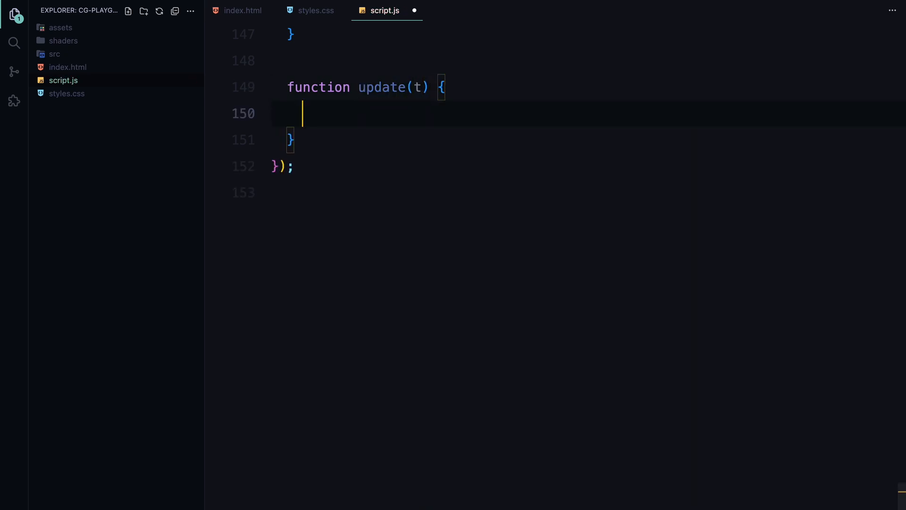
text(requestAnimationFrame(update);)
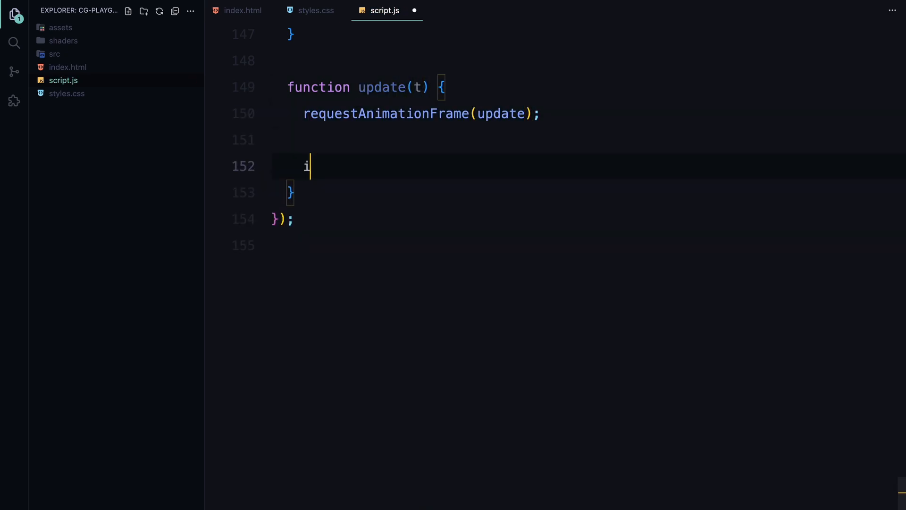
text(f (!velocity))
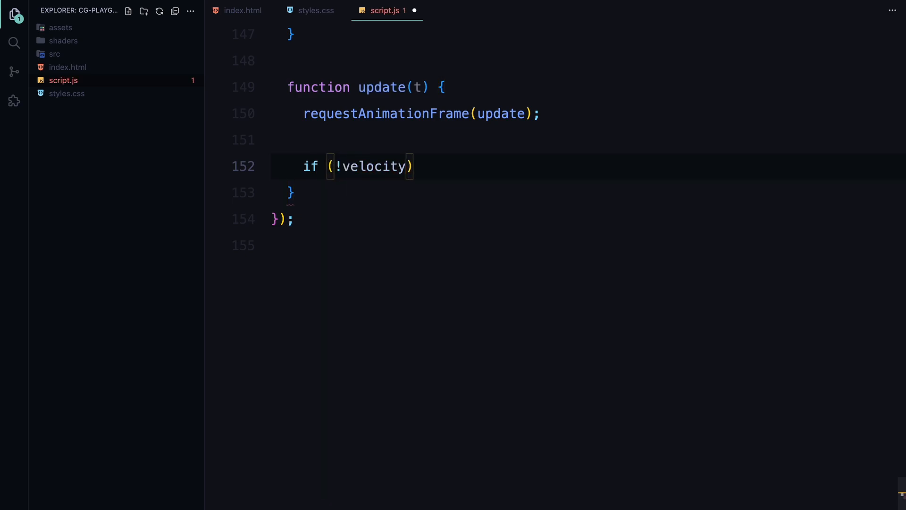
text(.needsUpdate) {)
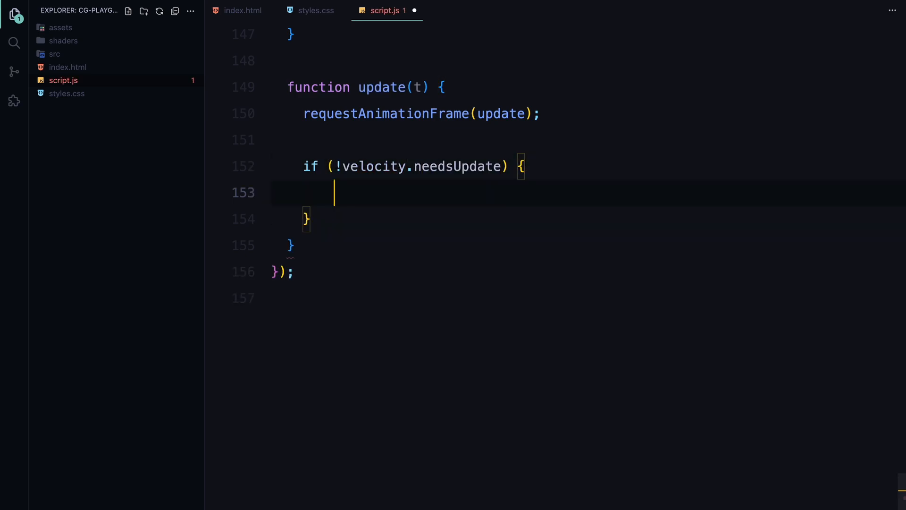
text(mouse.set(-1)
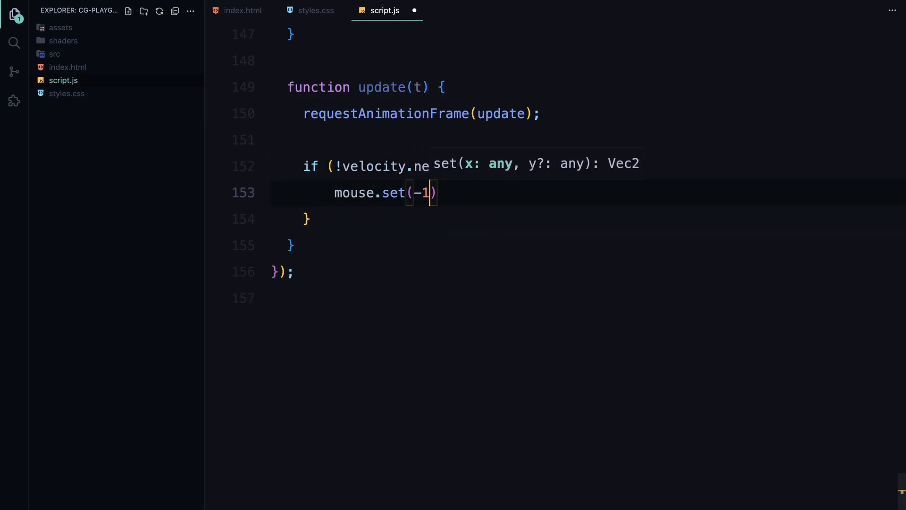
text(velocity.s)
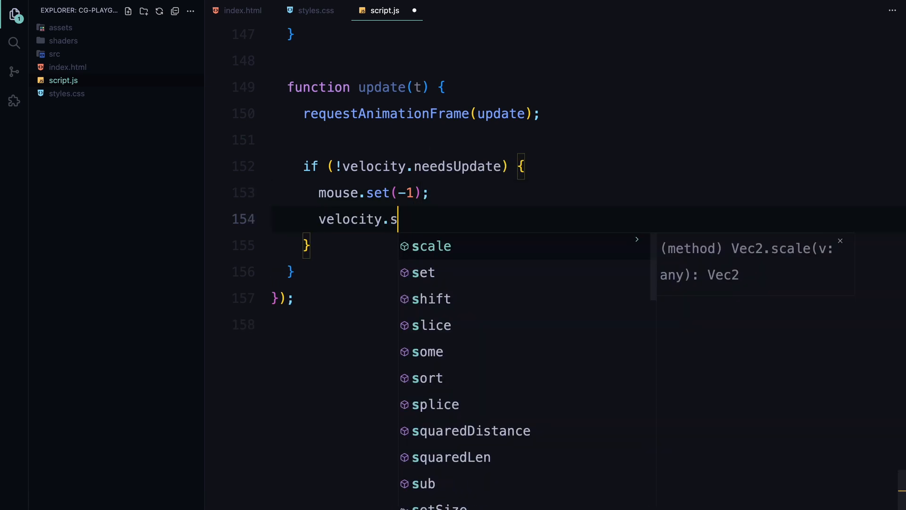
text(et(0);)
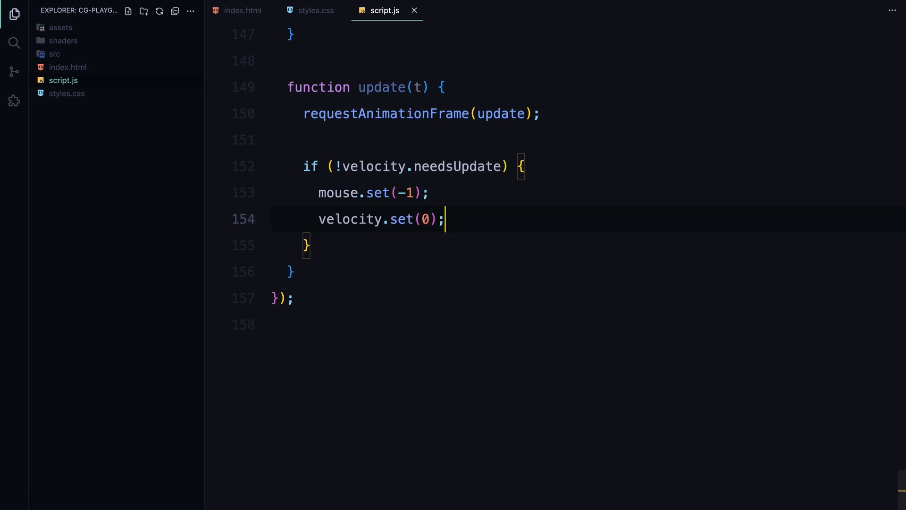
text(velocity)
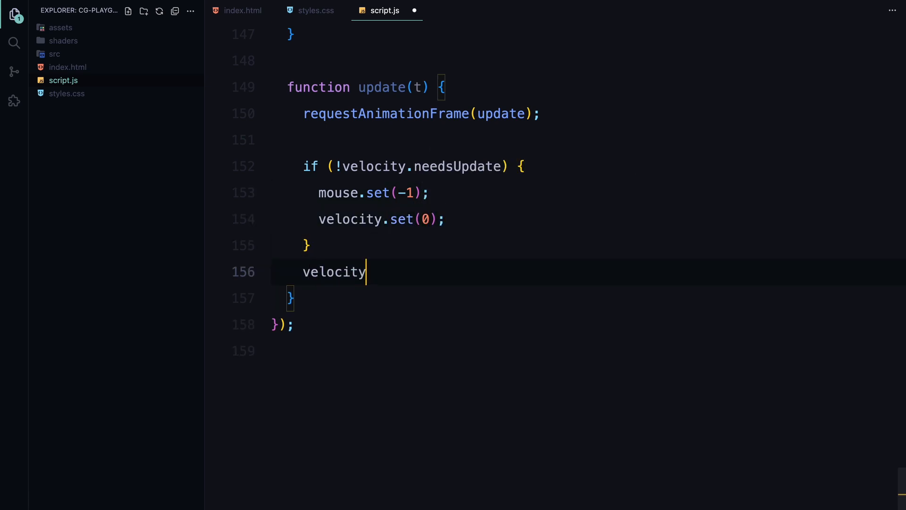
text(.needsUpdate = fal)
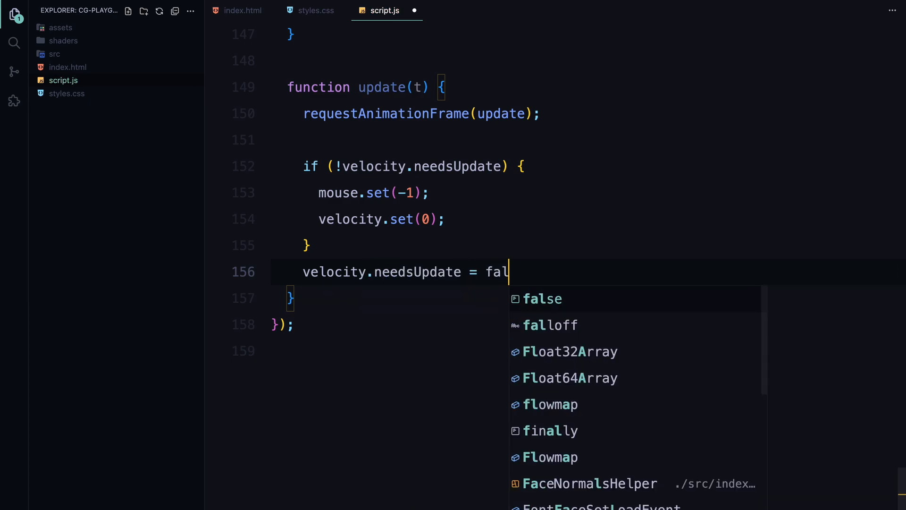
key(Enter)
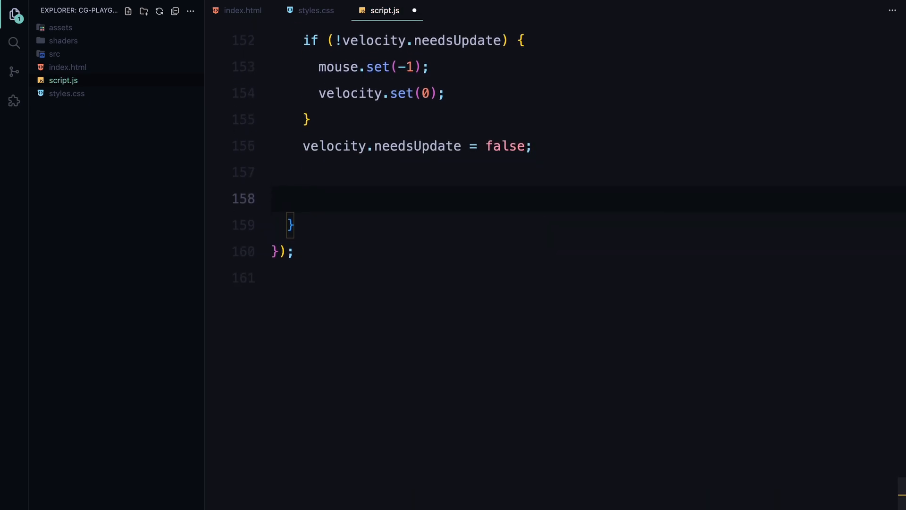
- Copy mouse into the flowmap, lerp its velocity (0.15 : 0.1), and call flowmap.update()
text(flowmap.mouse.copy(mouse);)
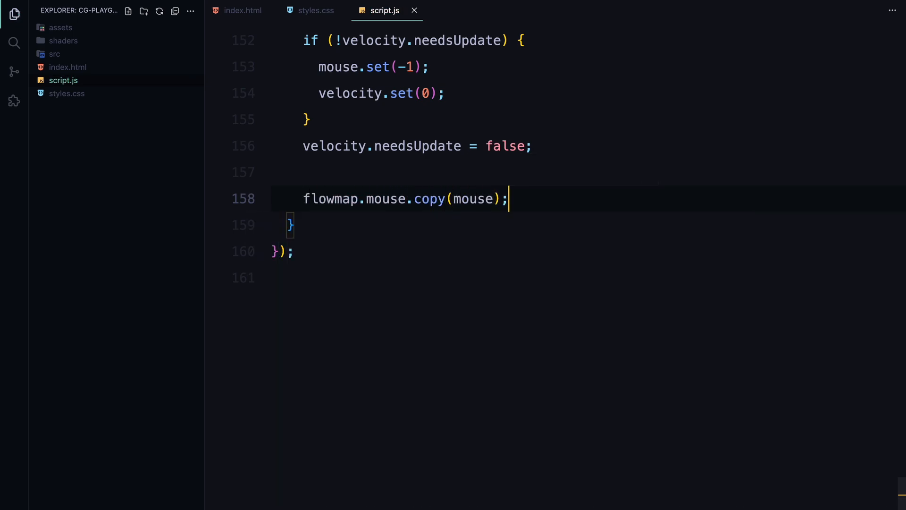
text(flowmap.)
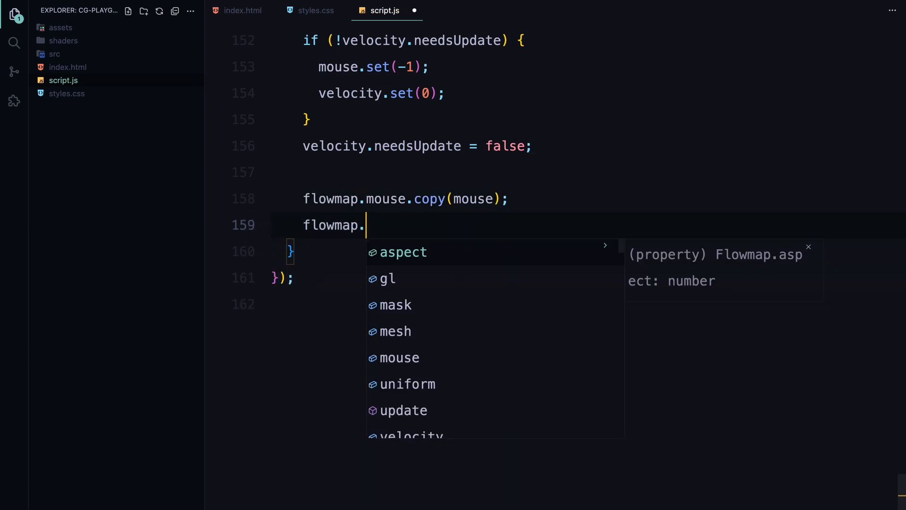
text(velocity.lerp(velocity,)
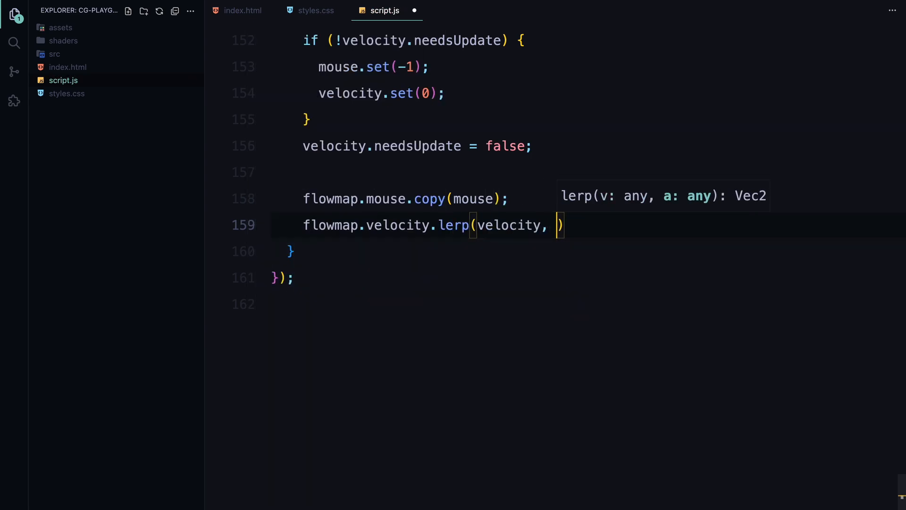
text(velocity.len ?)
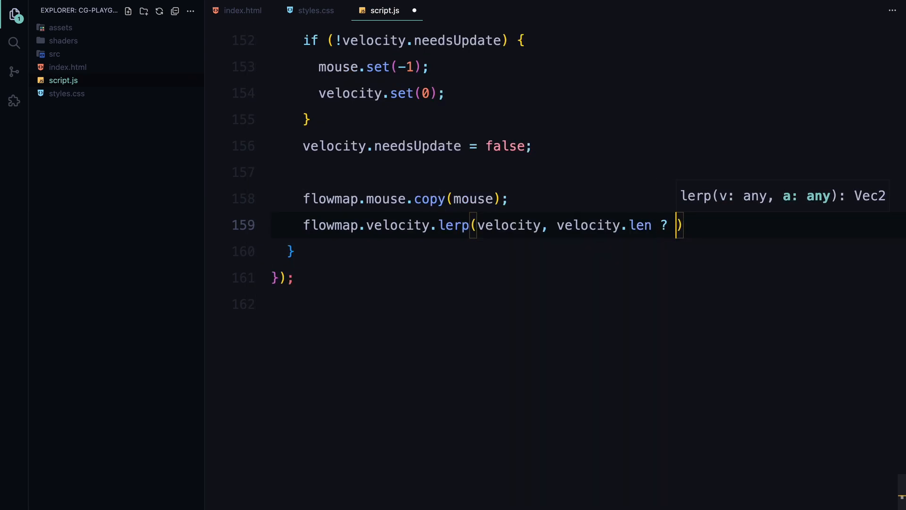
text(0.15 : 0.1);)
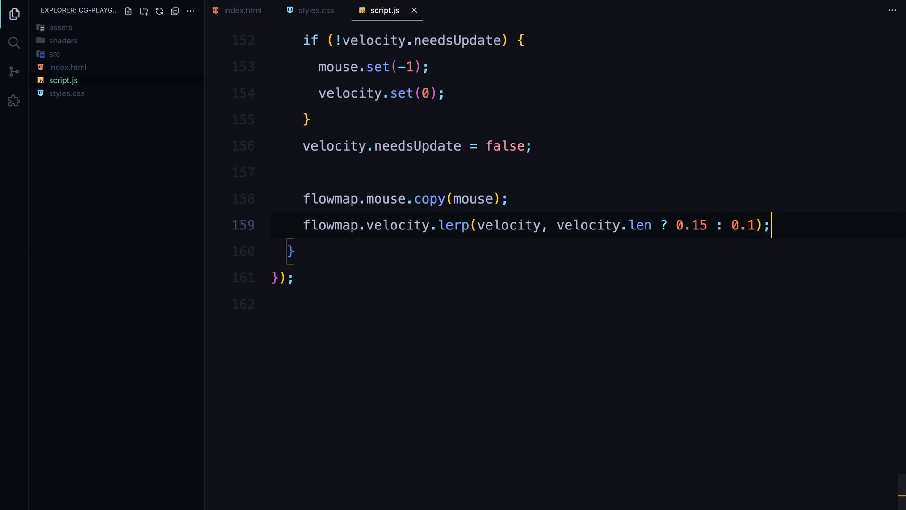
text(flowmap.)
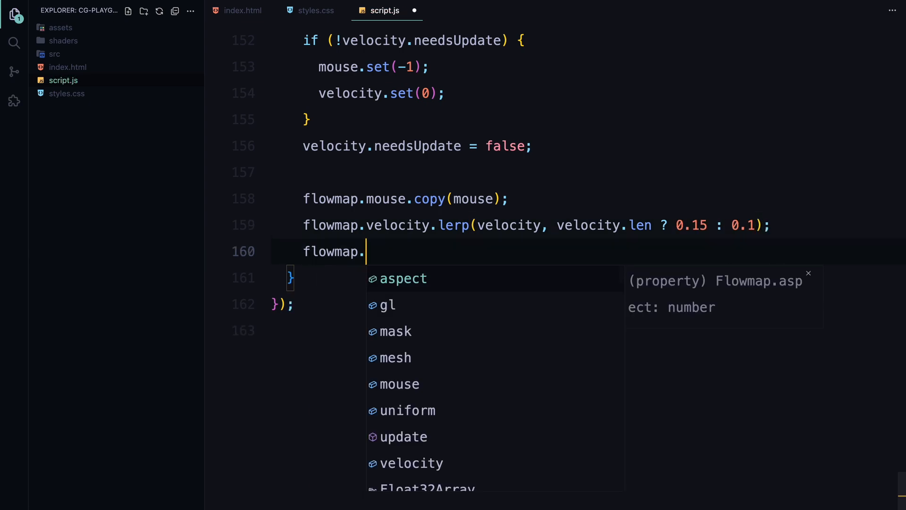
text(update();)
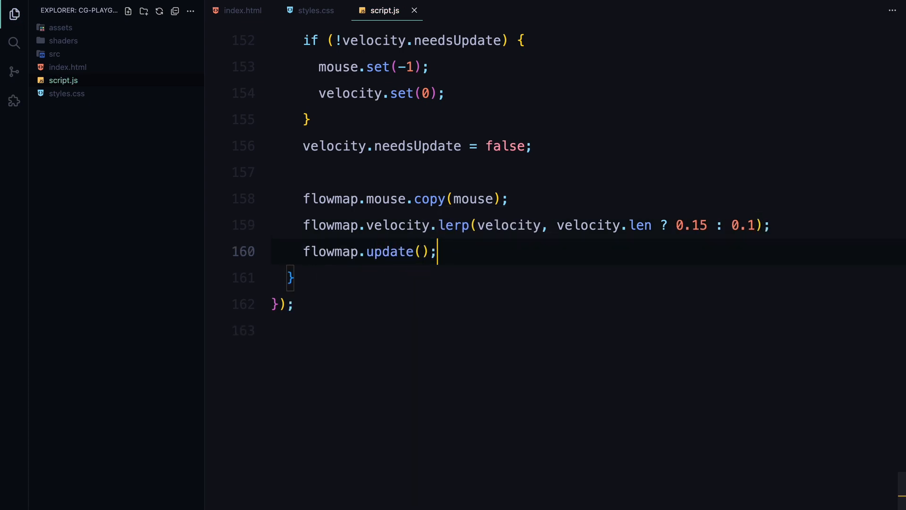
- Set uTime to t * 0.01, render the mesh, and start the loop with requestAnimationFrame(update)
text(program.uniforms.u)
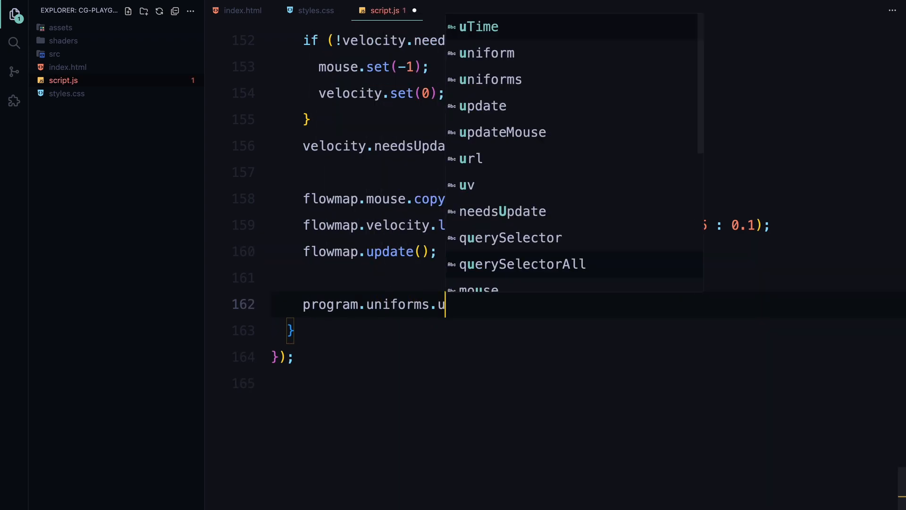
text(Time.value)
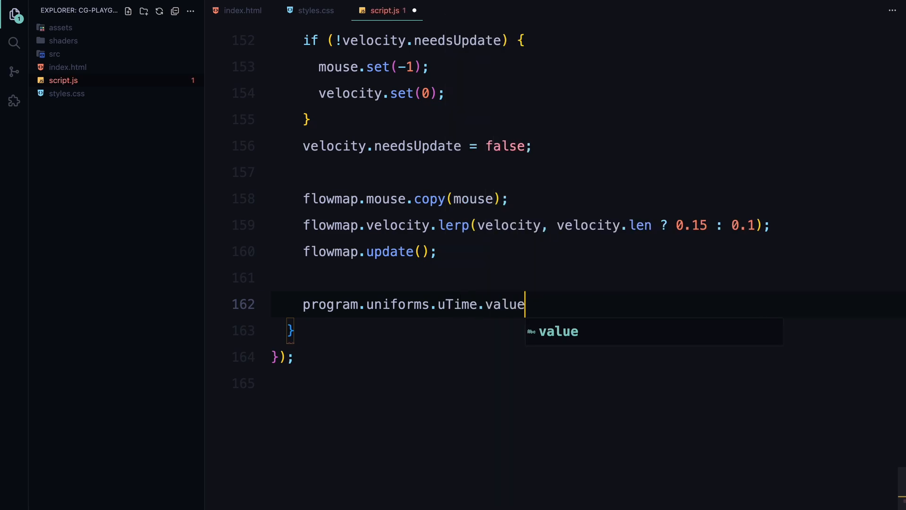
text(= t * 0.)
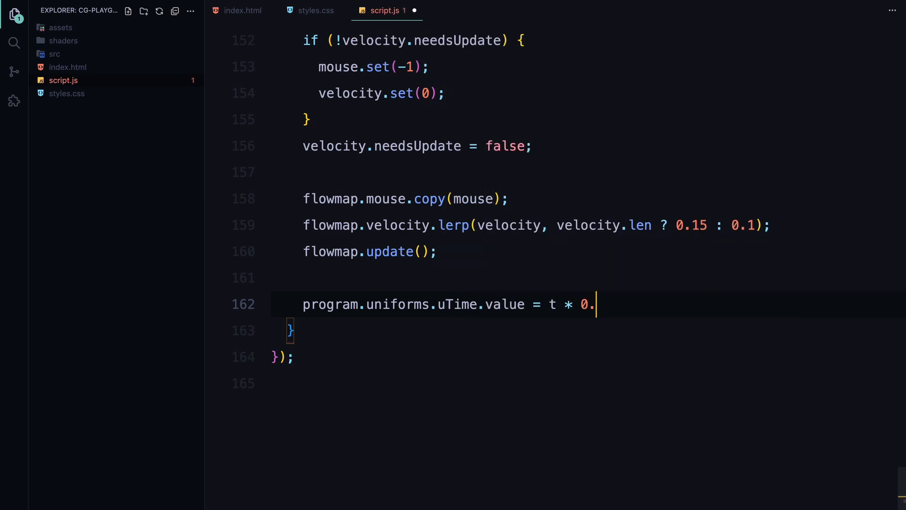
text(01;)
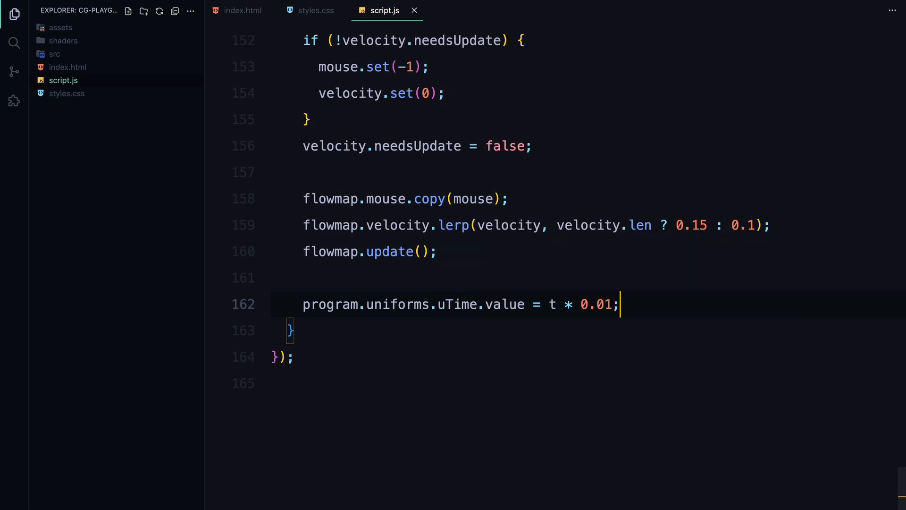
text(renderer.render({ scene: }))
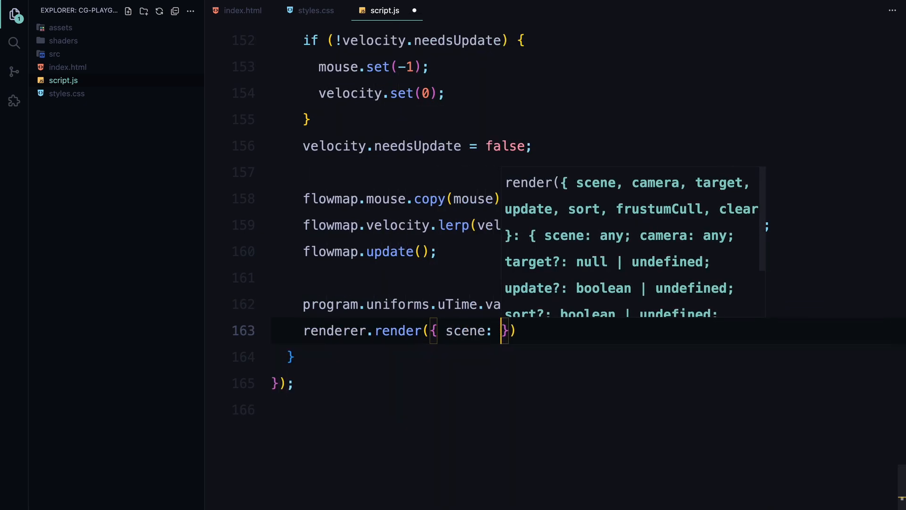
text(mesh)
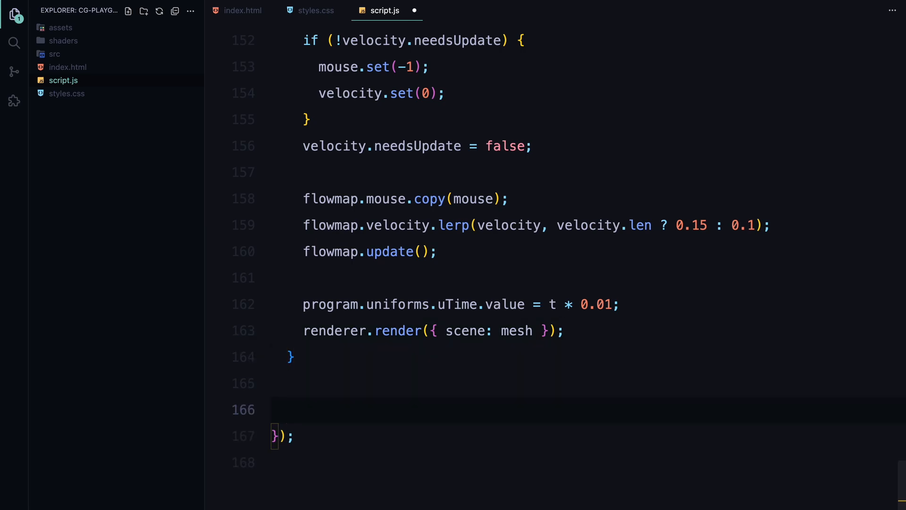
text(requestAnimationFrame)
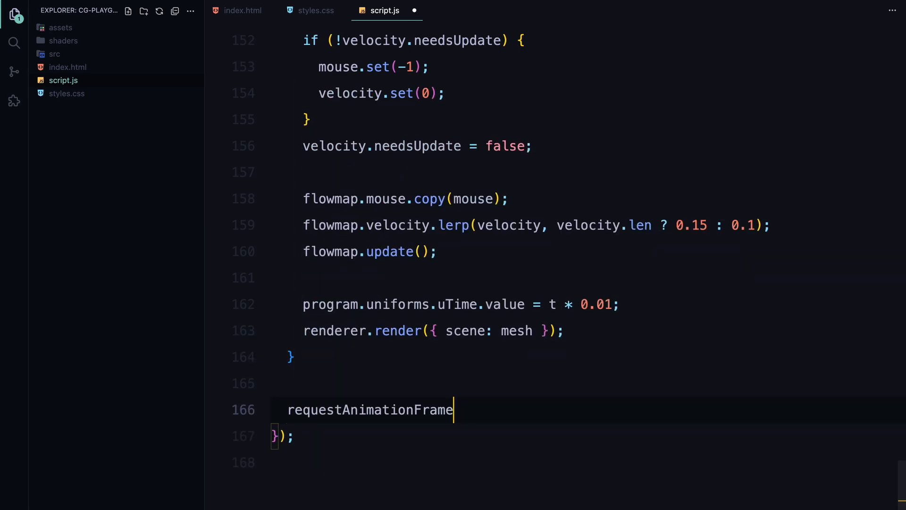
text((update);)
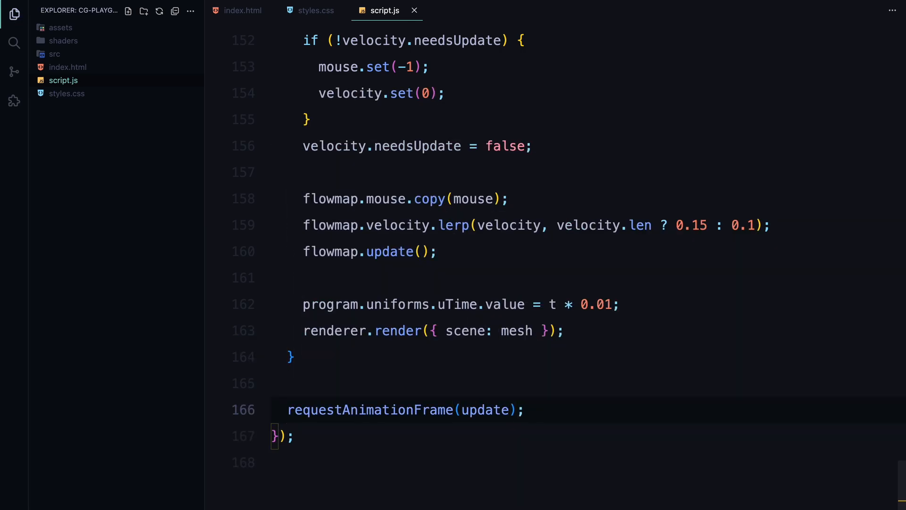